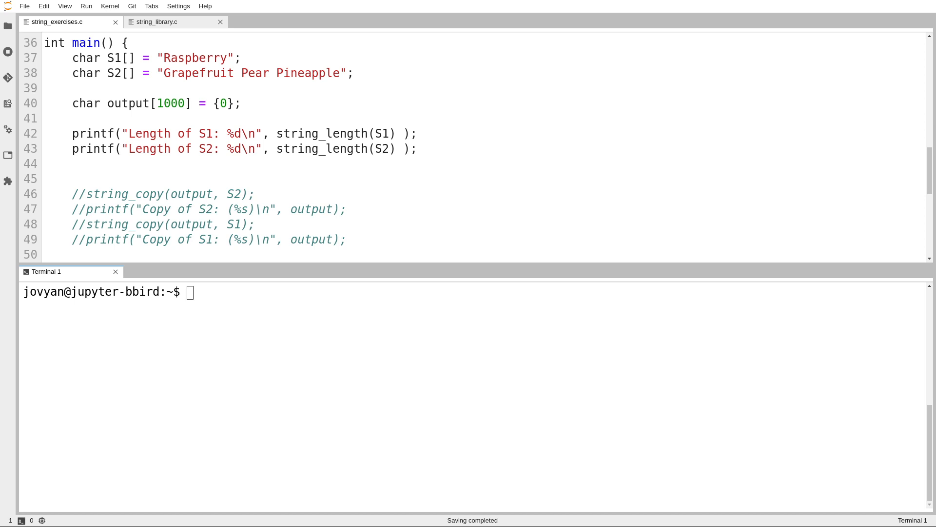
- Highlight Raspberry in S1 and the string_length call in the first printout
double_click(85, 58)
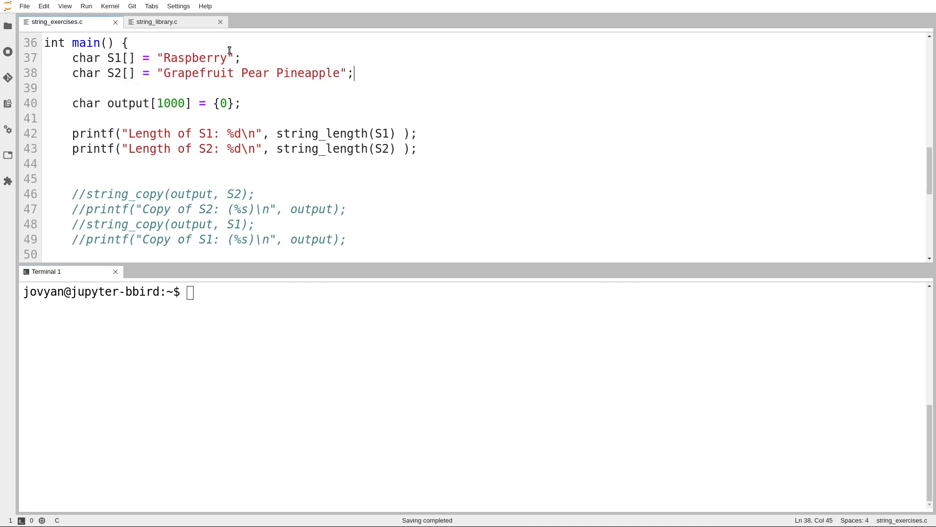
mouse_move(158, 58)
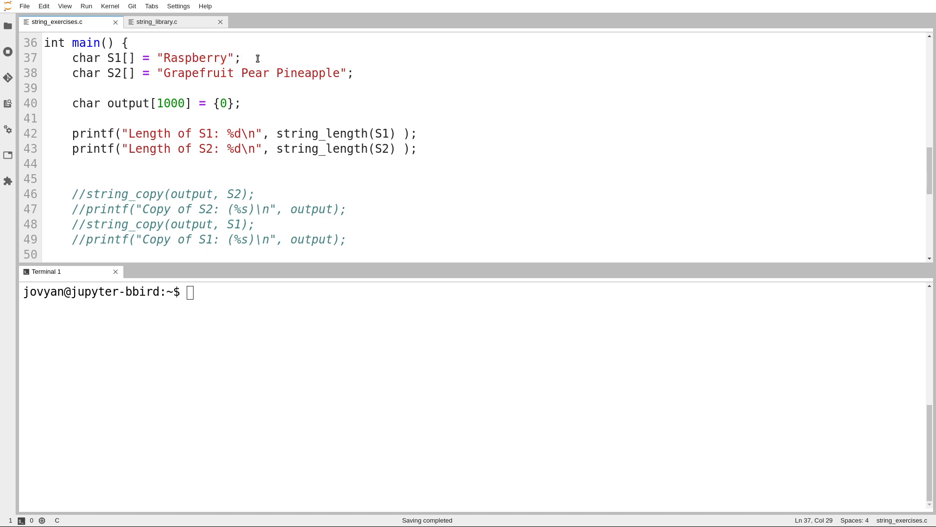
double_click(195, 58)
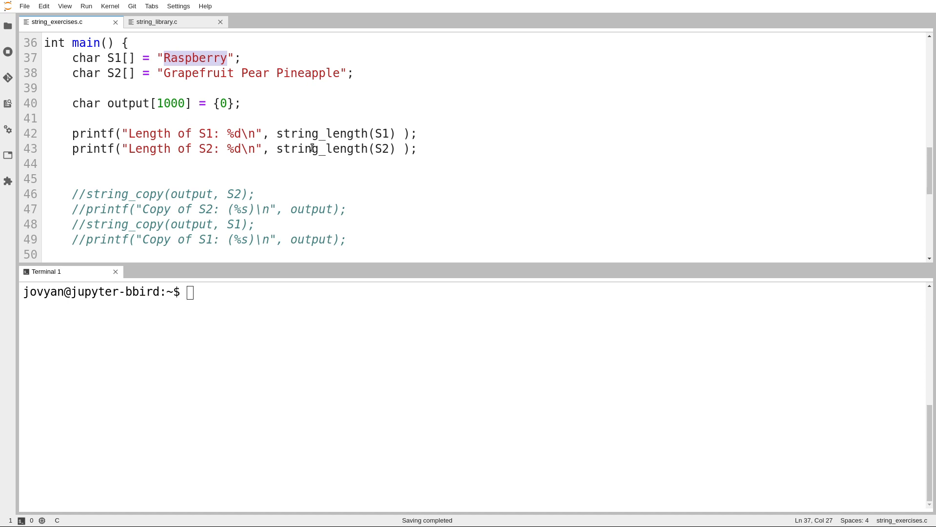
double_click(321, 133)
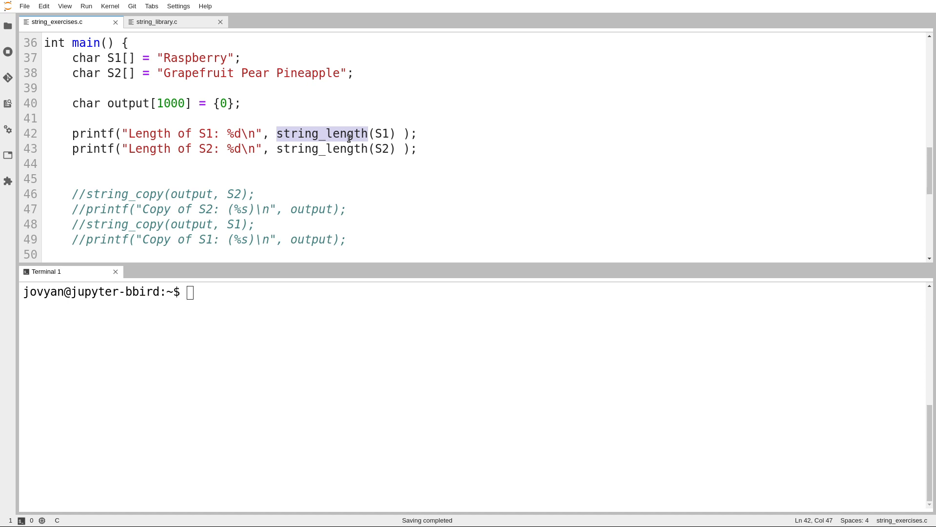
scroll(down, 3)
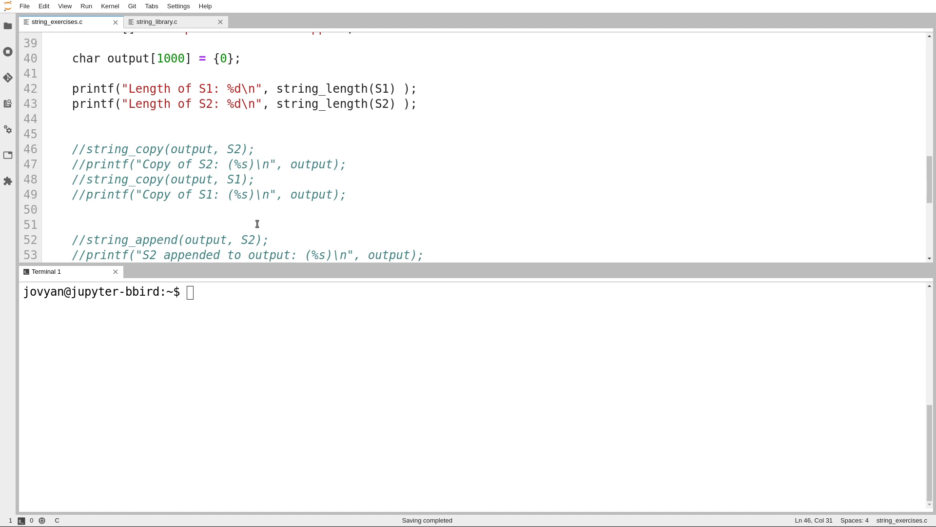
- Add a new line in main after the length printouts assigning output = AS1;
click(295, 118)
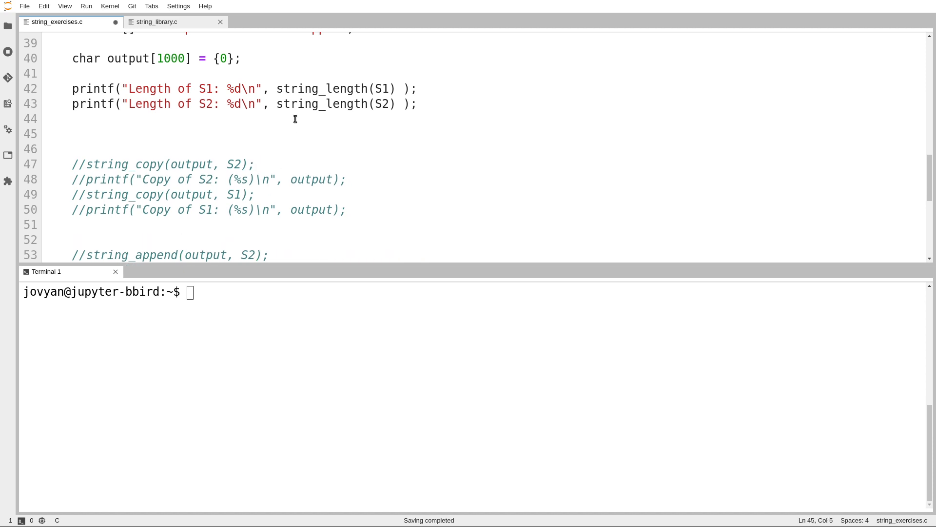
click(72, 134)
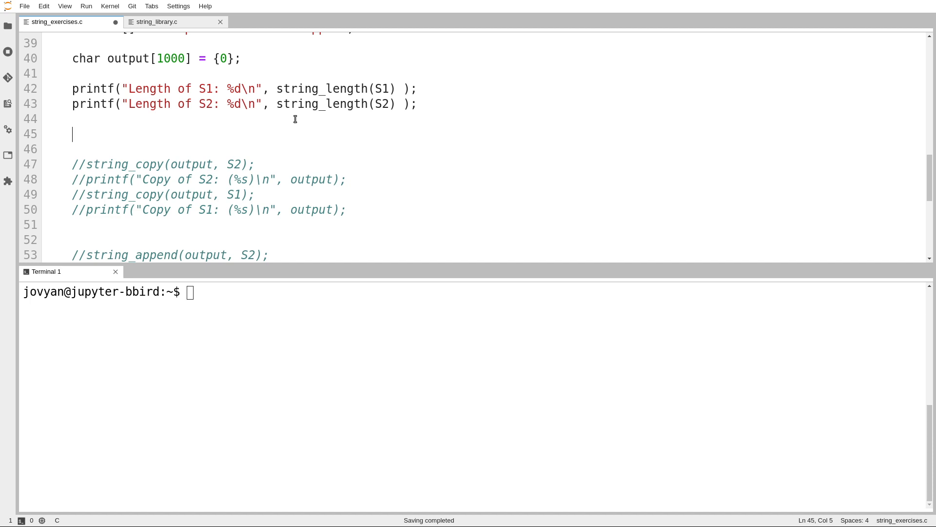
text(ou)
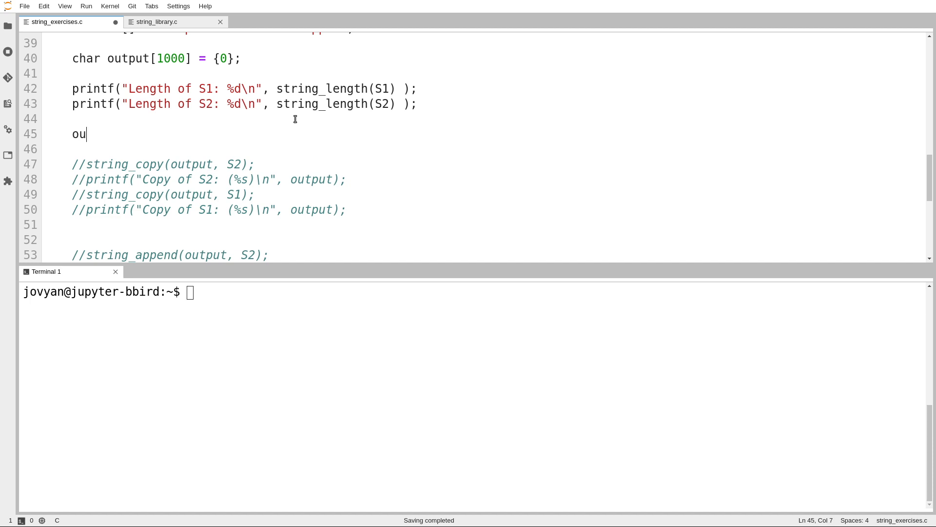
text(tput = A)
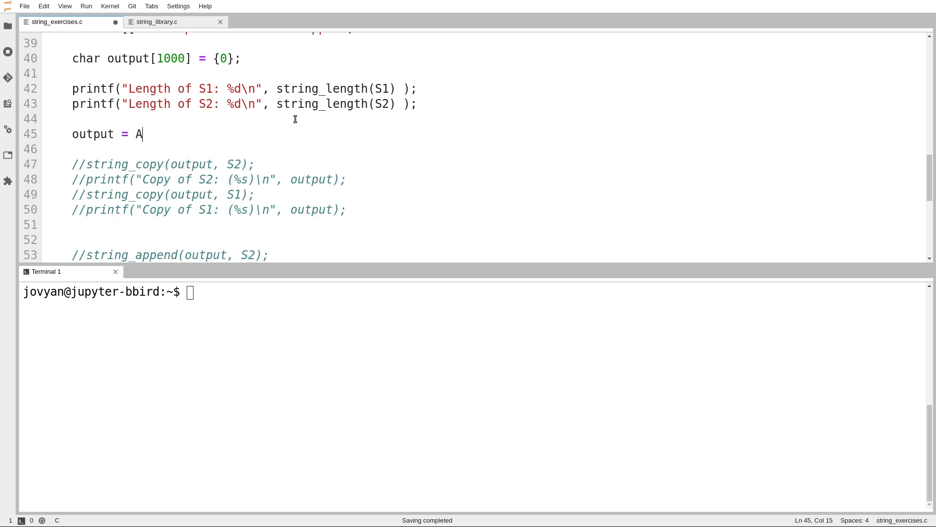
text(S1;)
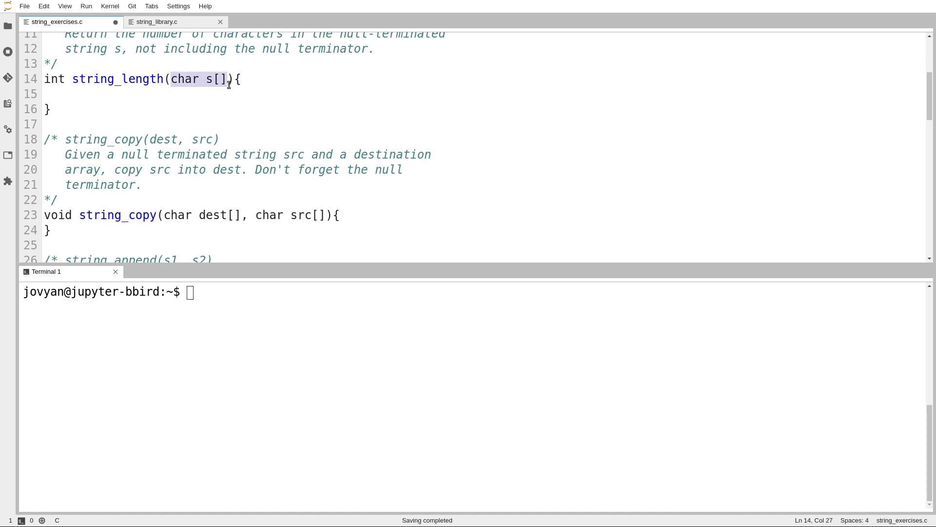
mouse_move(355, 113)
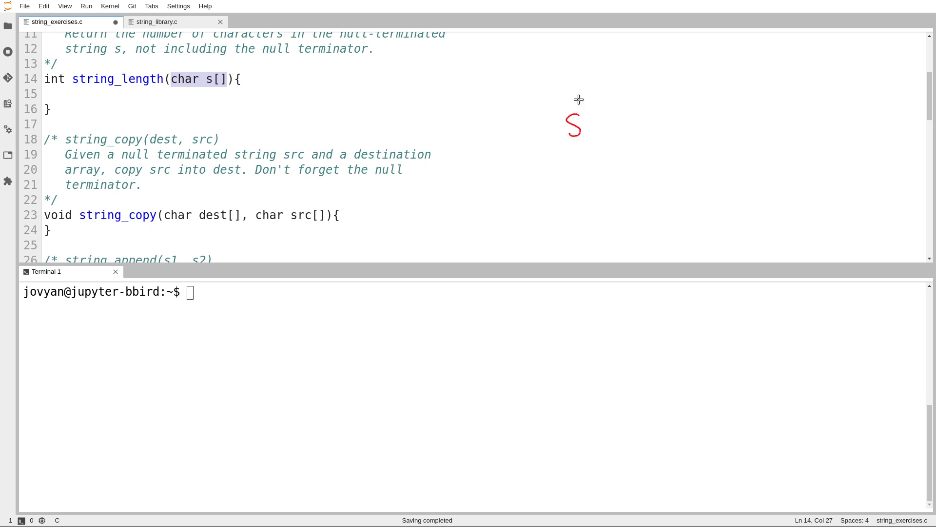
mouse_move(572, 91)
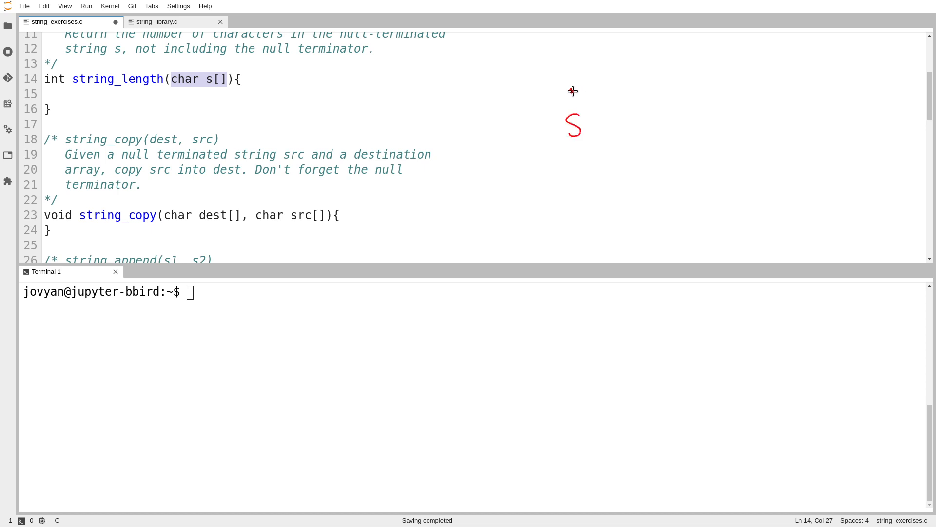
drag(571, 90, 630, 129)
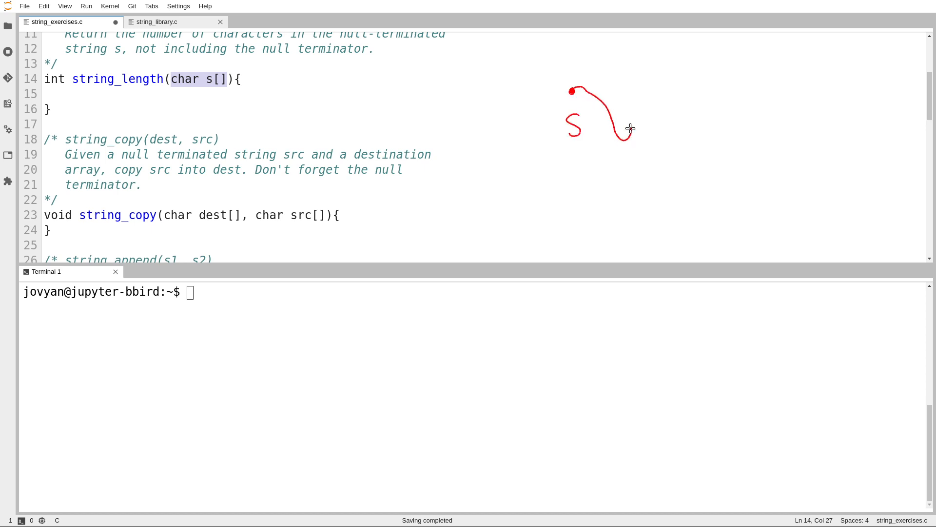
drag(630, 125, 828, 58)
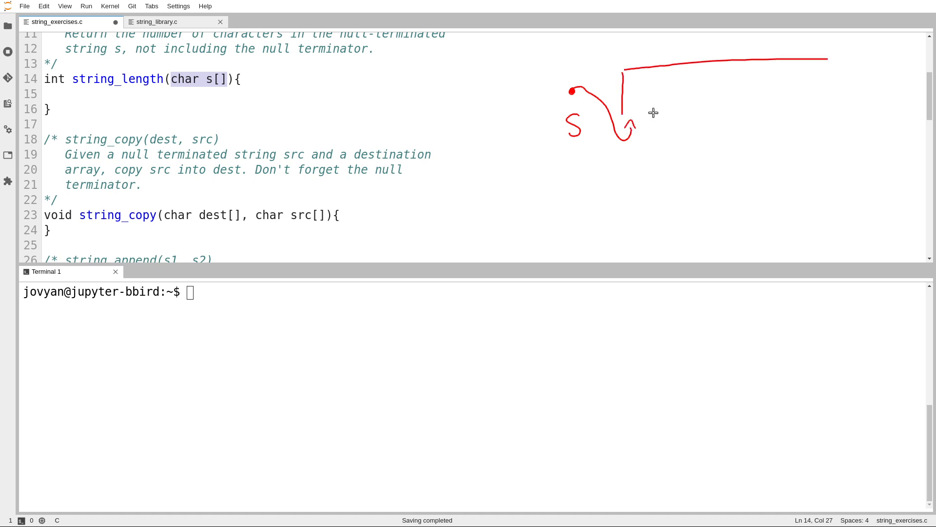
drag(627, 111, 842, 110)
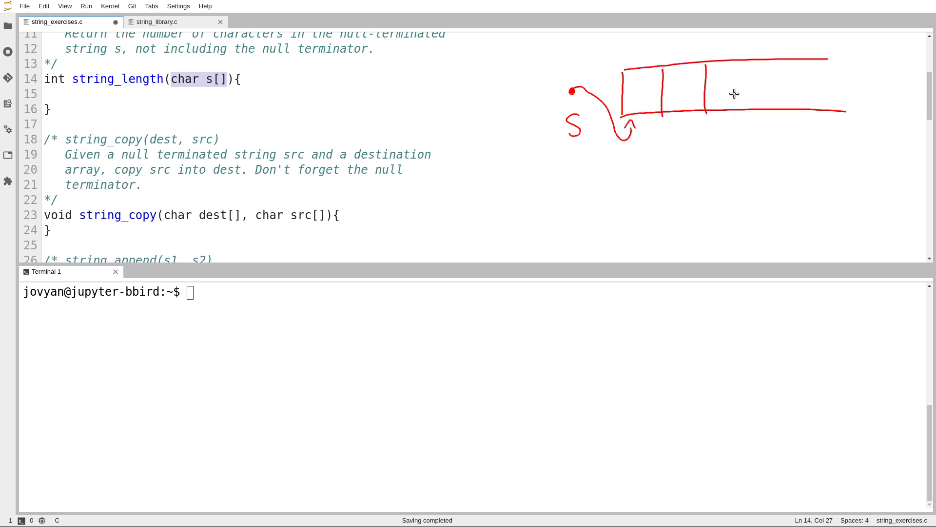
drag(734, 93, 843, 112)
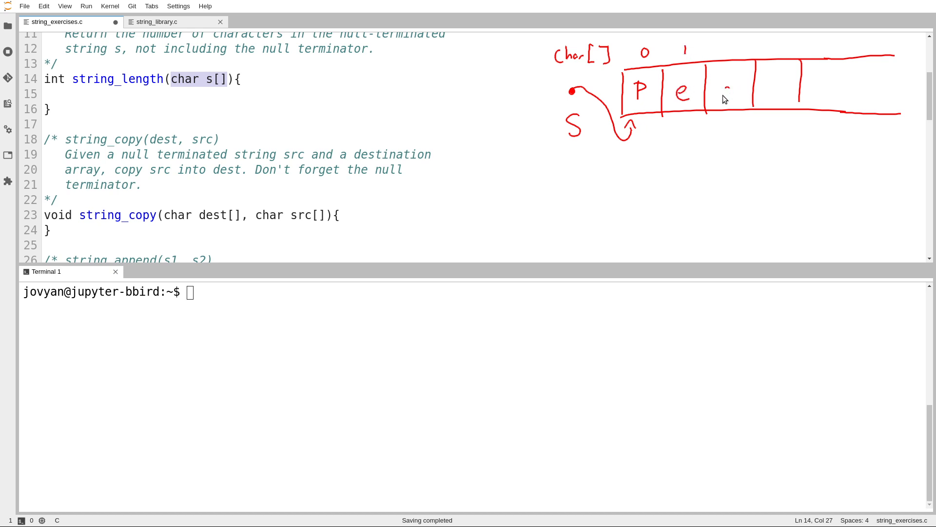
drag(717, 99, 731, 89)
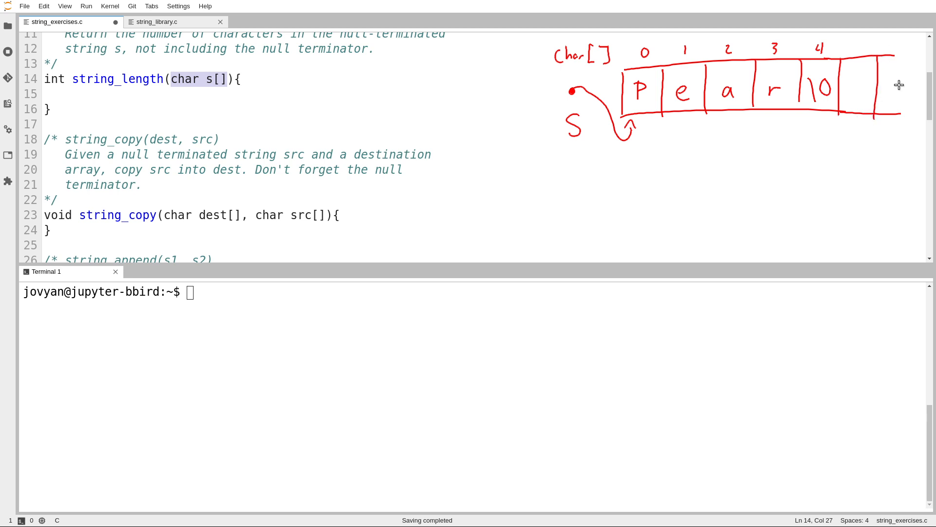
mouse_move(797, 140)
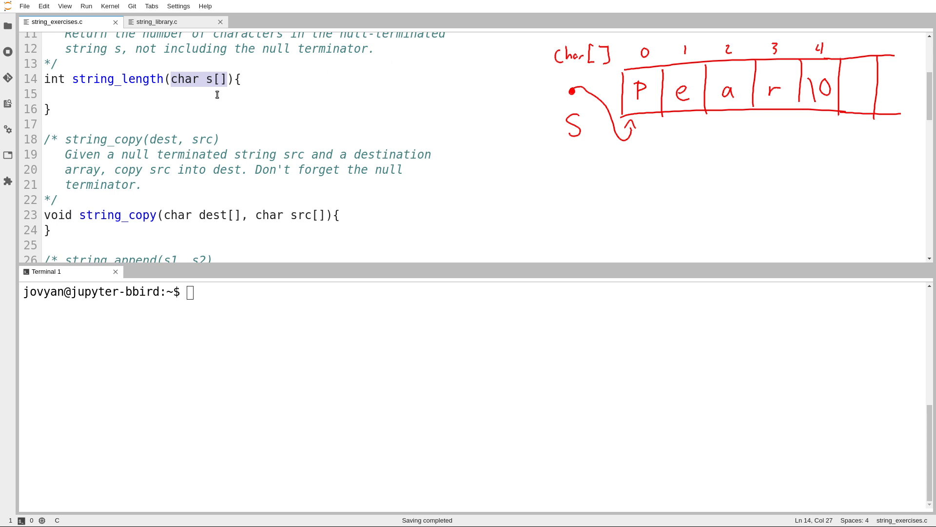
- Declare the int i = 0 and length counters in string_length
text(int i =)
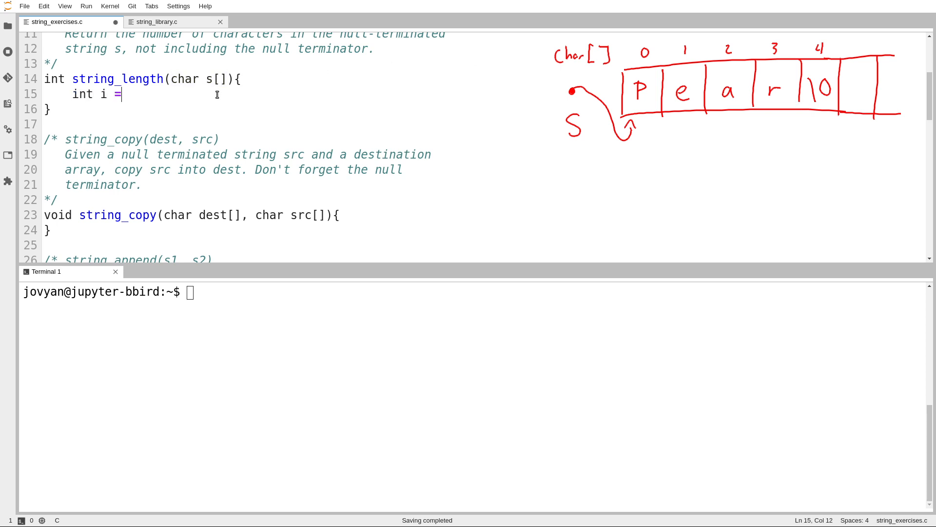
text(0;)
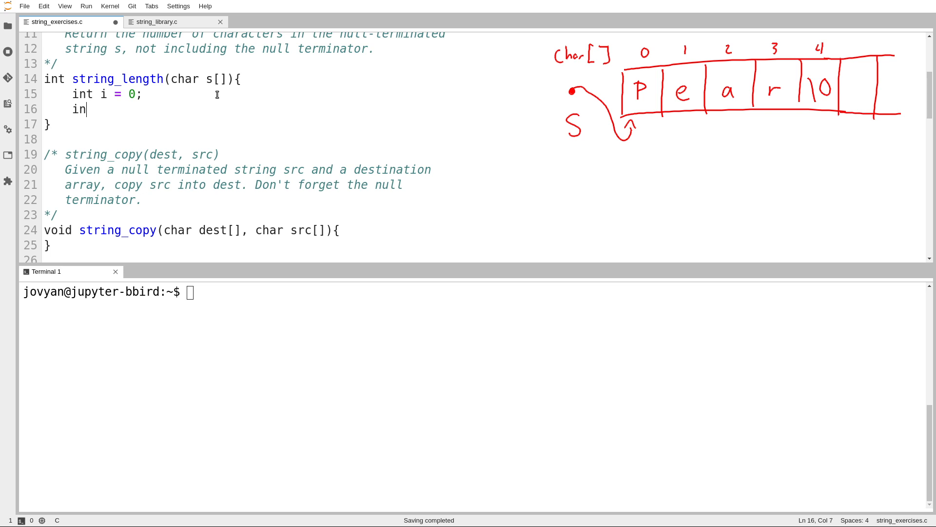
text(t)
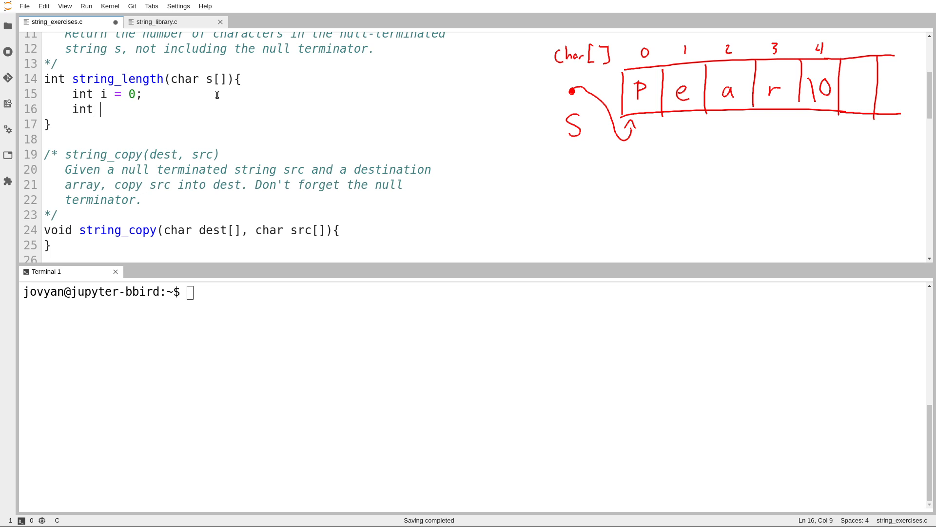
text(str)
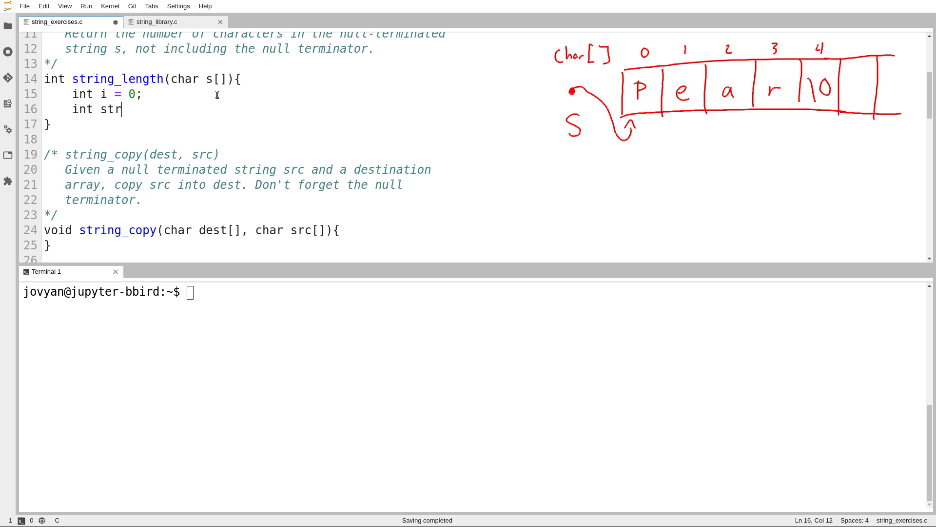
text(ength = 0;)
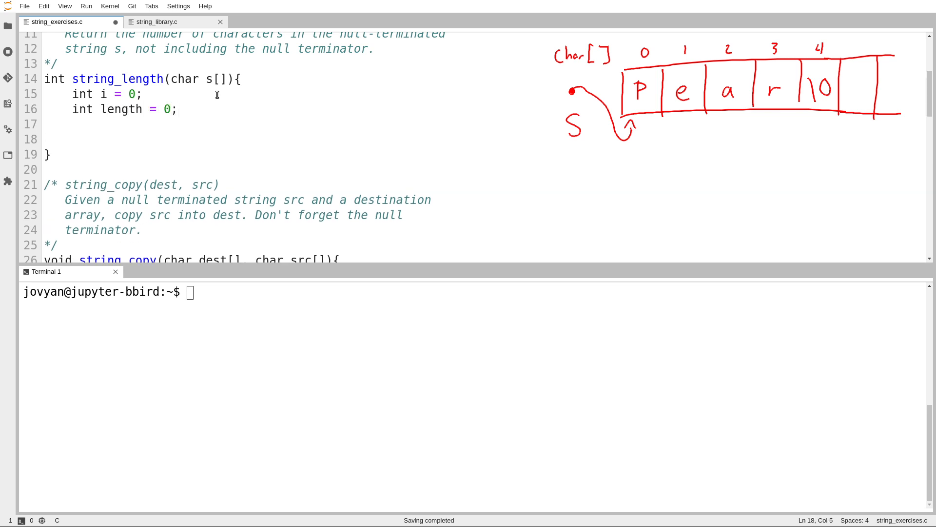
- Add a while loop until '\0' incrementing length, then return length;
text(while(s))
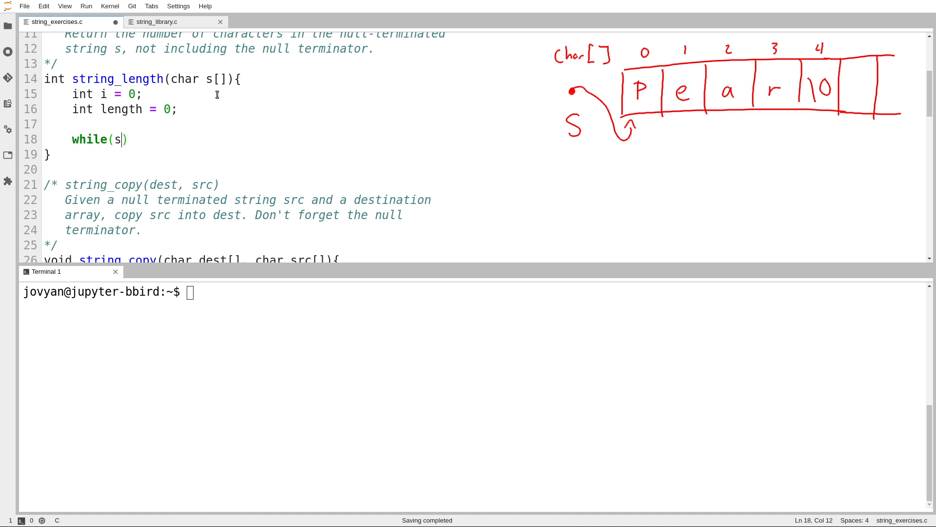
text([i] !=)
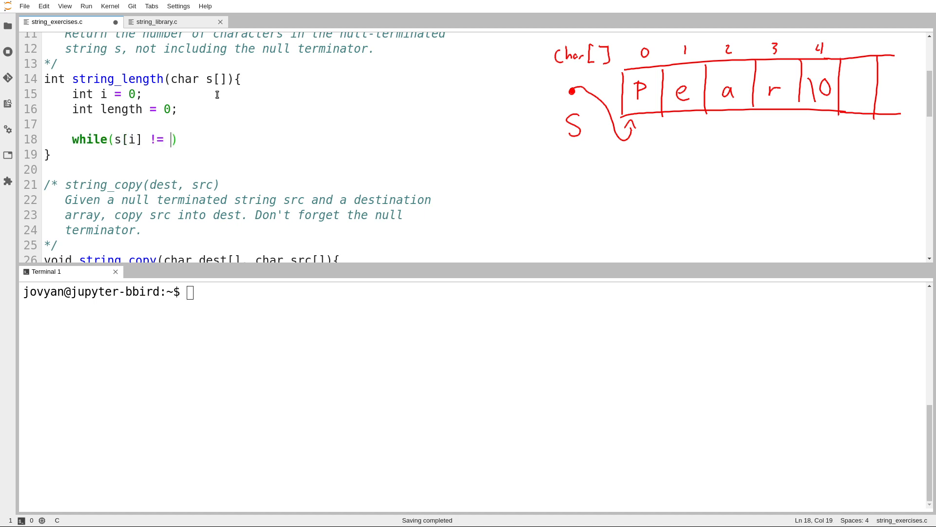
text('\0')
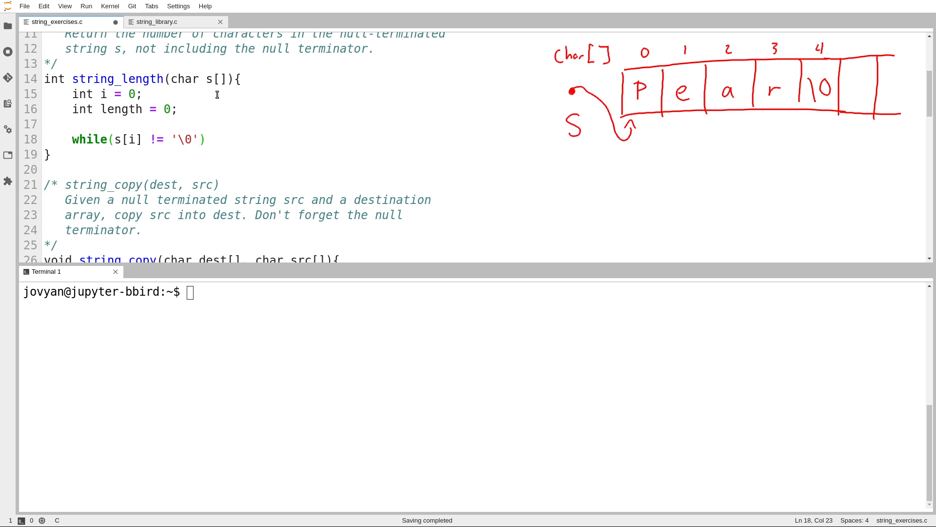
text({)
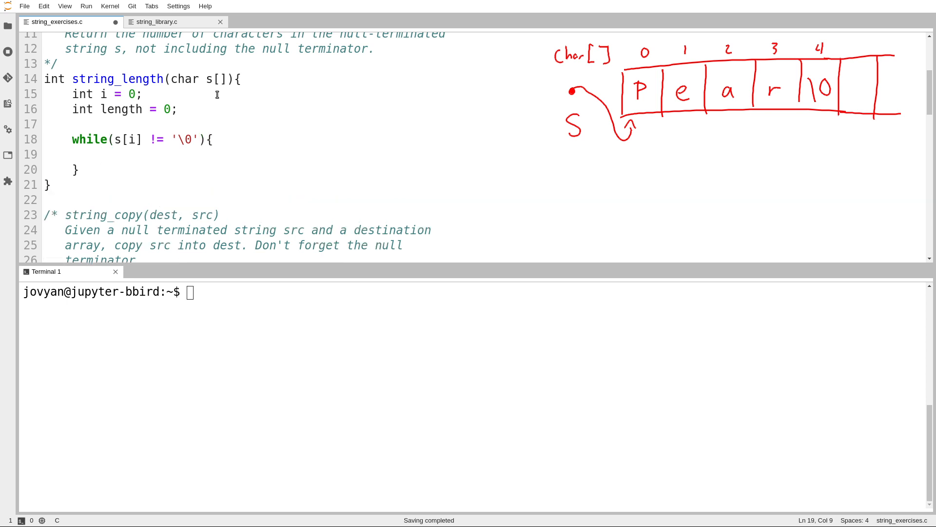
text(length)
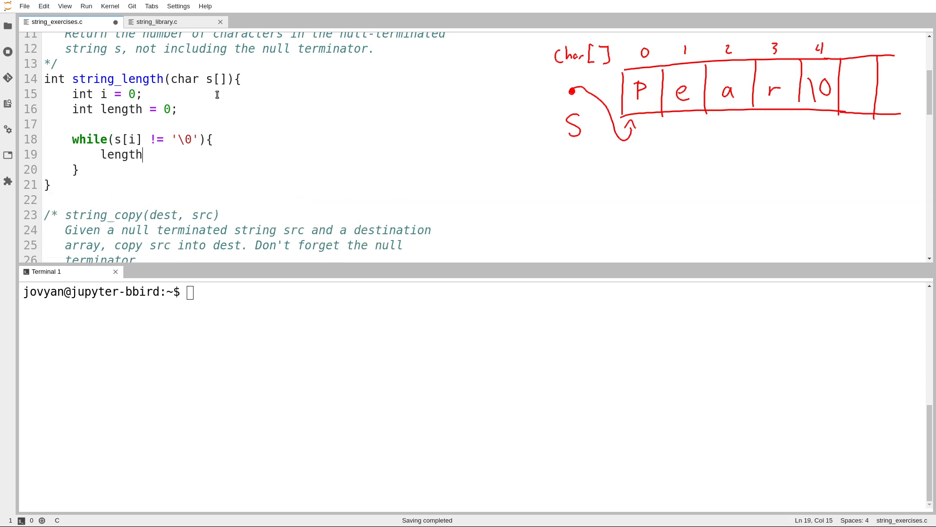
text(++;)
text(i++:)
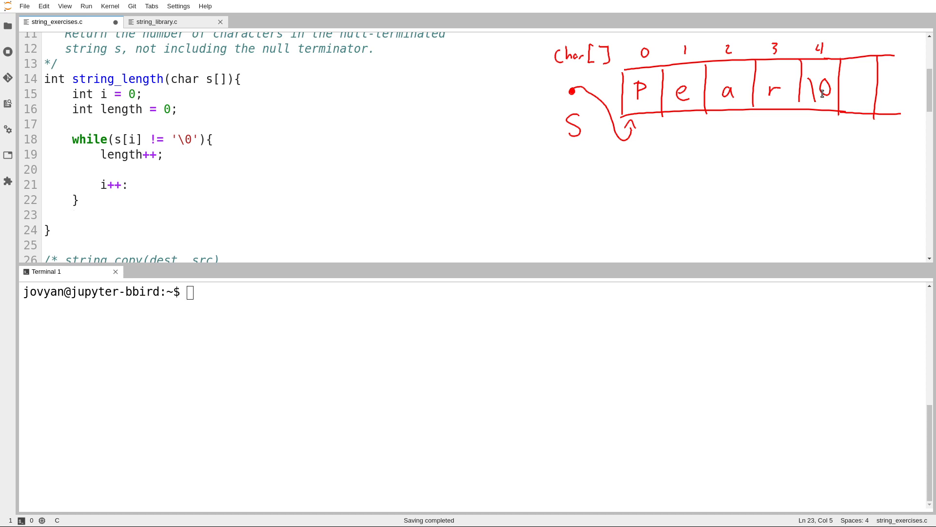
text(return)
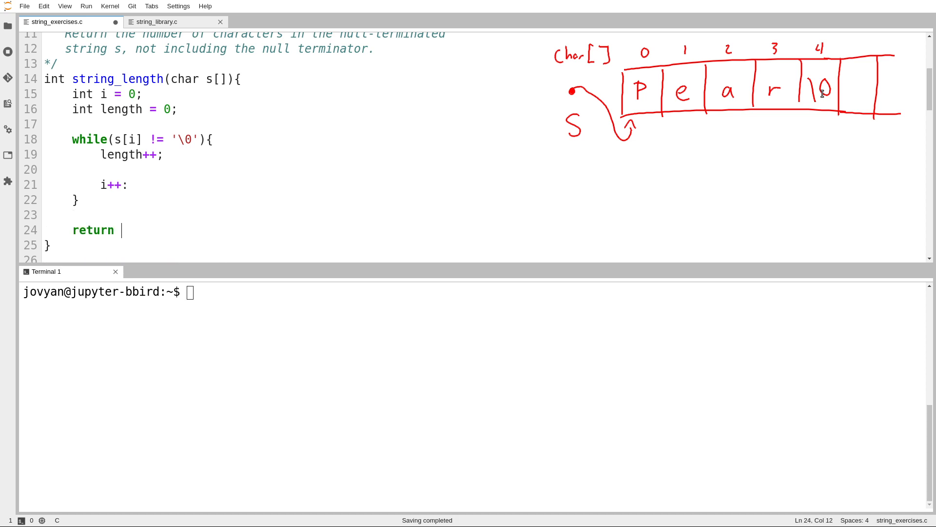
text(length;)
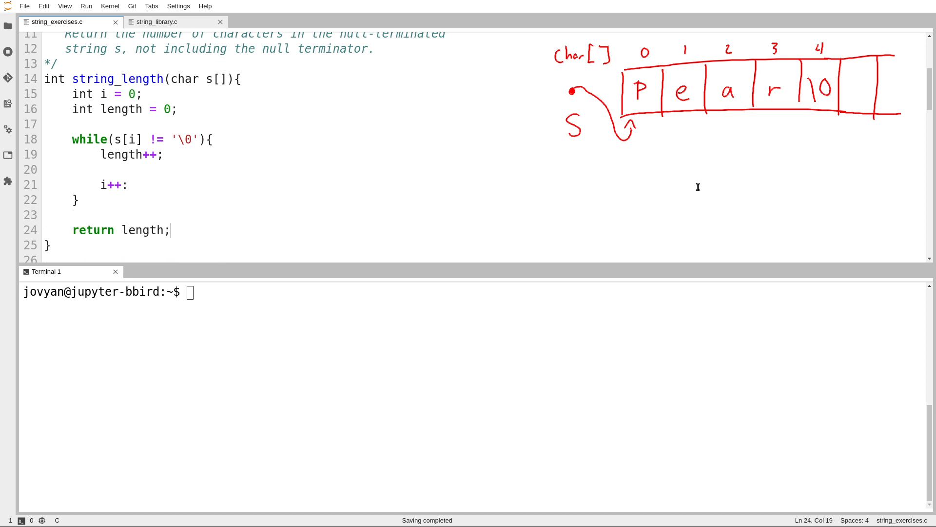
mouse_move(434, 399)
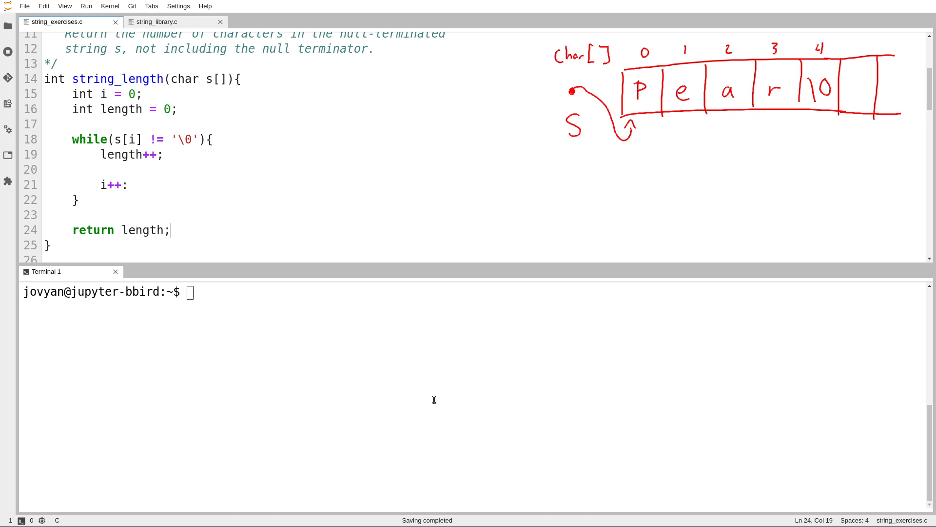
drag(73, 123, 170, 229)
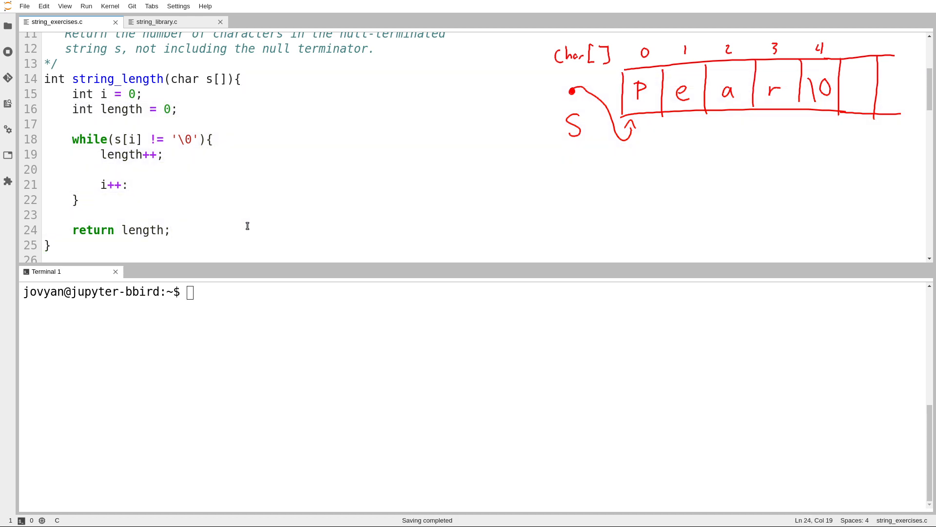
- Select the body of string_length, then clear the selection
drag(139, 94, 170, 230)
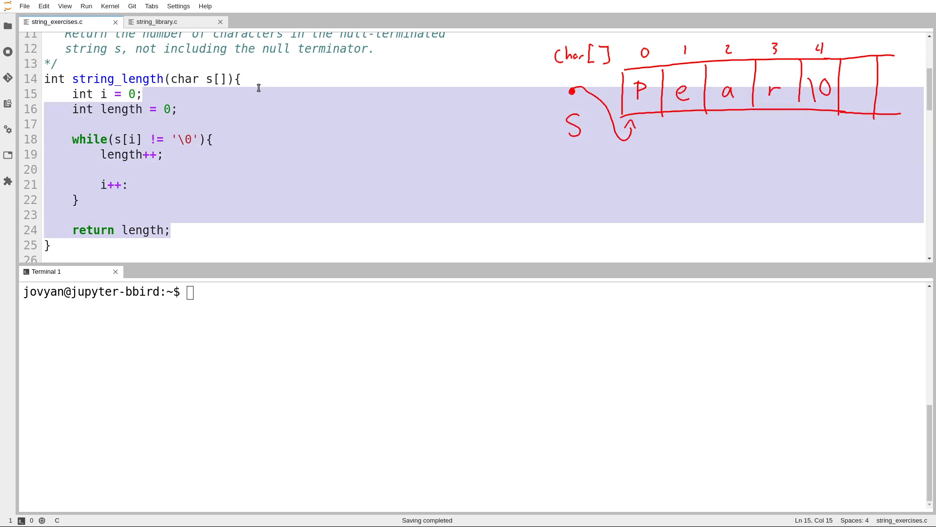
click(257, 78)
text(;)
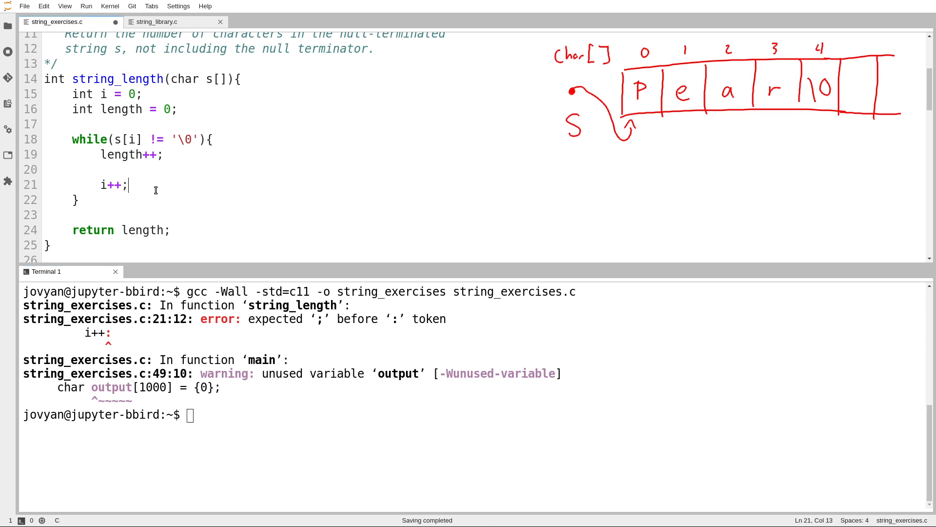
mouse_move(260, 474)
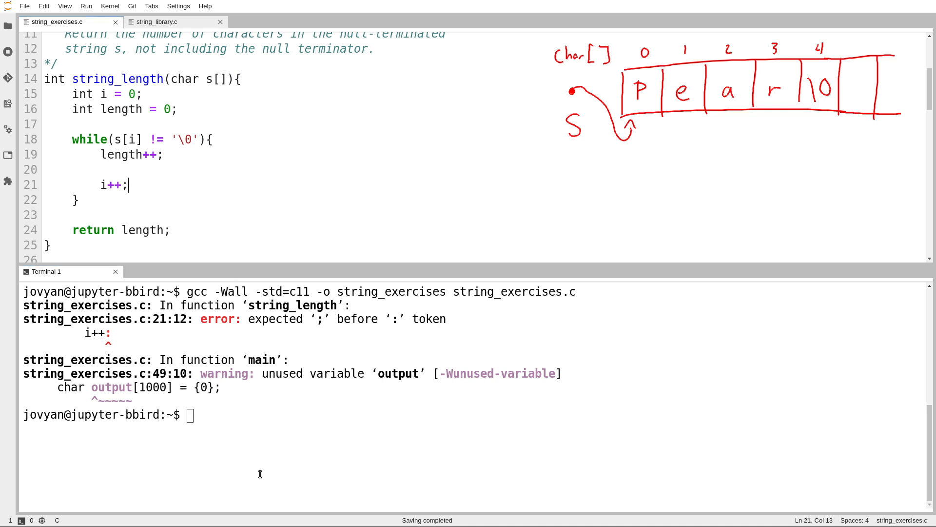
- Recompile and run ./string_exercises, printing lengths 9 and 25
key(Return)
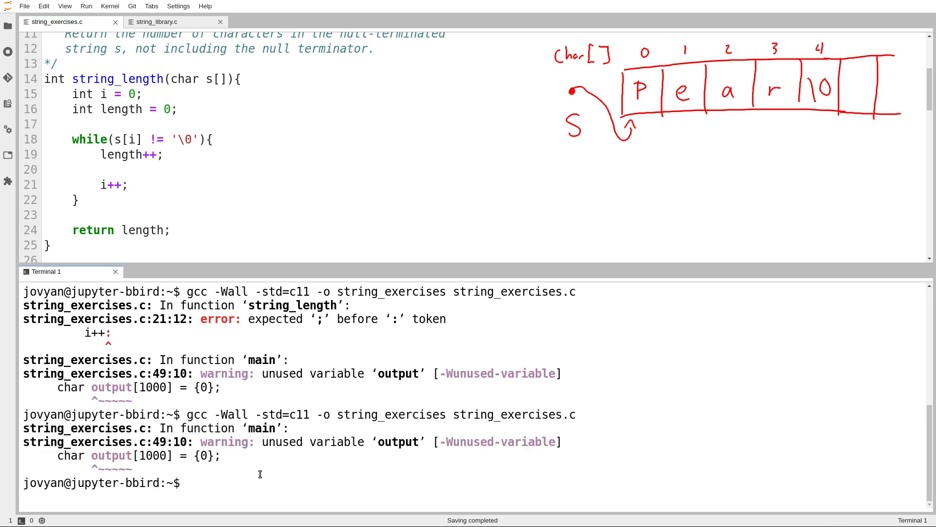
text(./string_exercises)
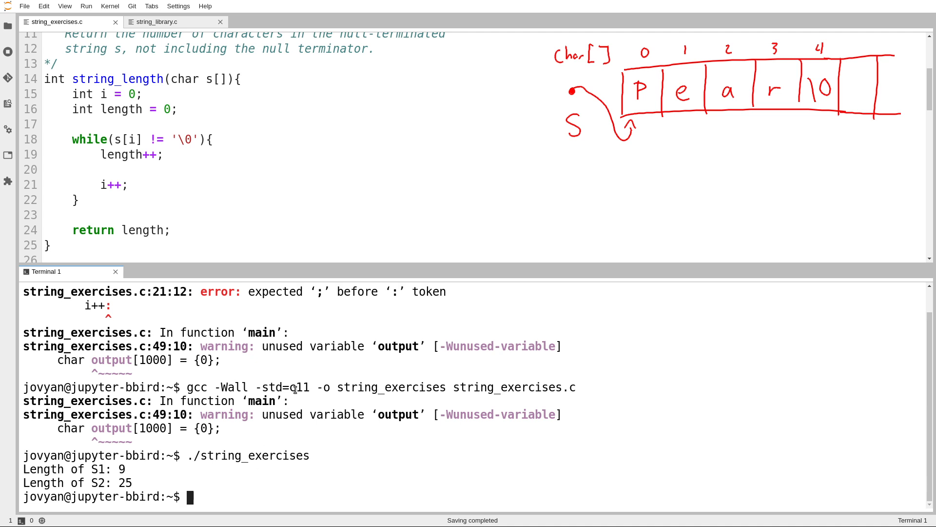
scroll(down, 3)
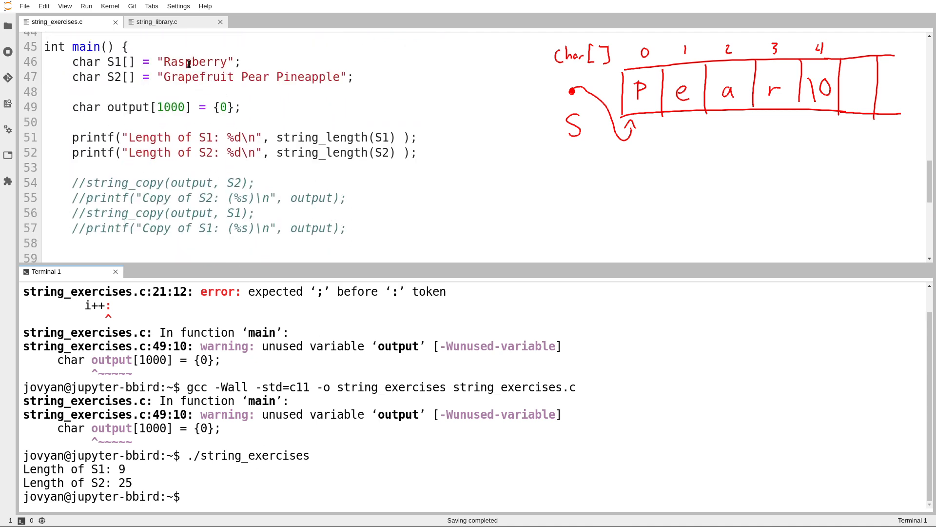
- Highlight the Raspberry and Pear words in the S1 and S2 strings
double_click(194, 62)
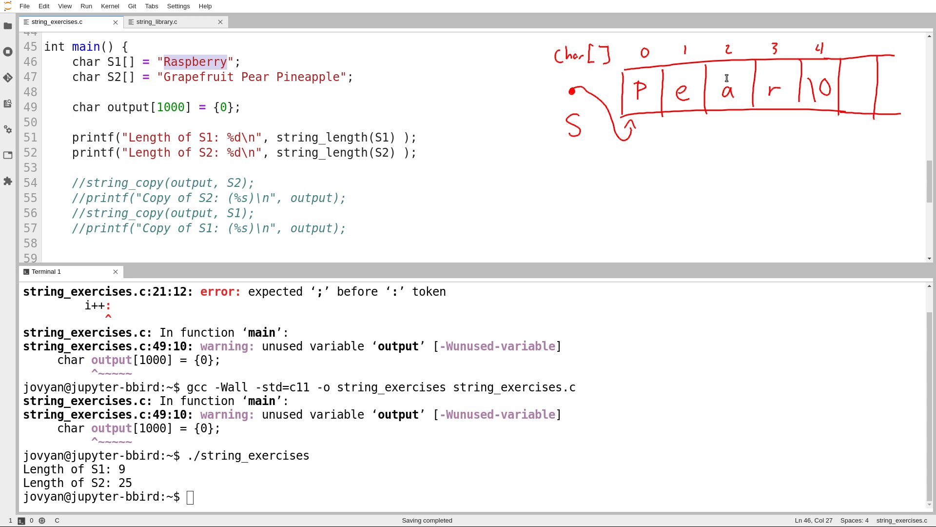
mouse_move(724, 107)
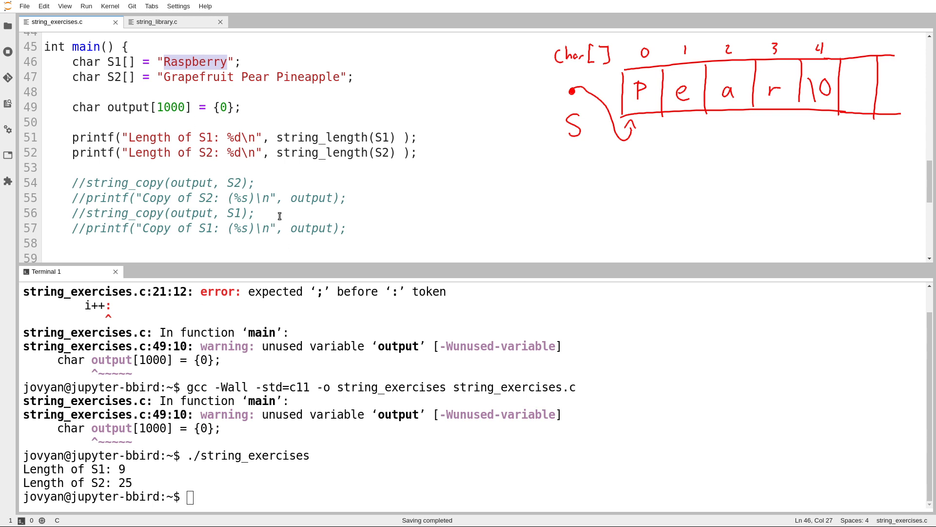
double_click(196, 77)
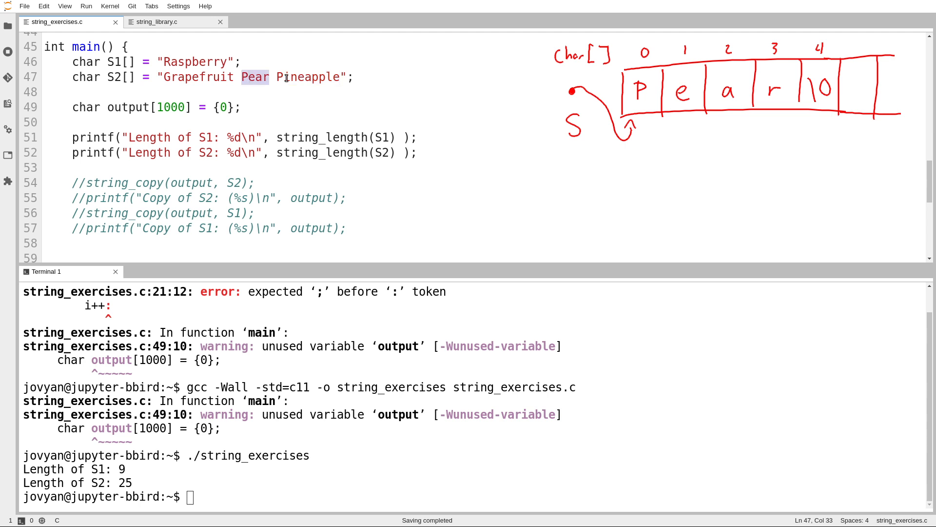
double_click(306, 77)
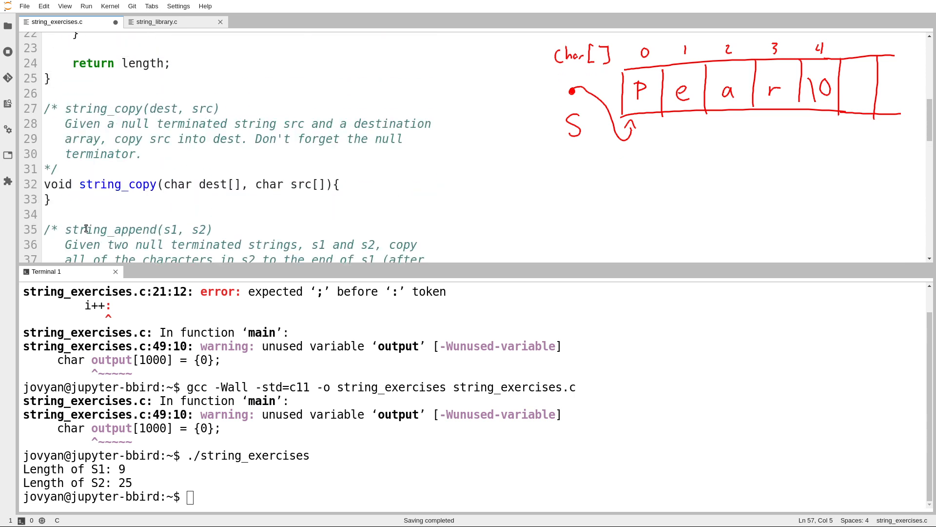
- Highlight string_copy's null-terminated src description and its dest parameter
scroll(down, 3)
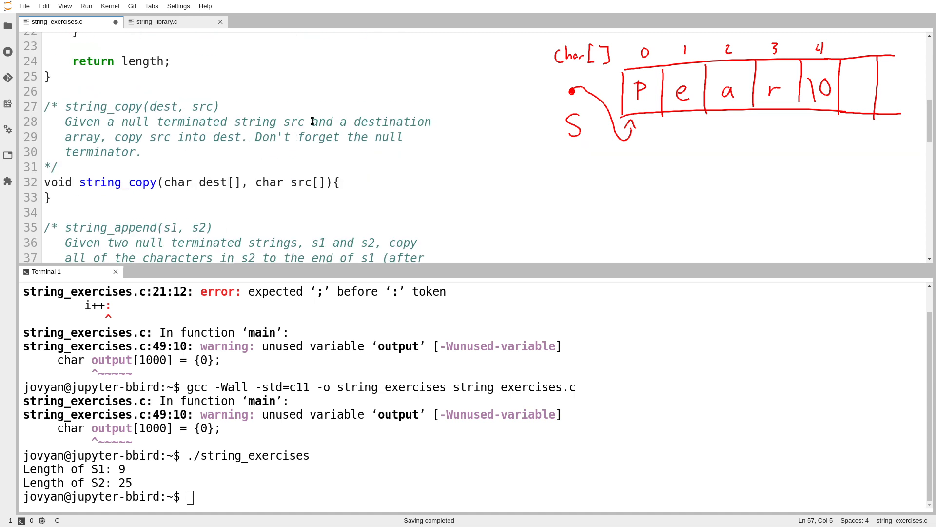
drag(121, 122, 301, 122)
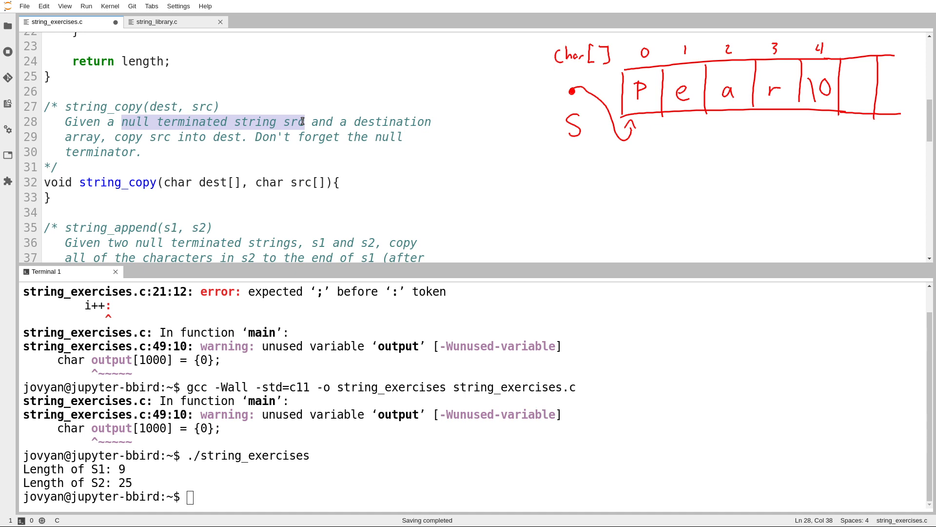
click(356, 122)
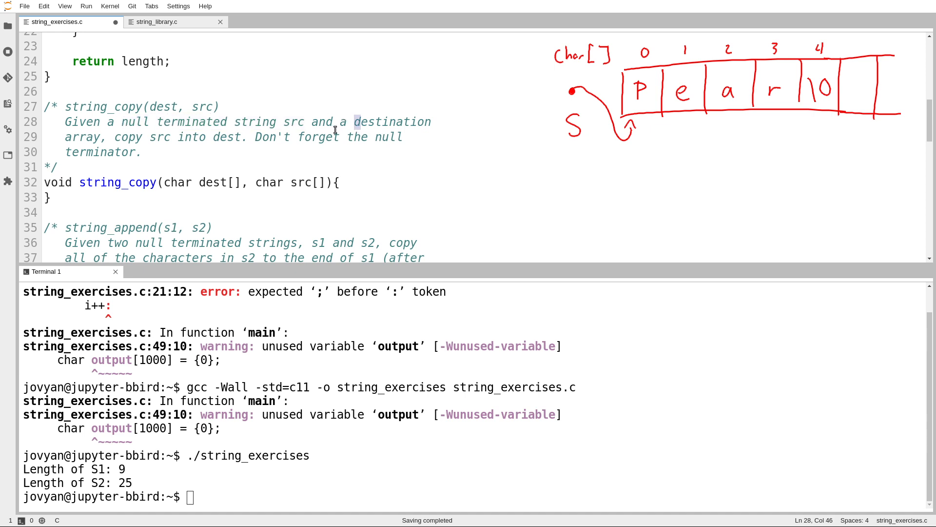
drag(354, 122, 101, 136)
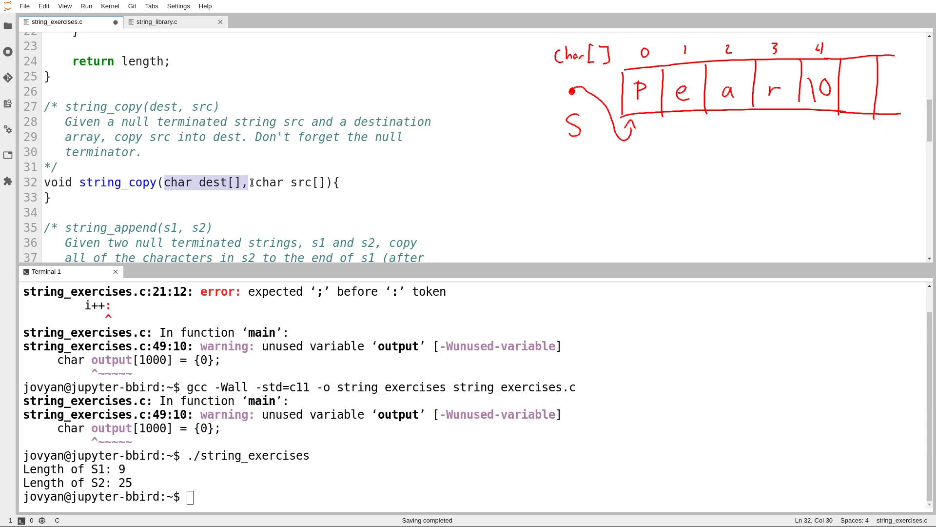
key(Backspace)
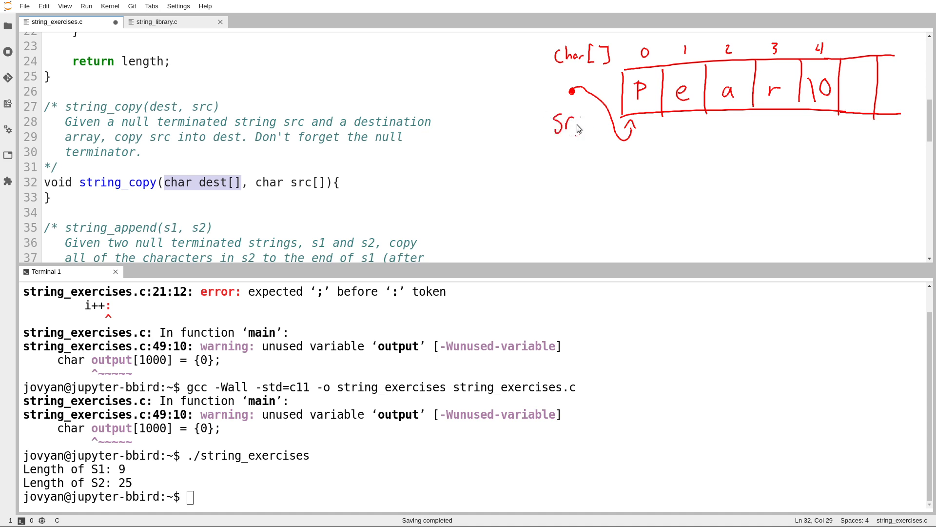
drag(546, 245, 573, 254)
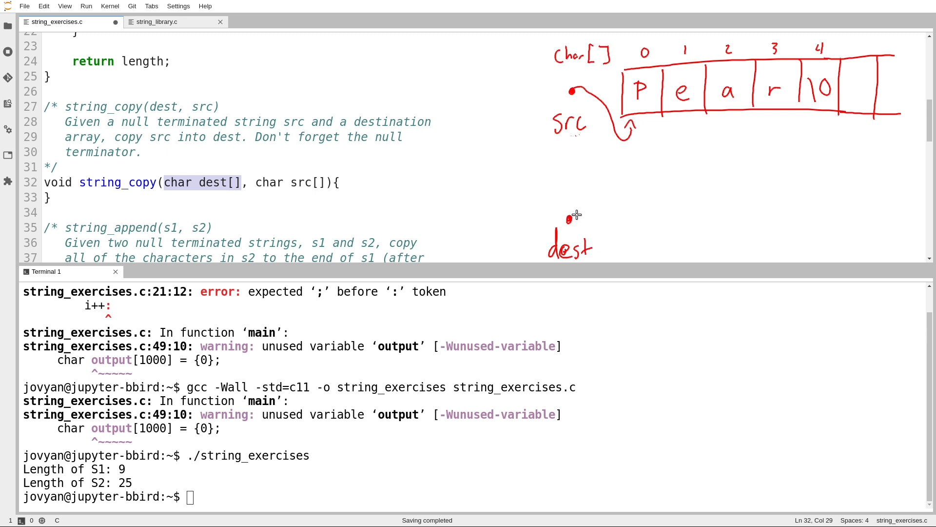
drag(572, 216, 624, 253)
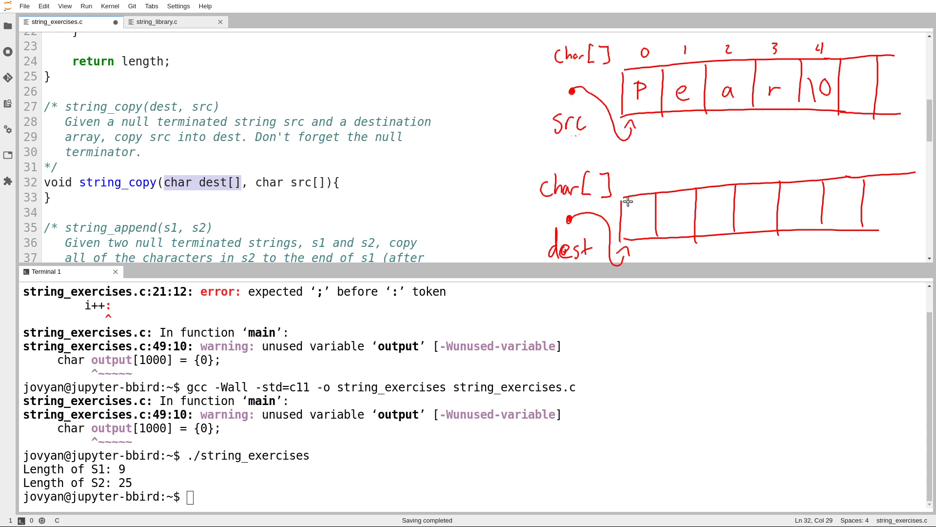
mouse_move(627, 201)
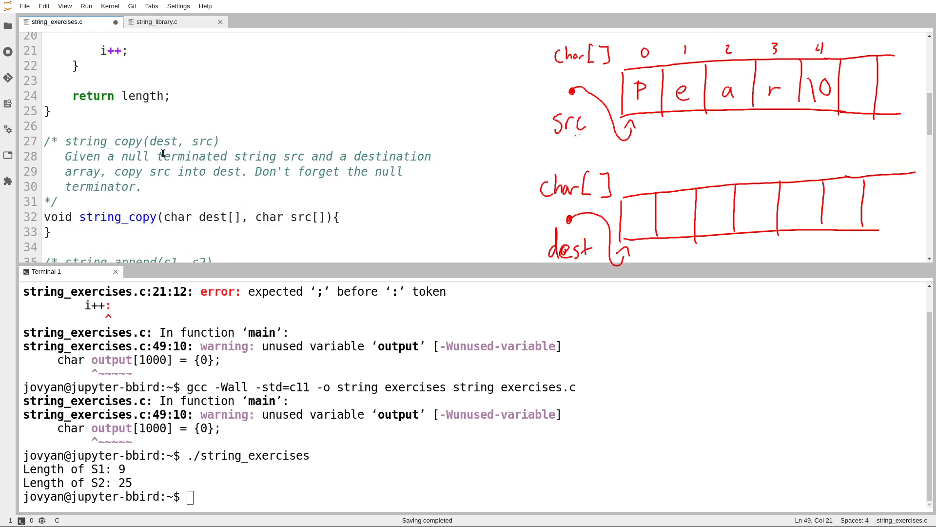
- In string_copy, declare int i = 0 and start a loop while s[i] != '\0'
scroll(down, 3)
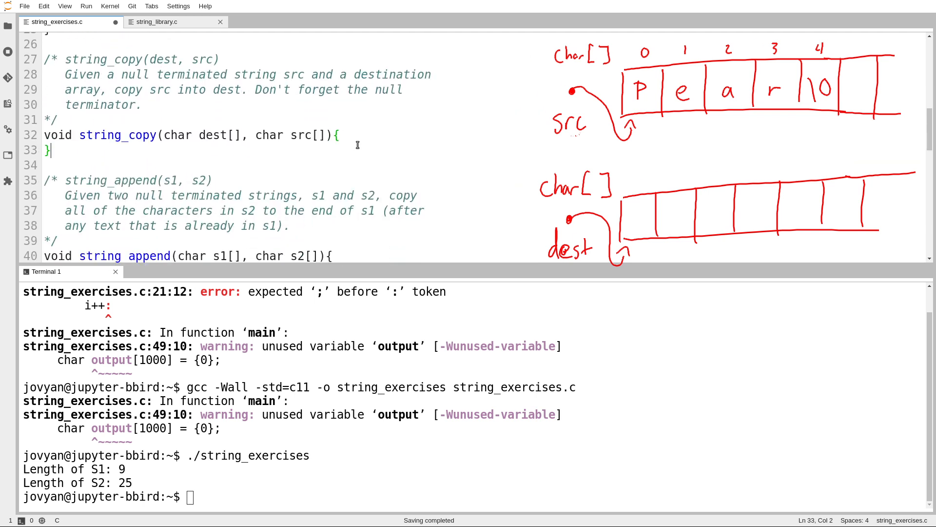
double_click(304, 136)
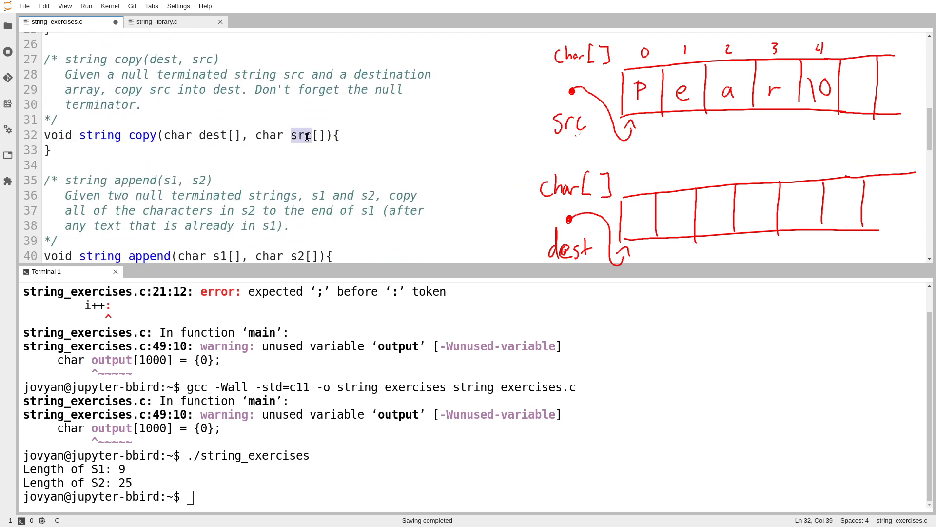
click(346, 135)
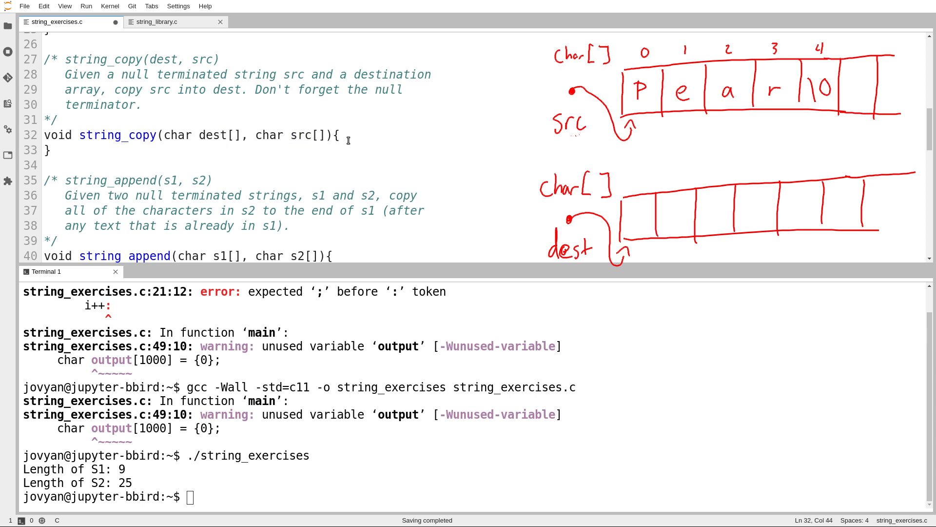
text(int i =)
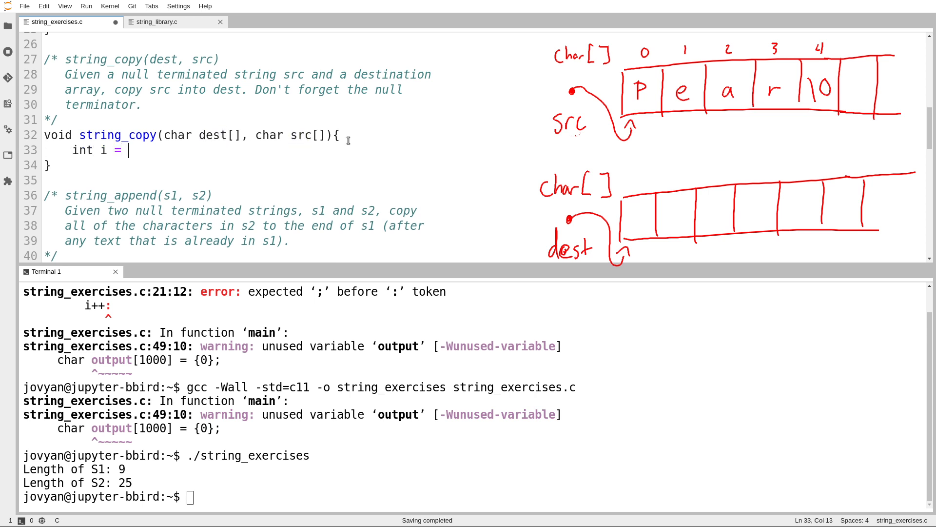
text(0;)
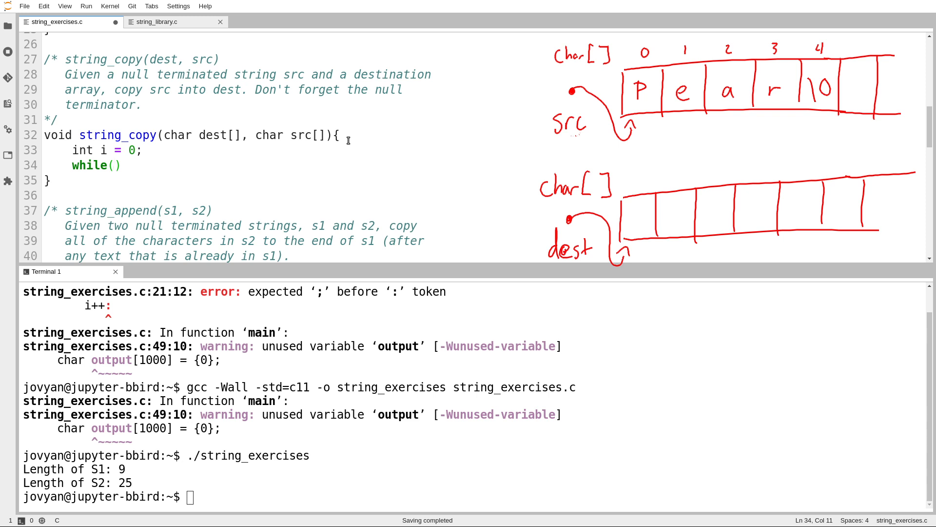
text(s[])
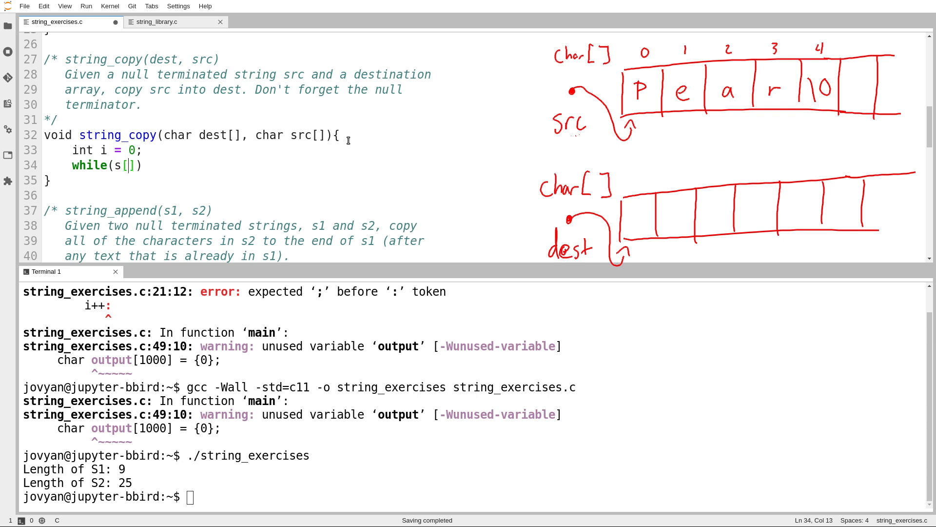
text(i] != ')
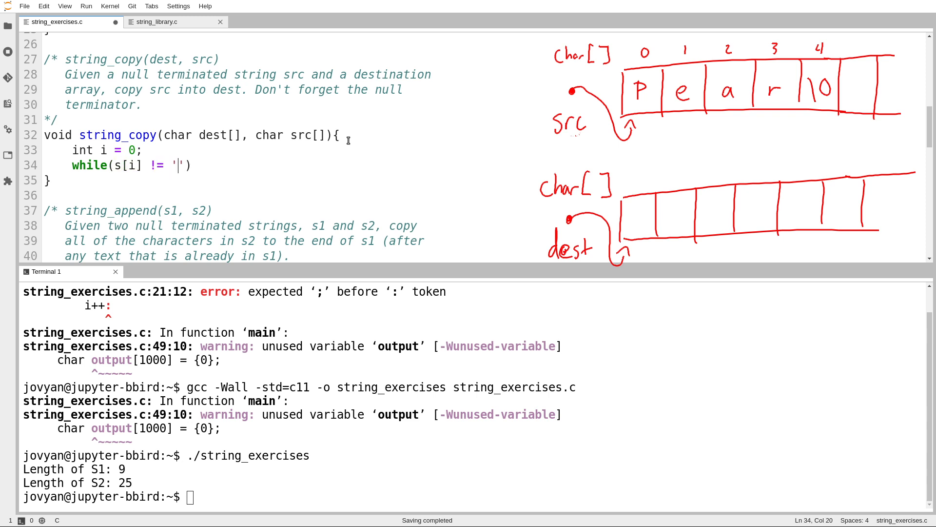
scroll(down, 3)
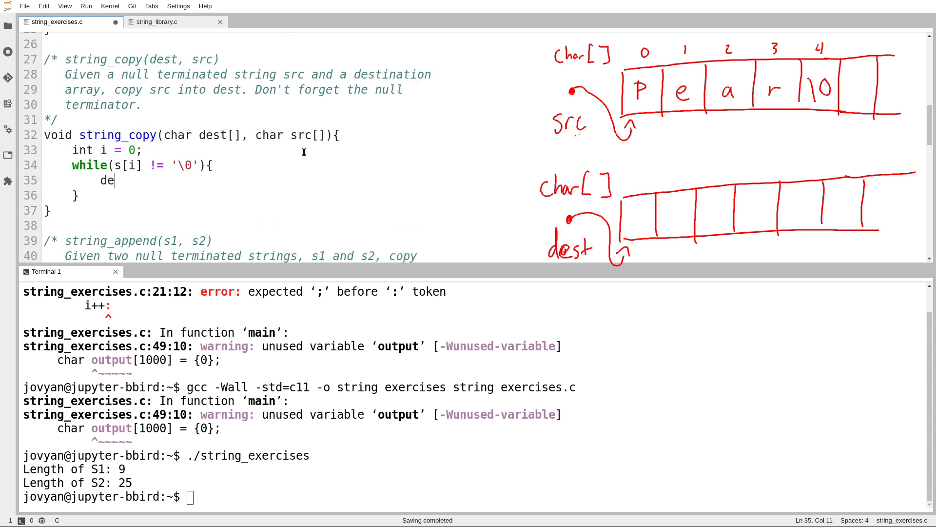
- Inside the loop, copy src[i] into dest[i] and increment i
text(st)
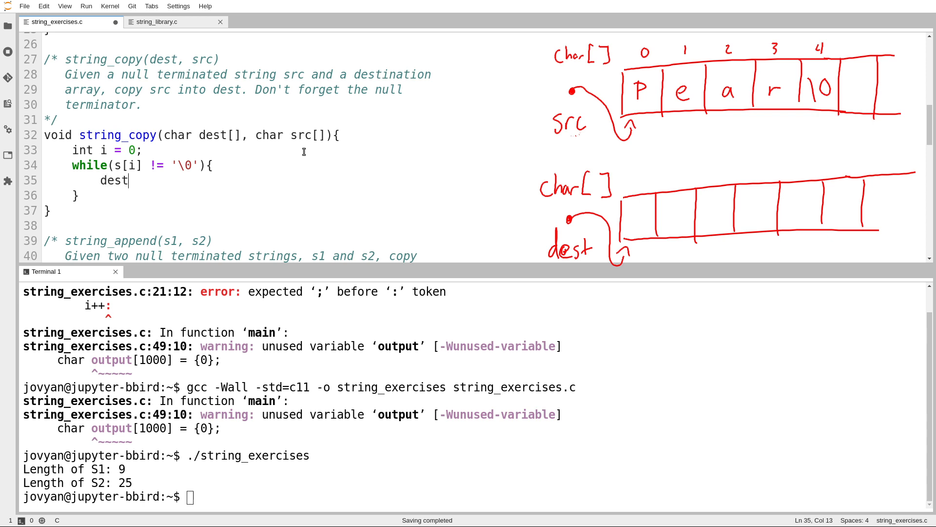
text([i] =)
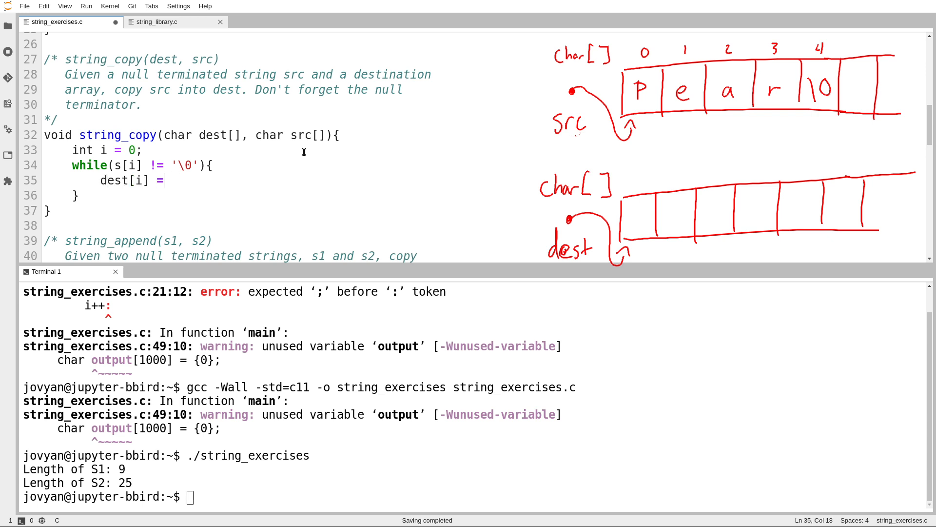
text(src[i];)
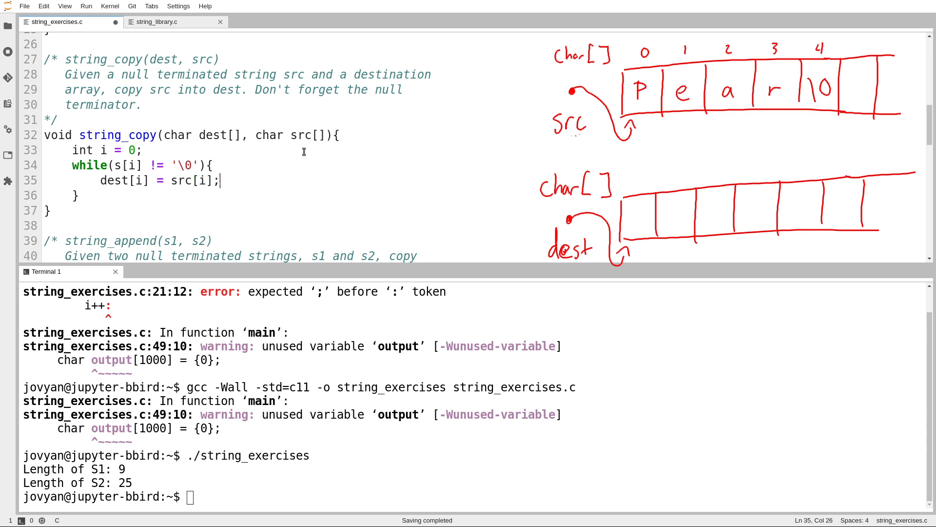
text(it)
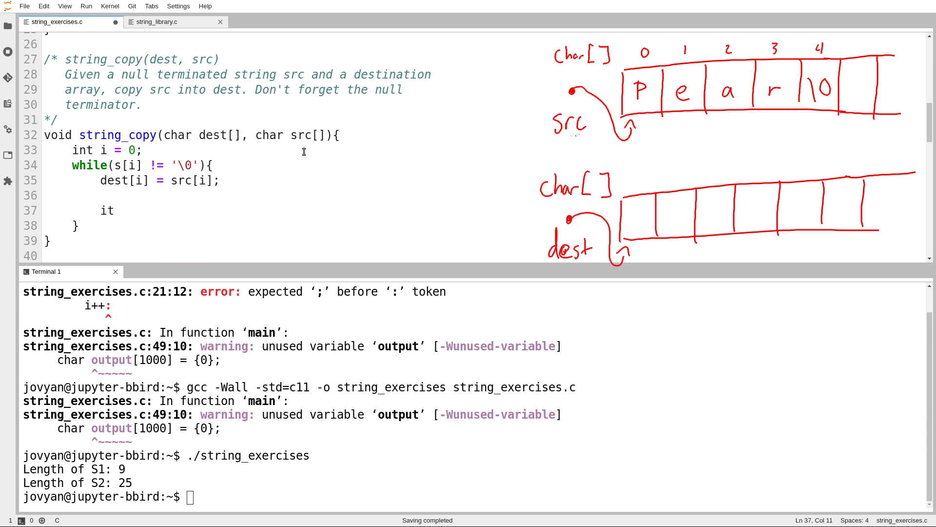
text(++;)
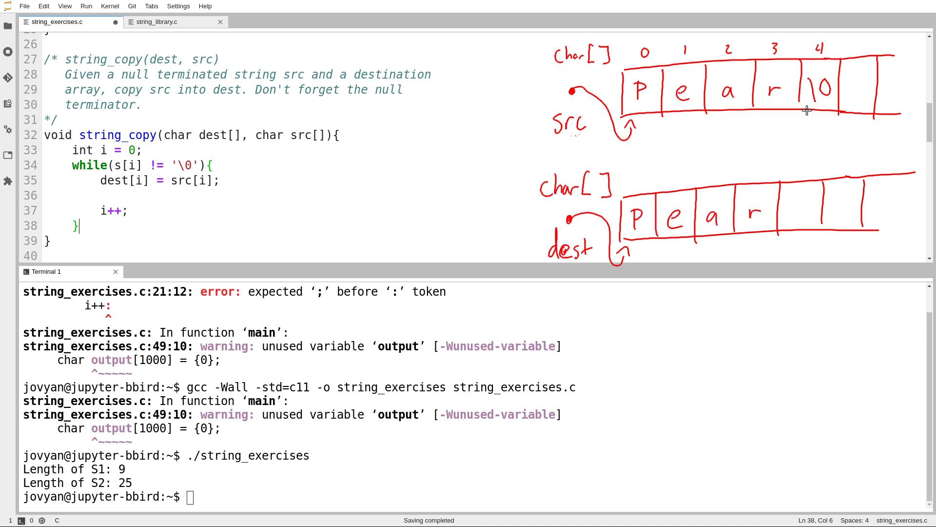
mouse_move(829, 87)
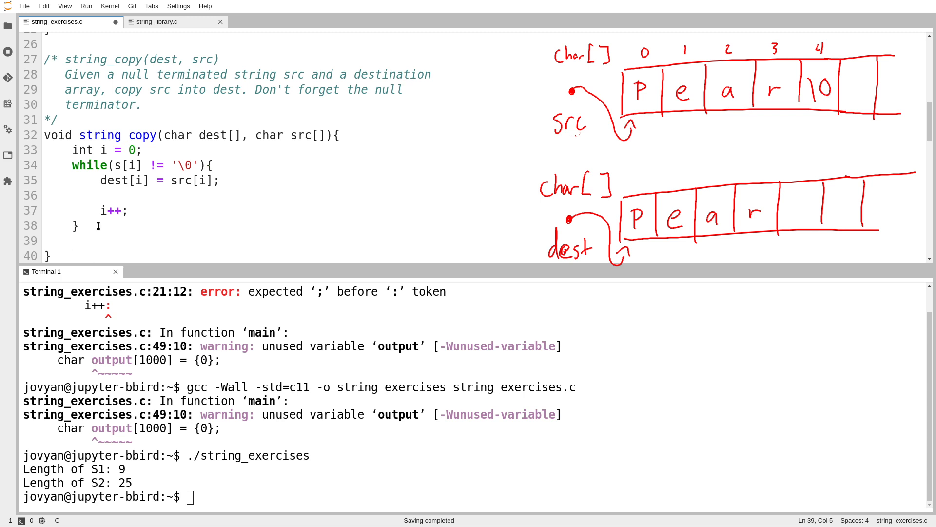
mouse_move(808, 205)
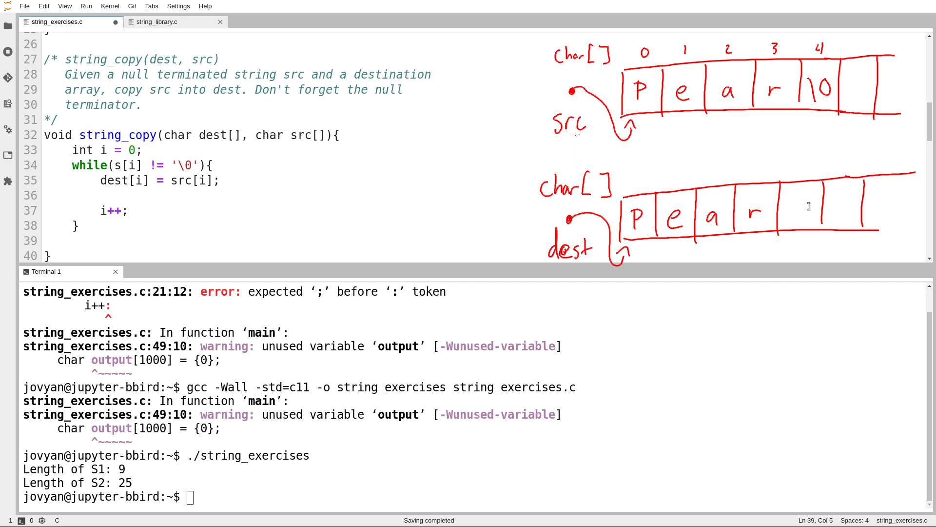
- Place the cursor after the copy loop to add the null terminator line
click(72, 240)
text(dest[i] = '\0';)
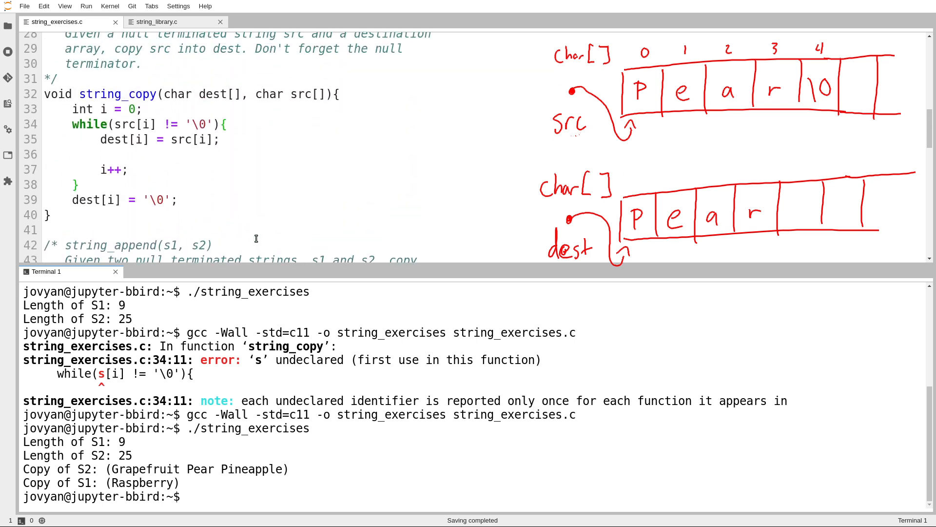
- Comment out the dest[i] = '\0'; terminator line with //
click(69, 200)
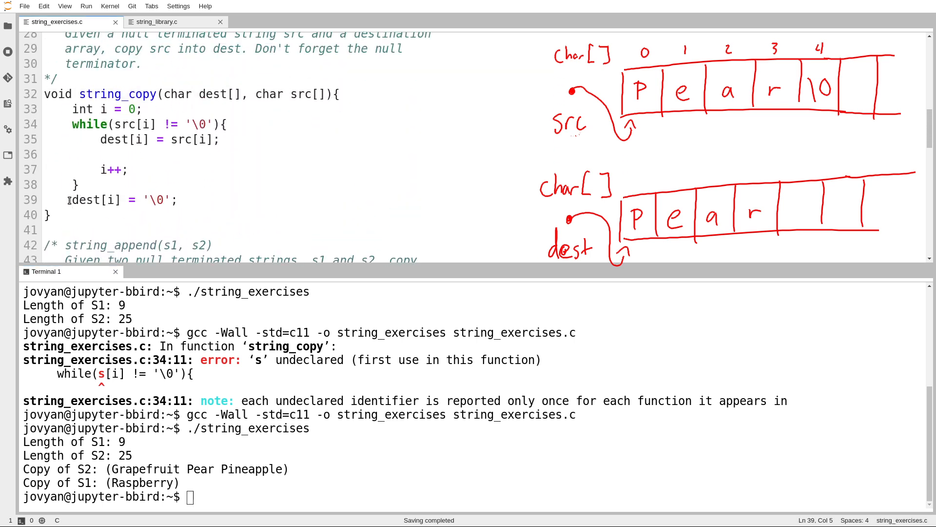
text(//)
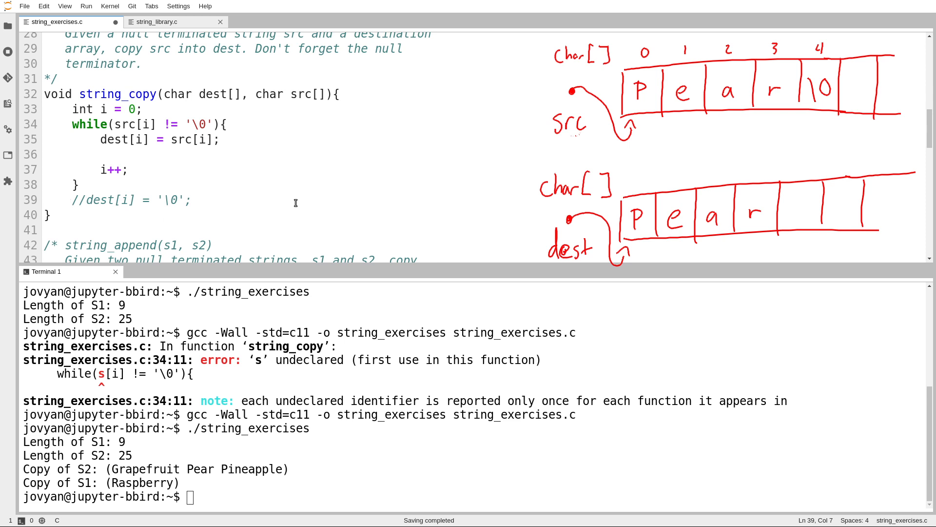
click(87, 200)
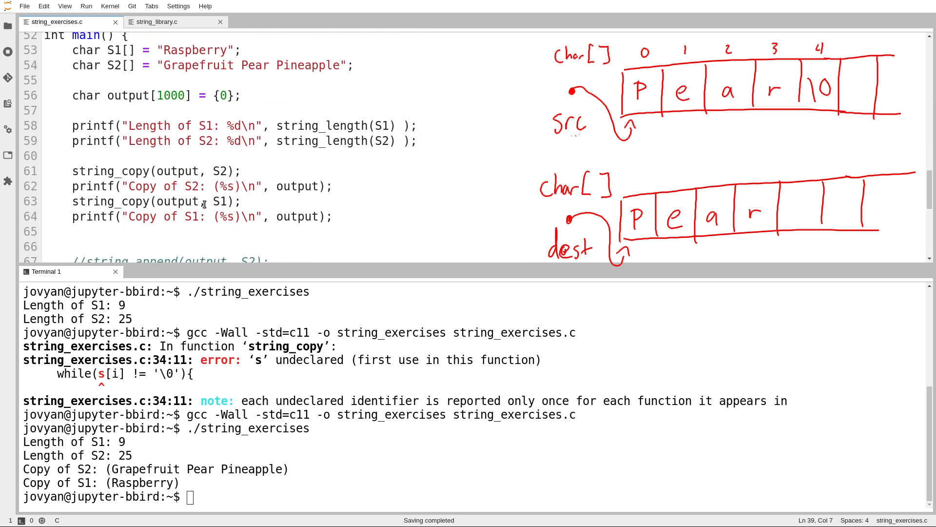
text(//)
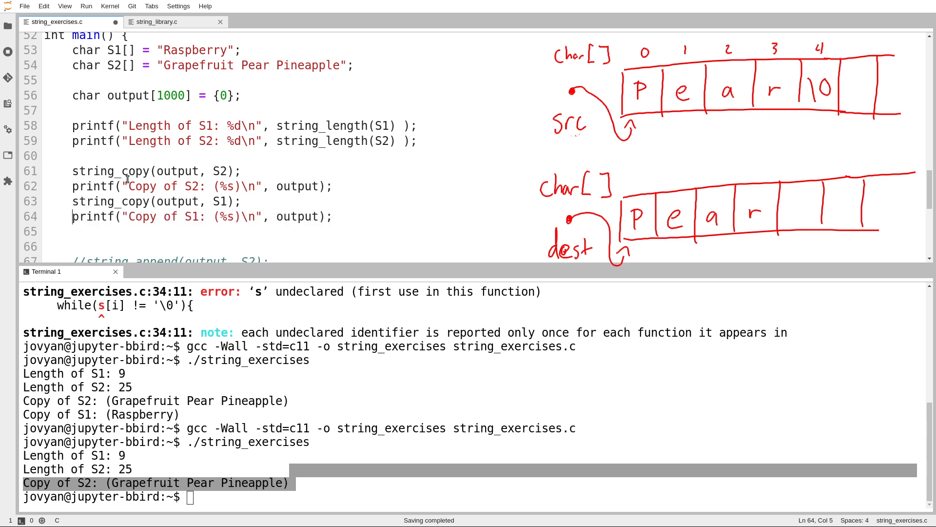
mouse_move(111, 406)
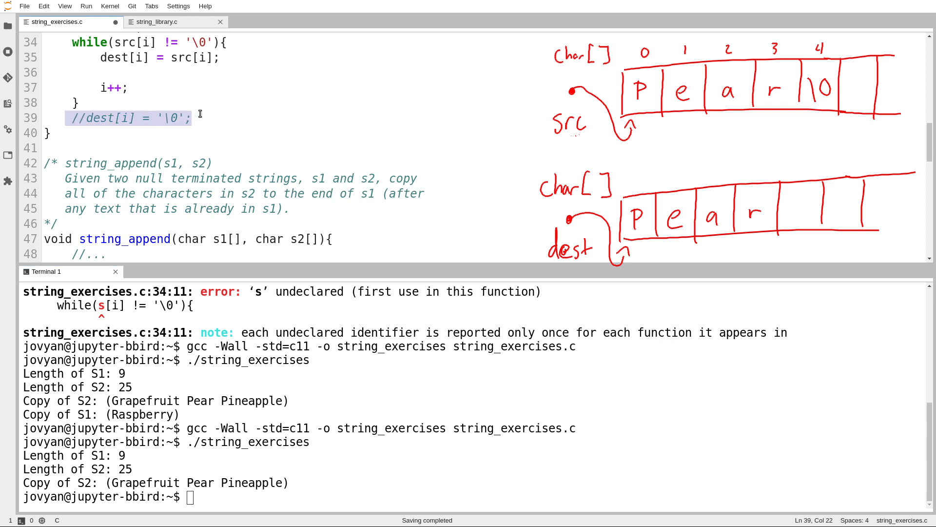
- Compare the copied output, including Grapefruit Pear, against the S1 and S2 strings
scroll(down, 3)
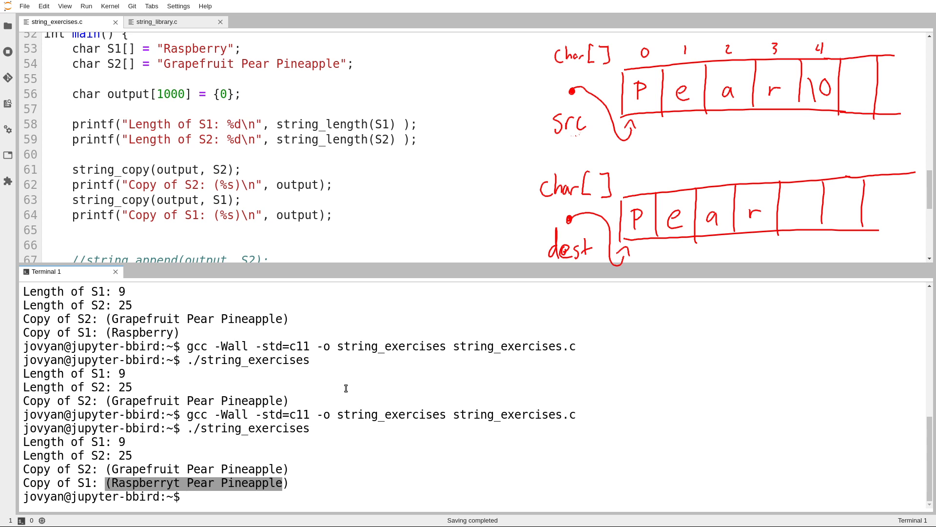
double_click(194, 48)
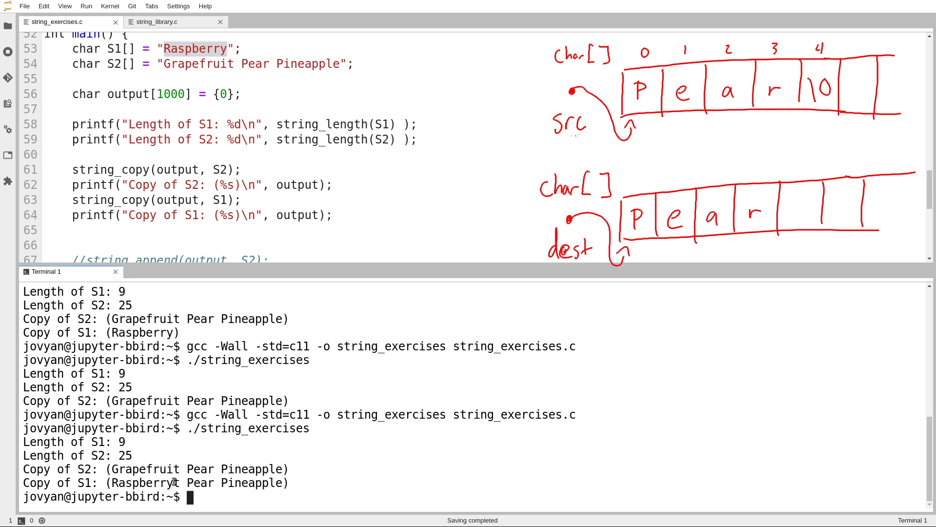
drag(173, 482, 287, 482)
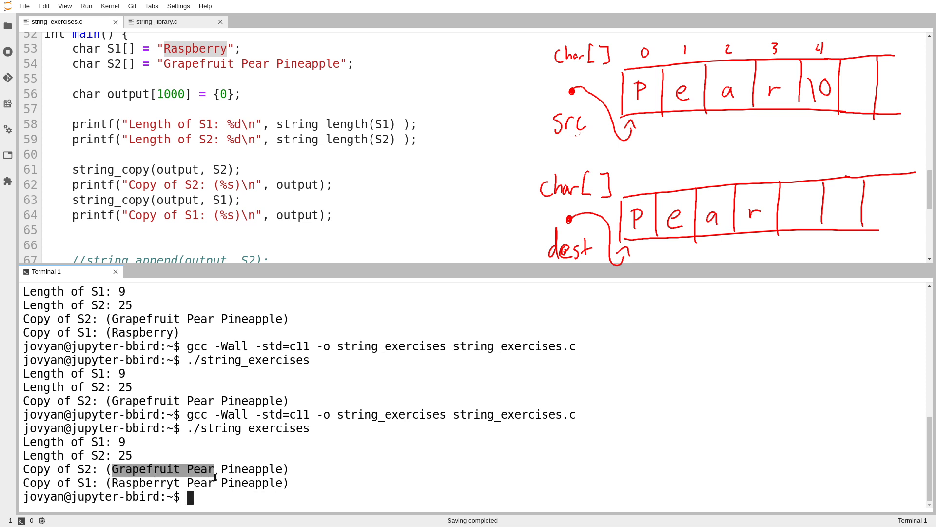
drag(215, 469, 288, 468)
text(dest[i] = '\0';)
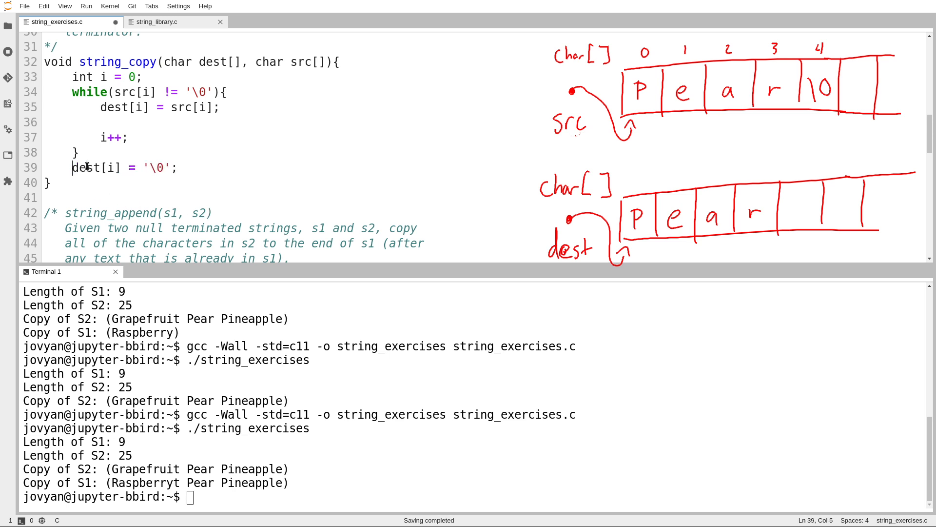
- Rebuild and rerun the program in the terminal, with Raspberry printing correctly
click(90, 168)
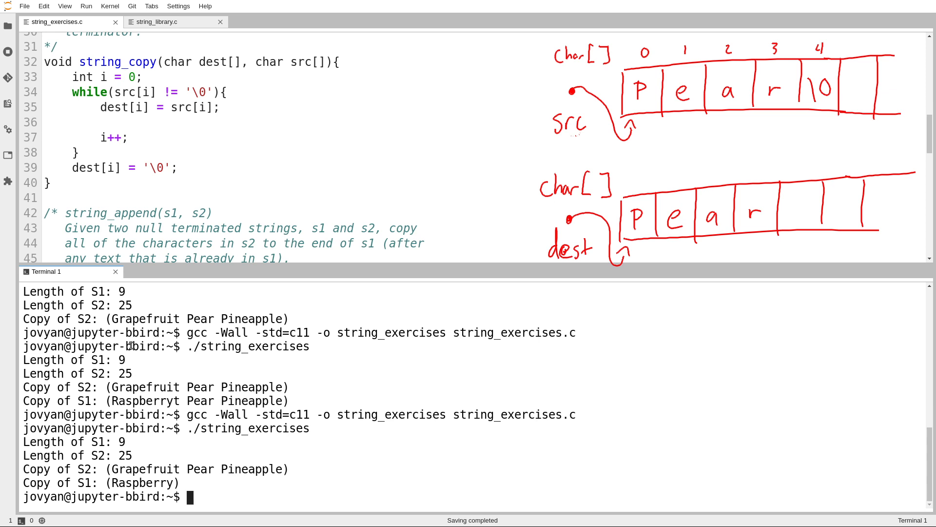
scroll(down, 3)
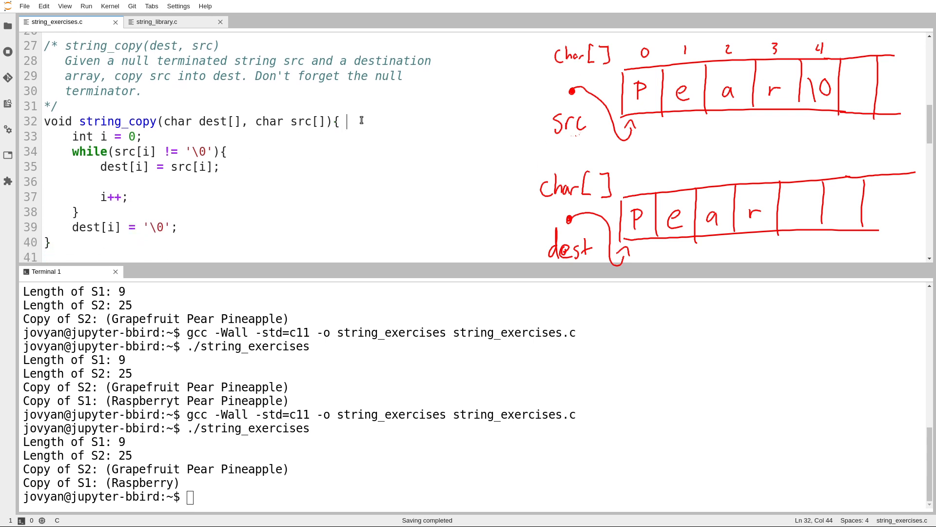
- Wrap the old loop in /* */ and add int length = string_length(src)
text(/*)
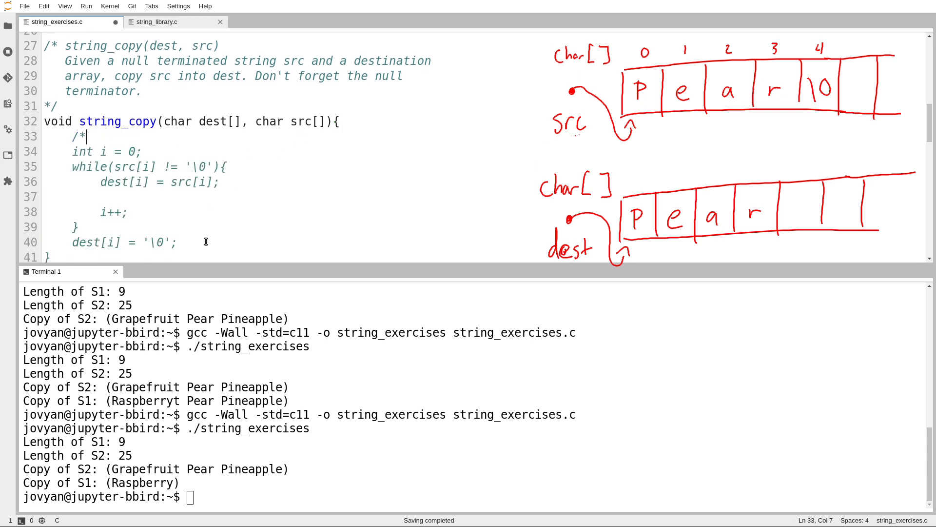
text(*/)
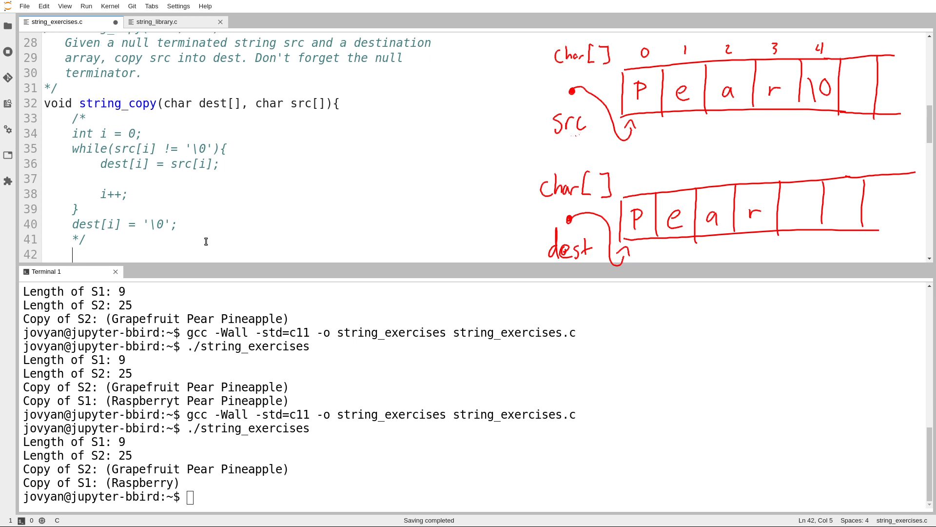
scroll(down, 3)
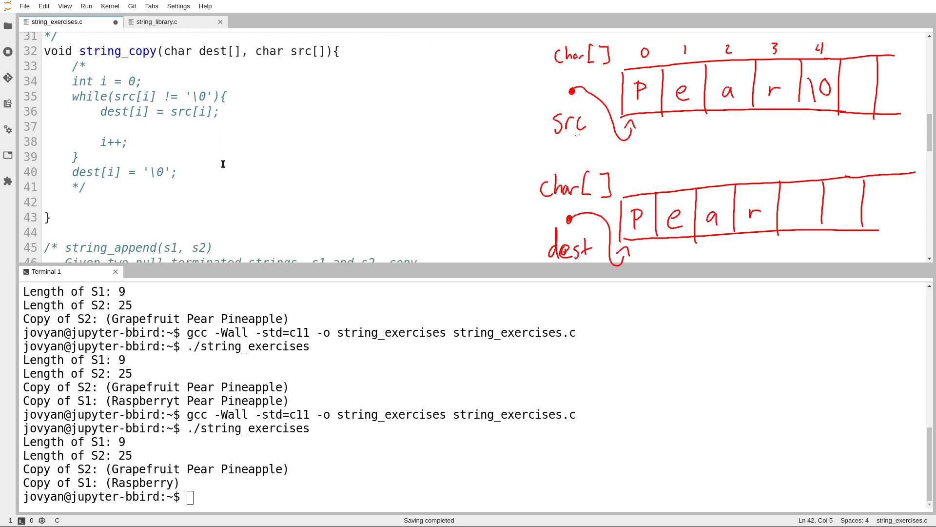
text(int length = strin)
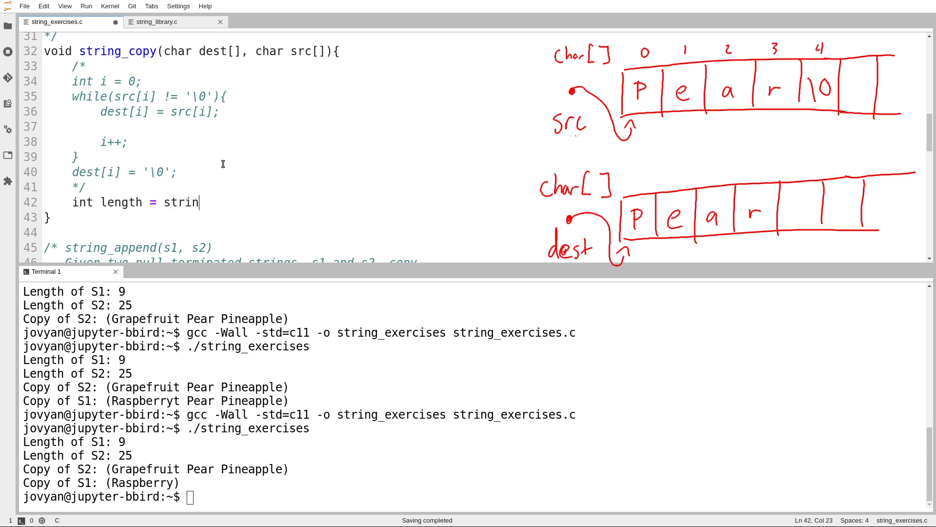
text(g_length())
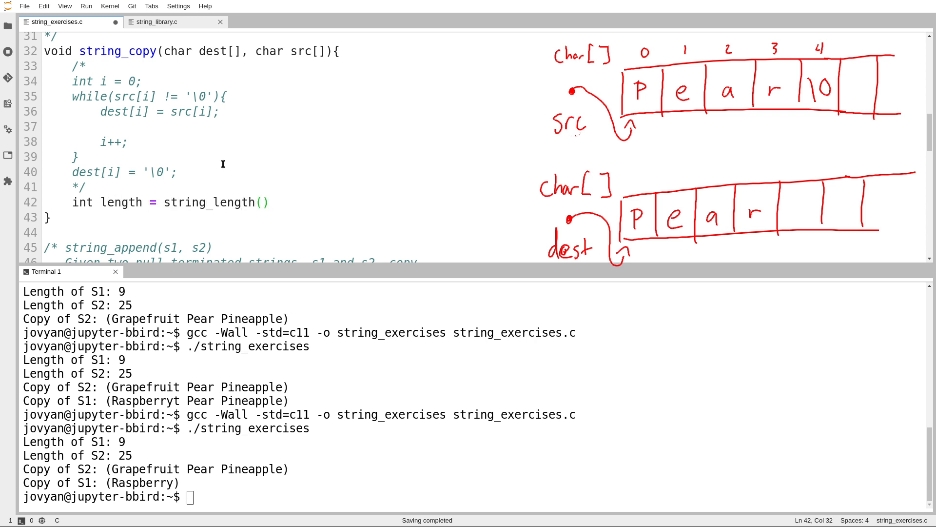
click(142, 82)
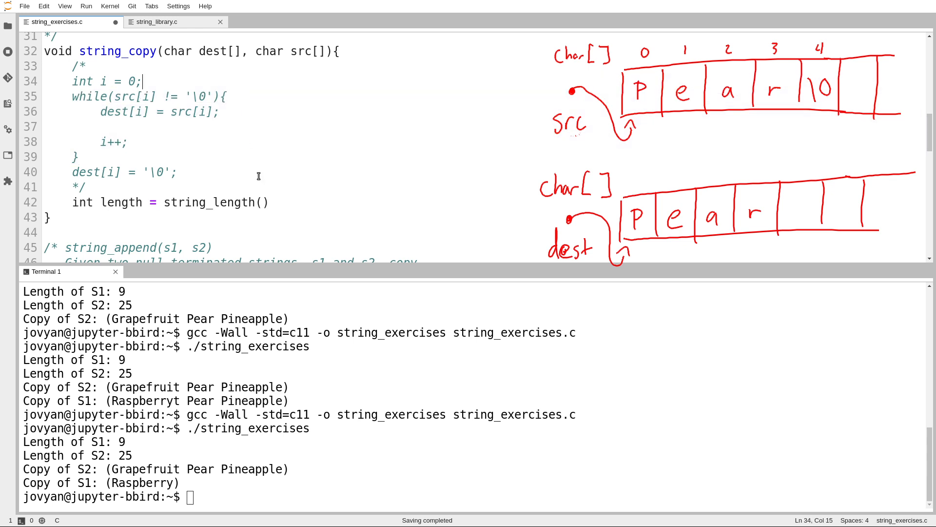
text(src)
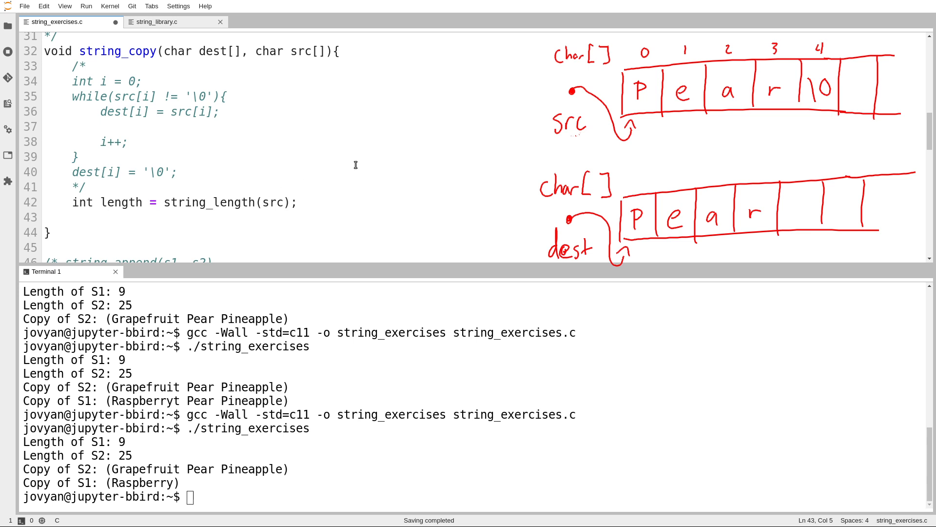
- Add a for loop from 0 to length copying src[i] into dest[i]
text(for)
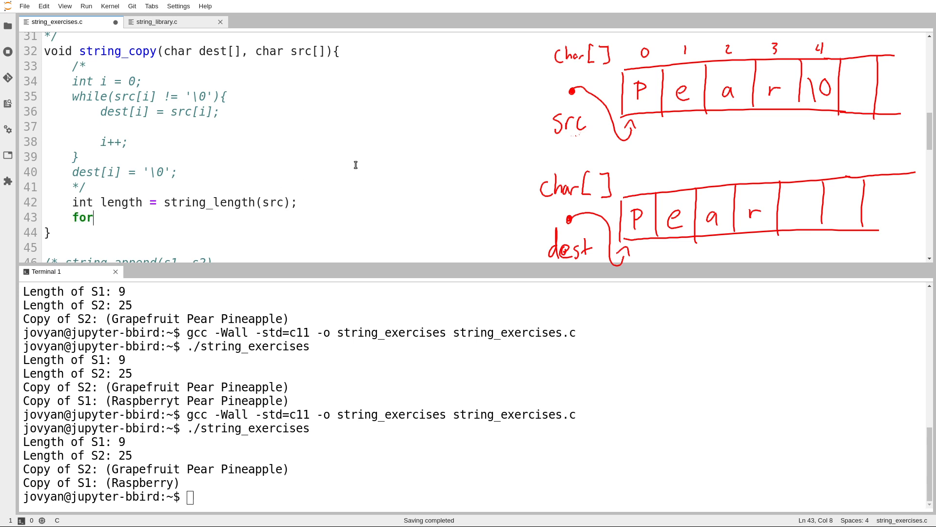
text((int i = 0))
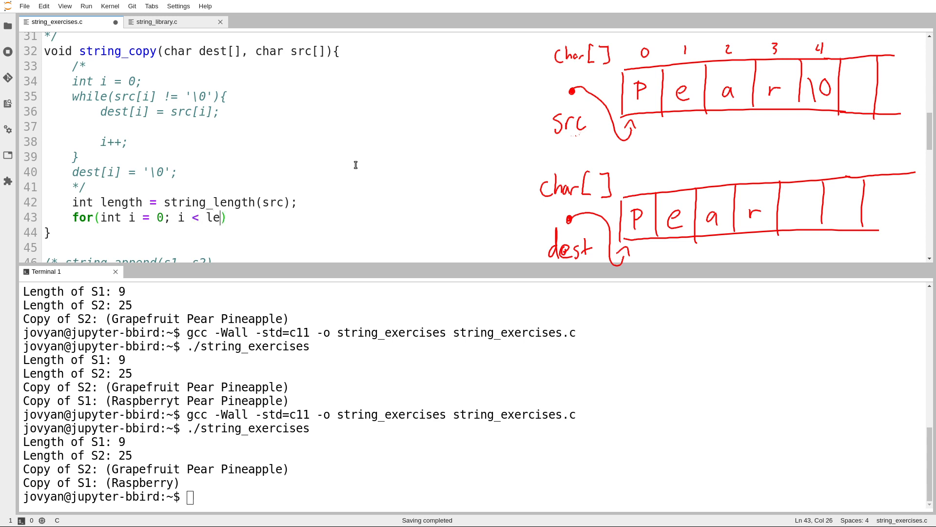
text(ngth; i)
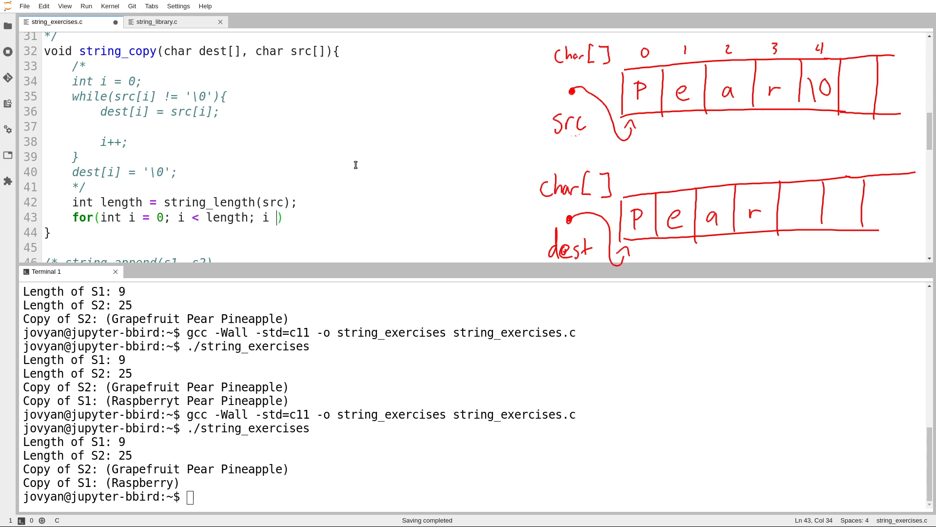
text(++)
text(dest[i)
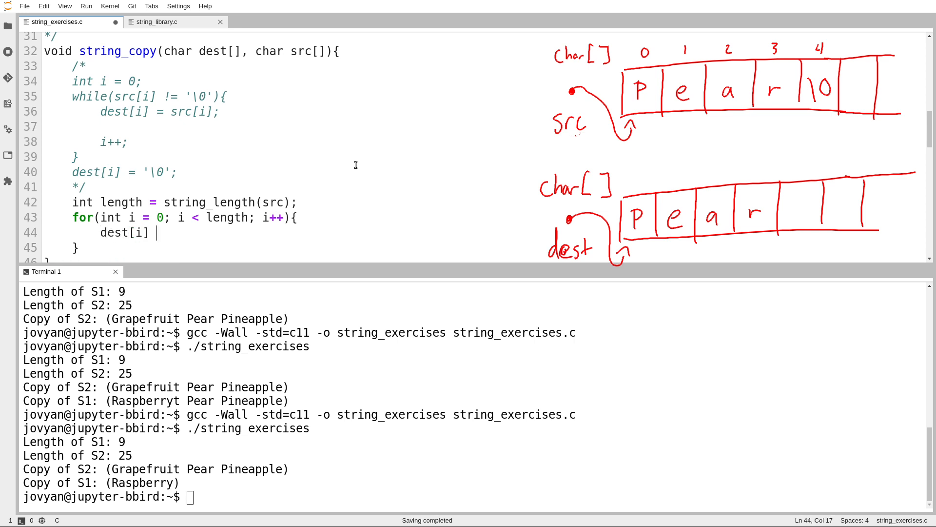
text(= src)
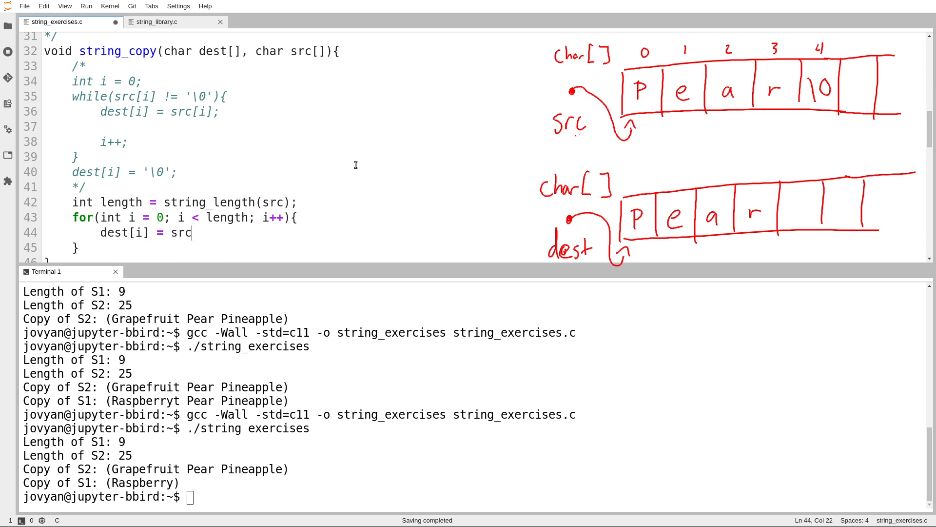
text([i];)
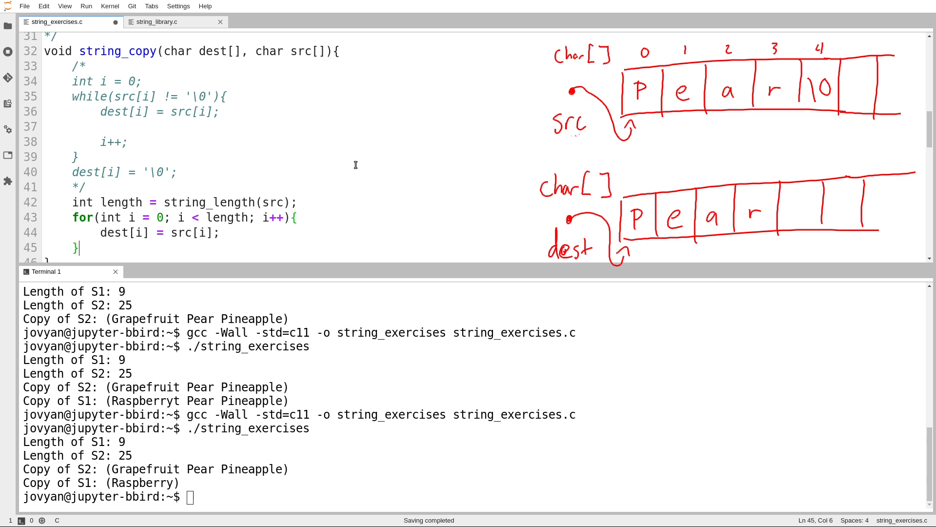
- Terminate dest with dest[length] = '\0'; and run ./string_exercises
text(dest)
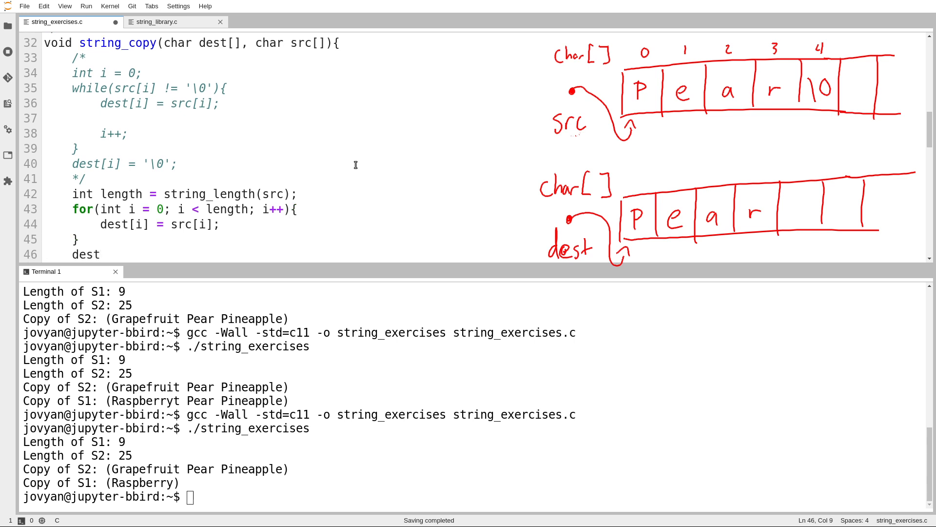
mouse_move(547, 98)
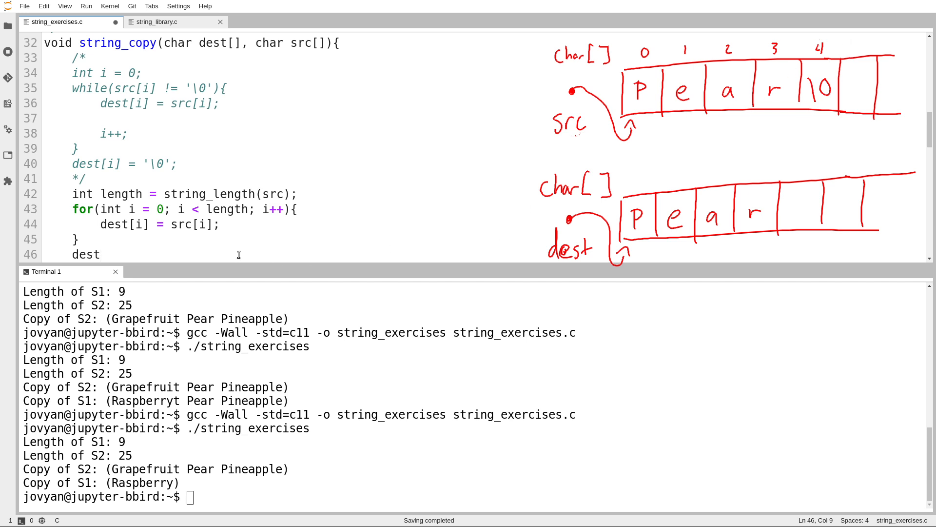
text([length] =)
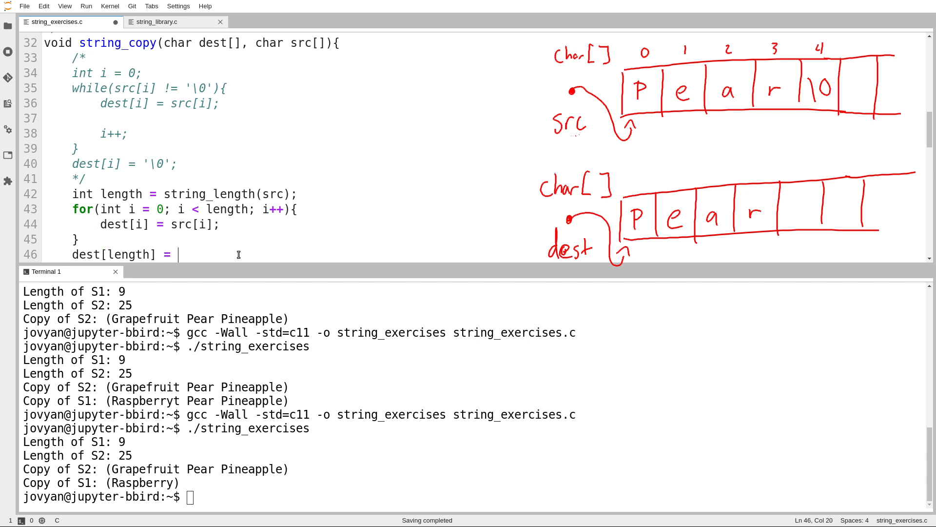
text('\0';)
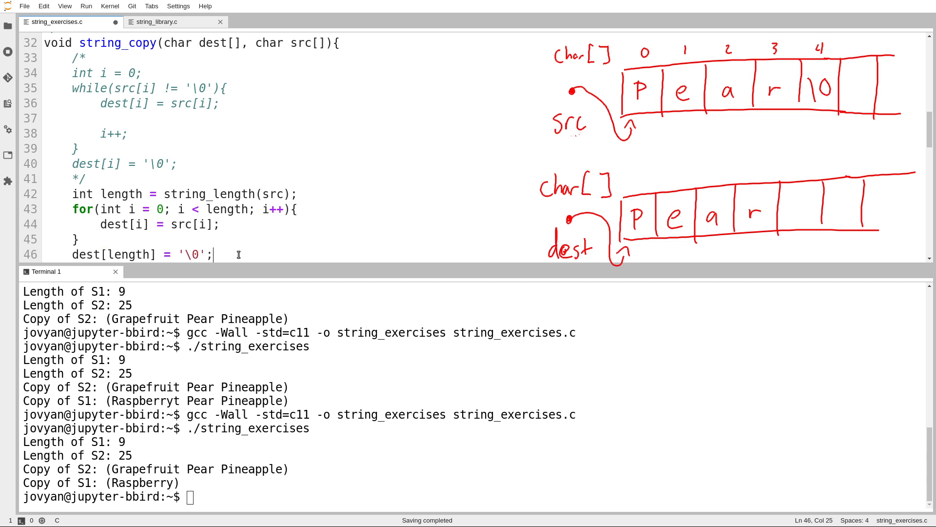
text(./string_exercises)
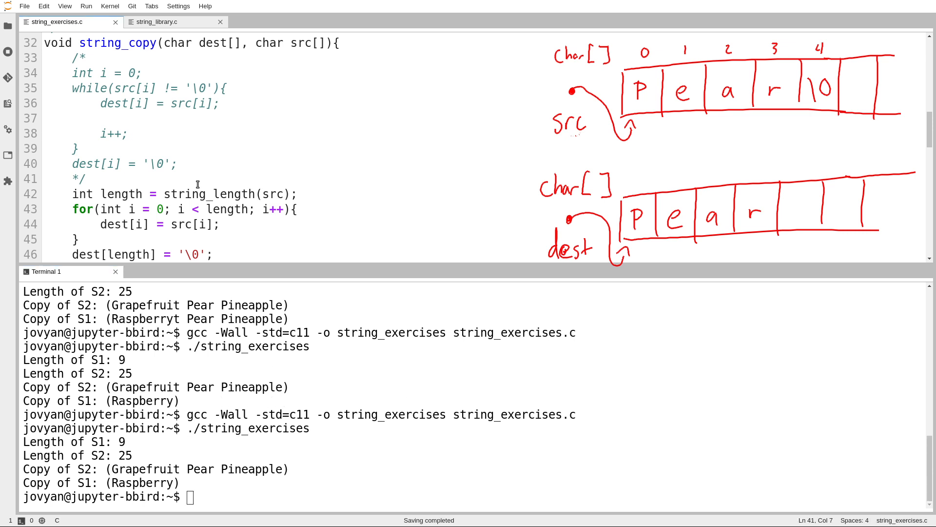
mouse_move(194, 193)
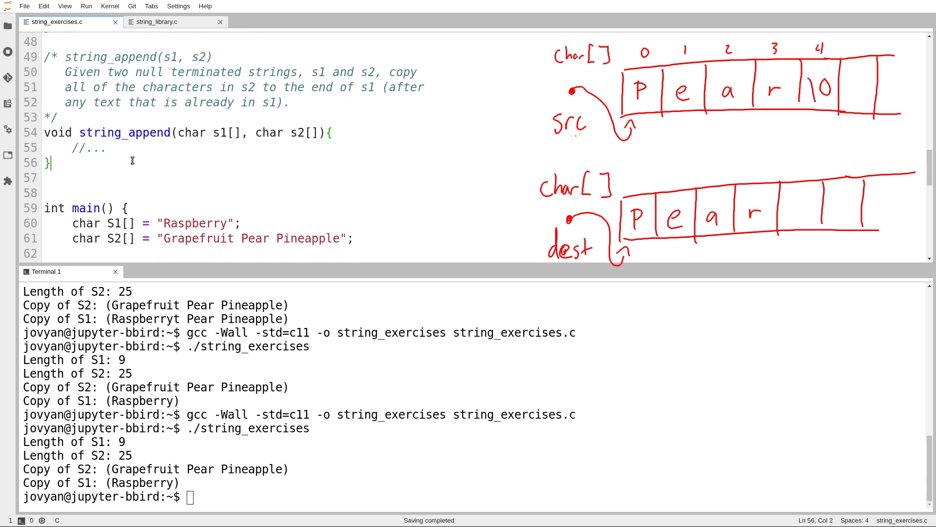
double_click(109, 57)
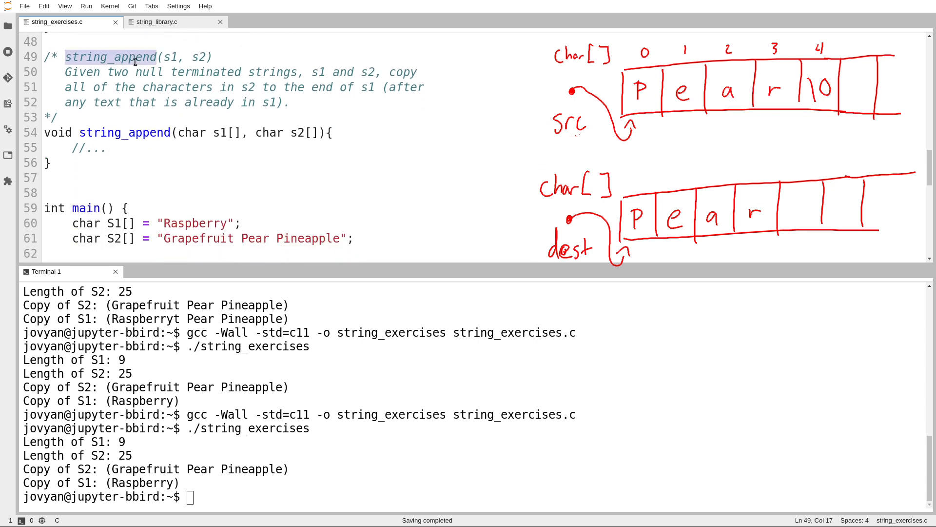
click(135, 57)
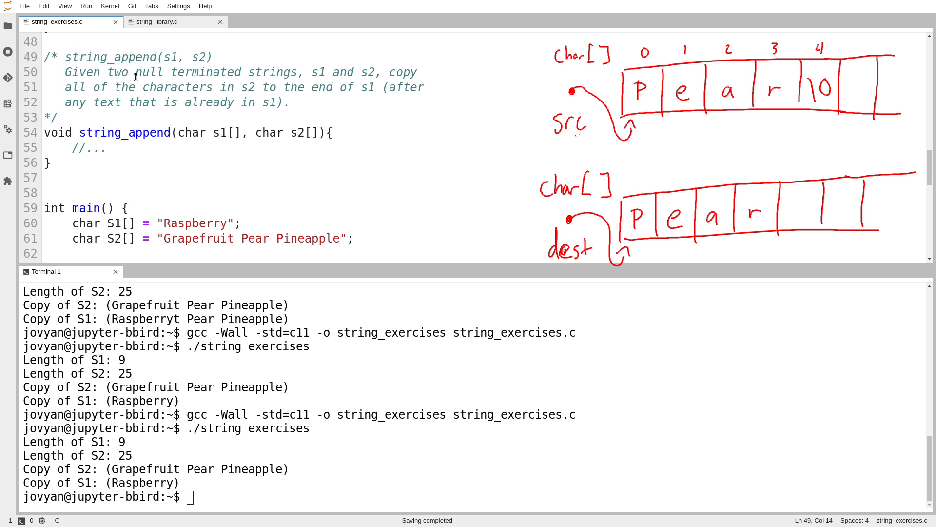
drag(178, 132, 302, 132)
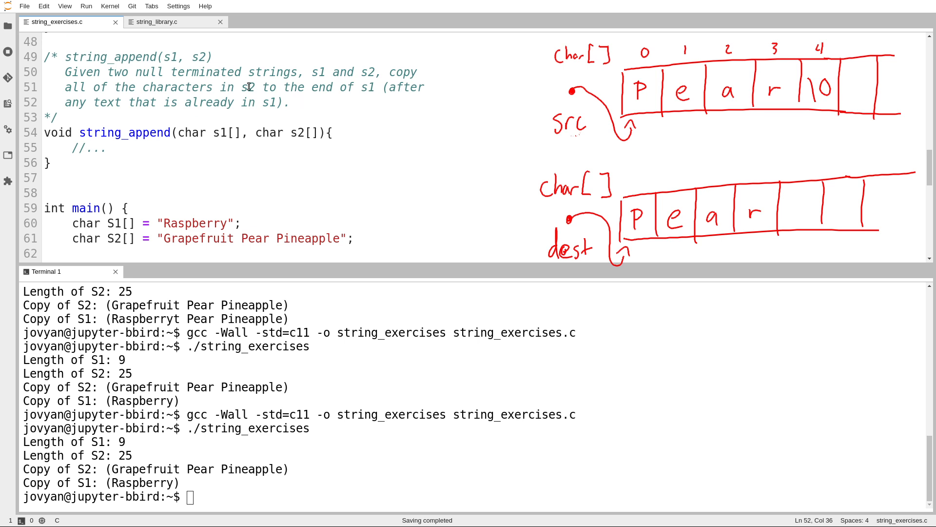
double_click(248, 88)
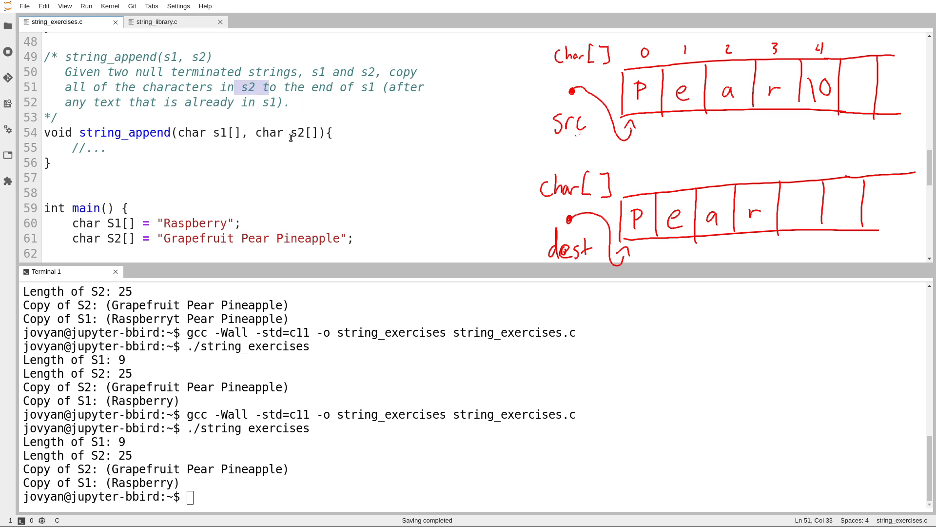
click(215, 133)
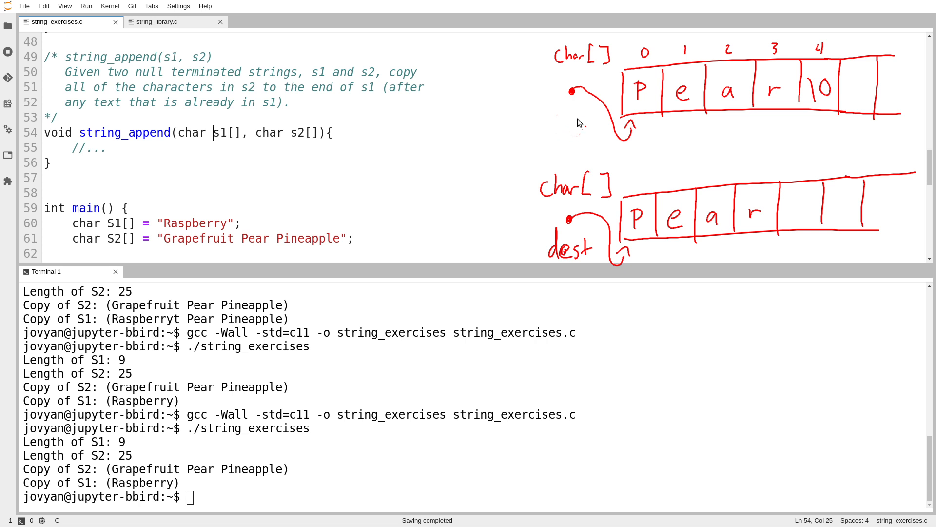
mouse_move(564, 112)
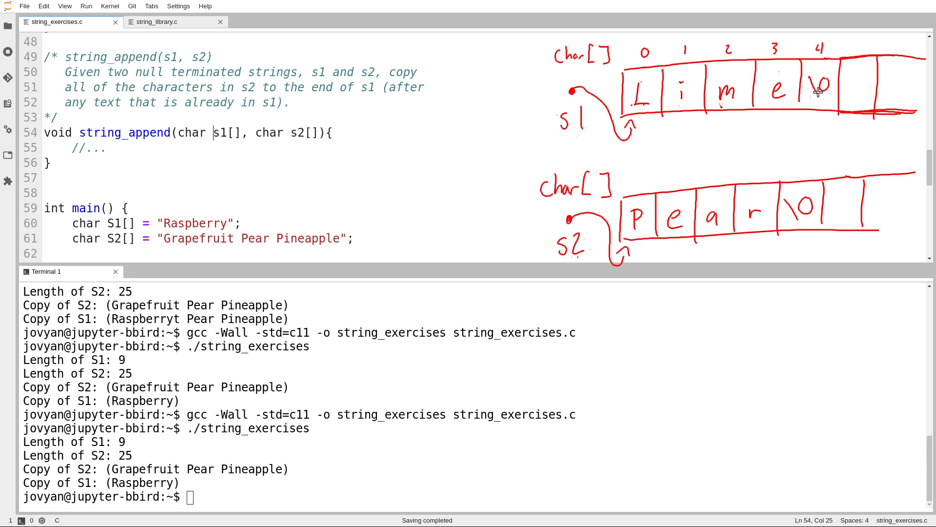
drag(642, 197, 835, 125)
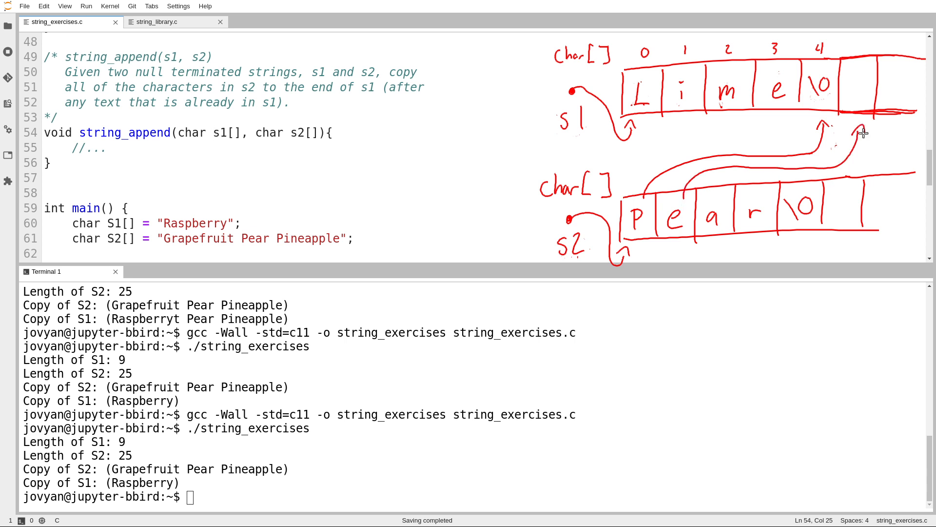
mouse_move(889, 183)
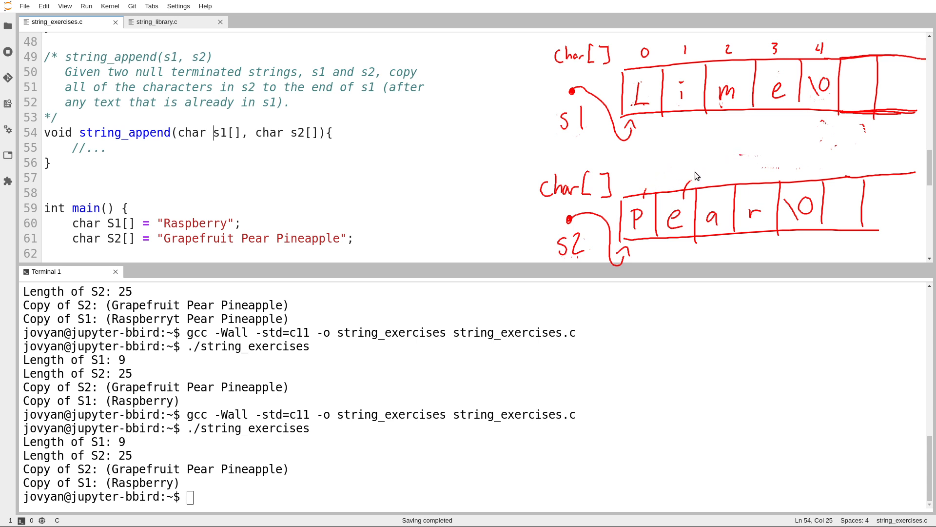
mouse_move(727, 146)
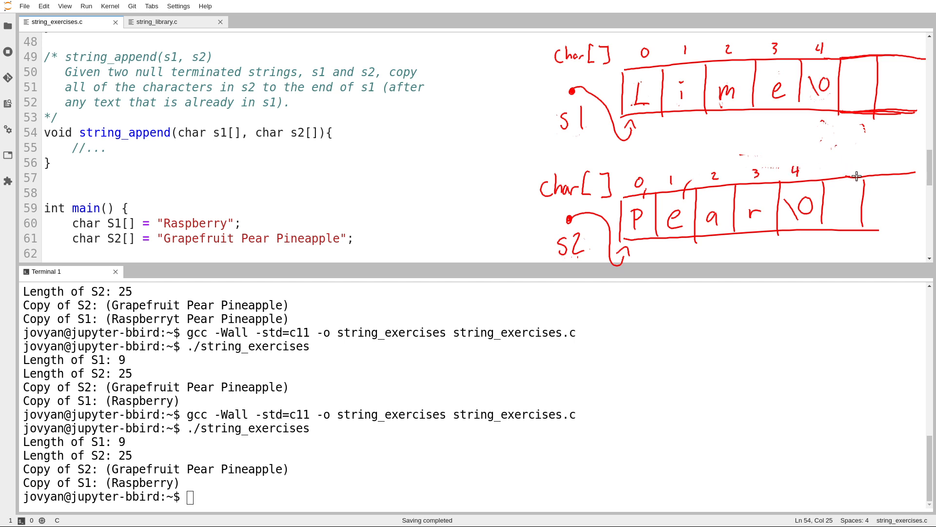
mouse_move(848, 168)
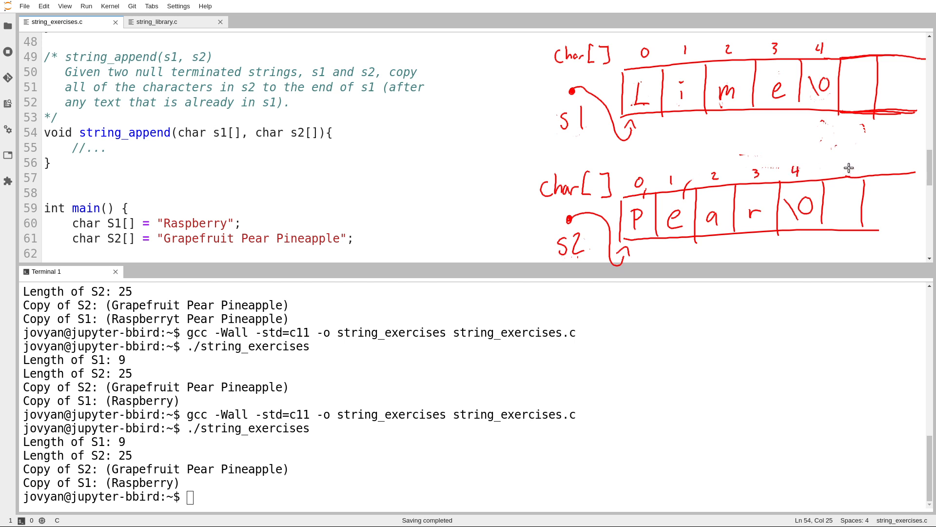
mouse_move(846, 163)
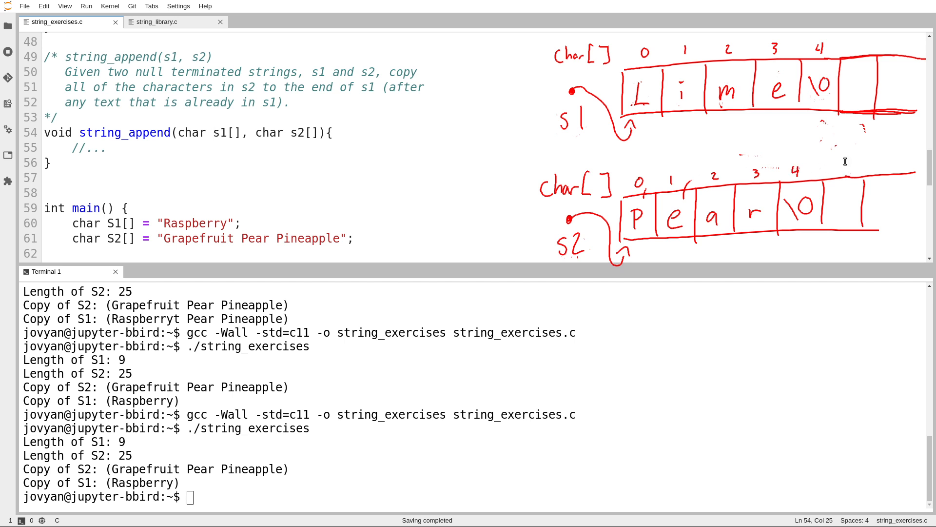
click(212, 132)
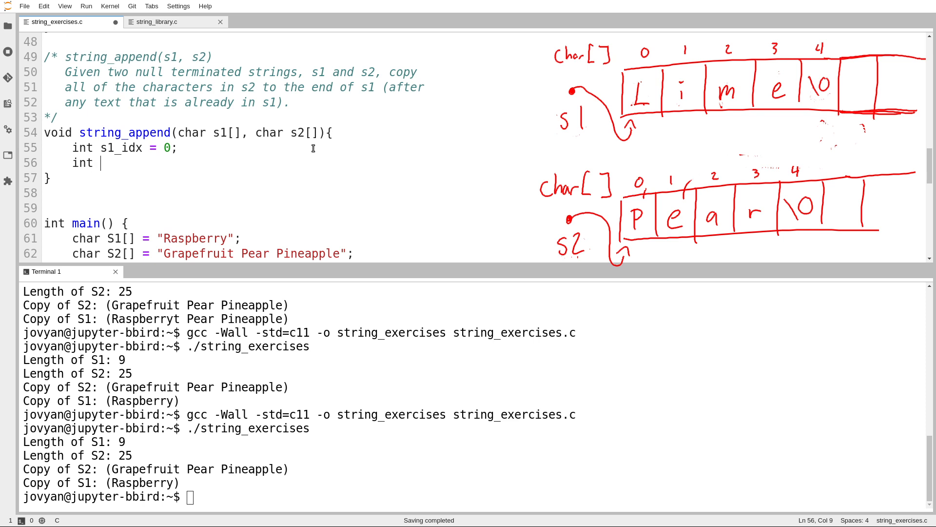
- Add s2_idx = 0 and a while loop incrementing s1_idx until s1[s1_idx] is '\0'
text(s2_idx = 0;)
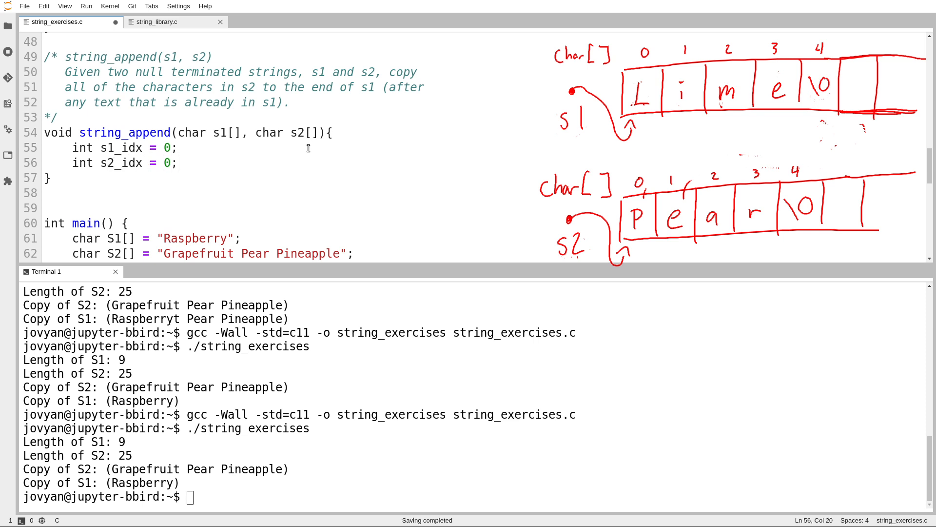
mouse_move(627, 200)
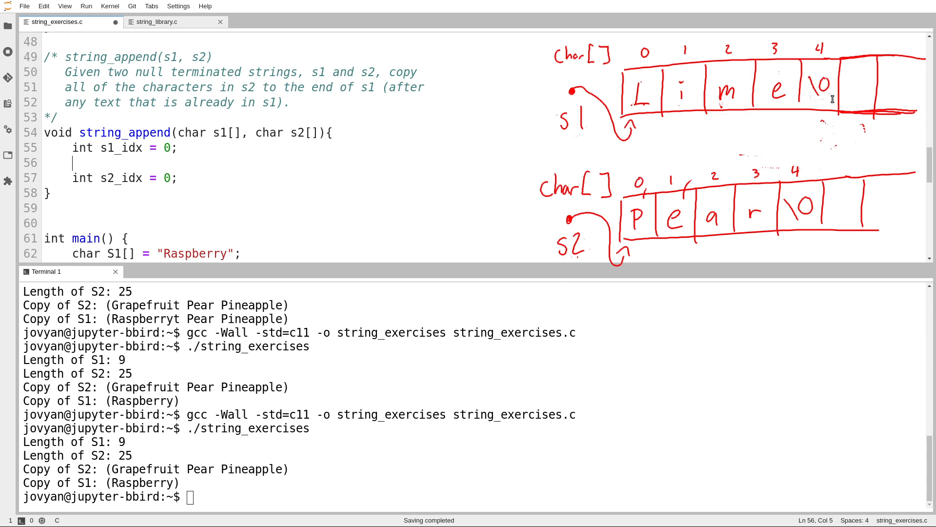
text(while()
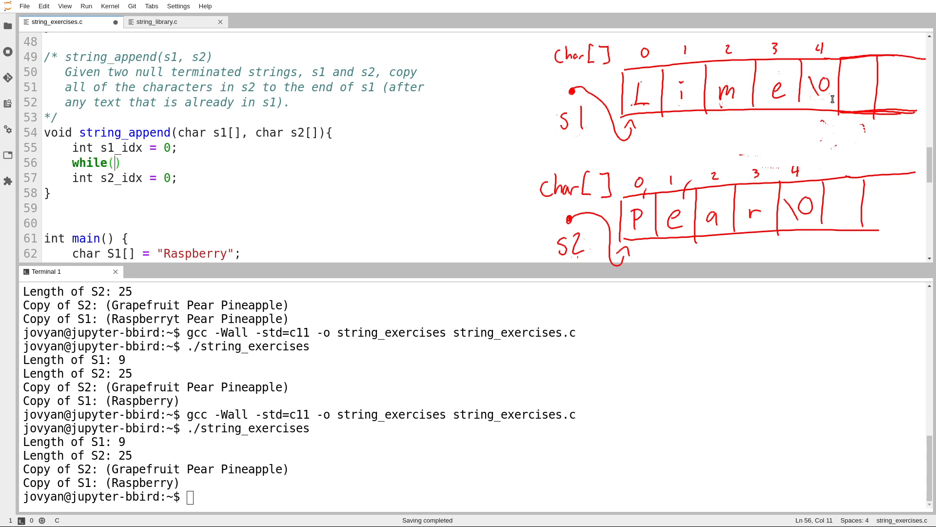
text(s1[s)
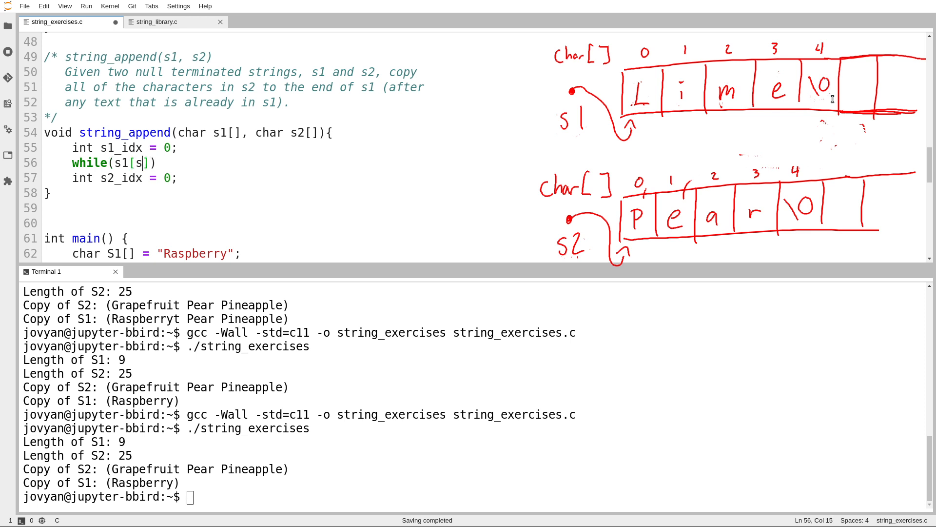
text(1_idx])
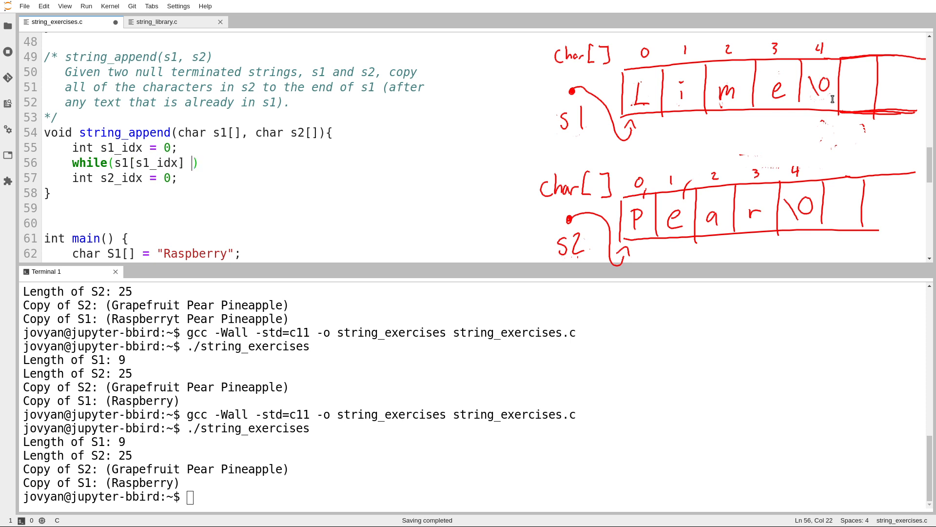
text(!= '\0')
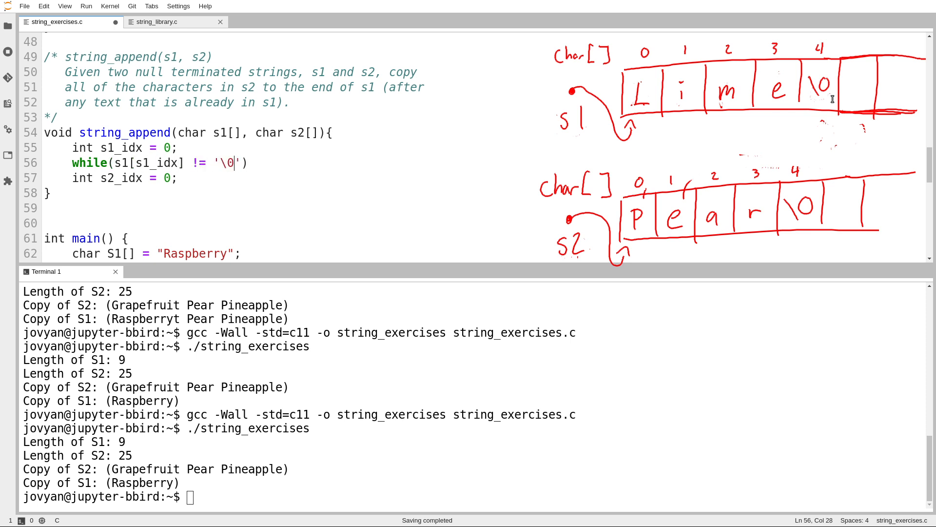
click(72, 178)
text(s1)
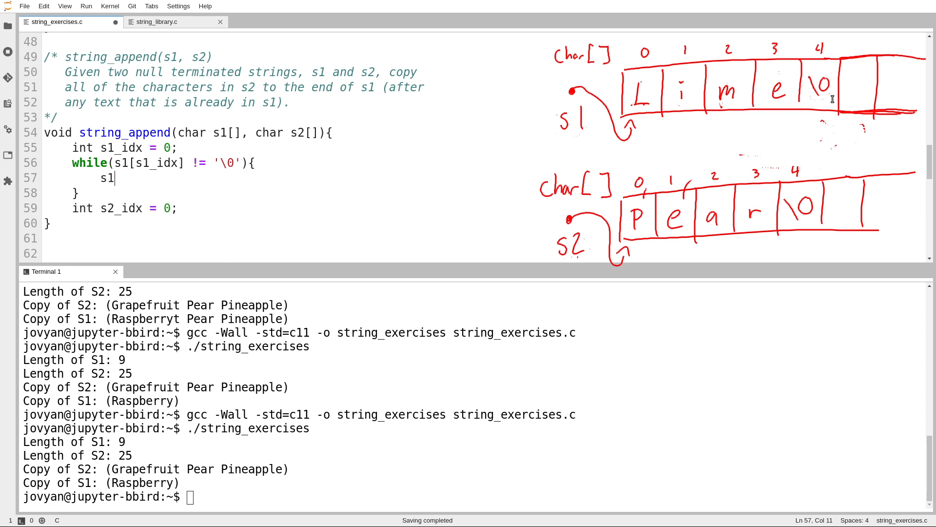
text(_idx++:)
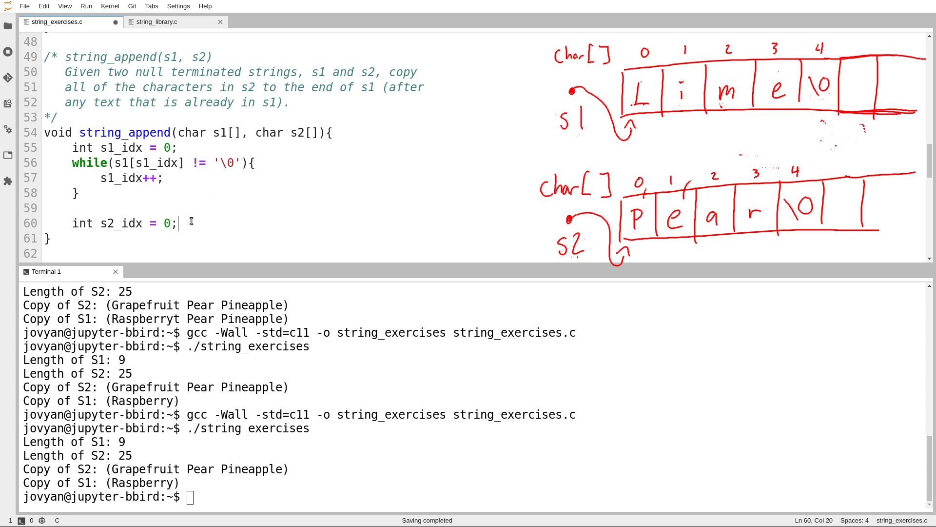
double_click(121, 223)
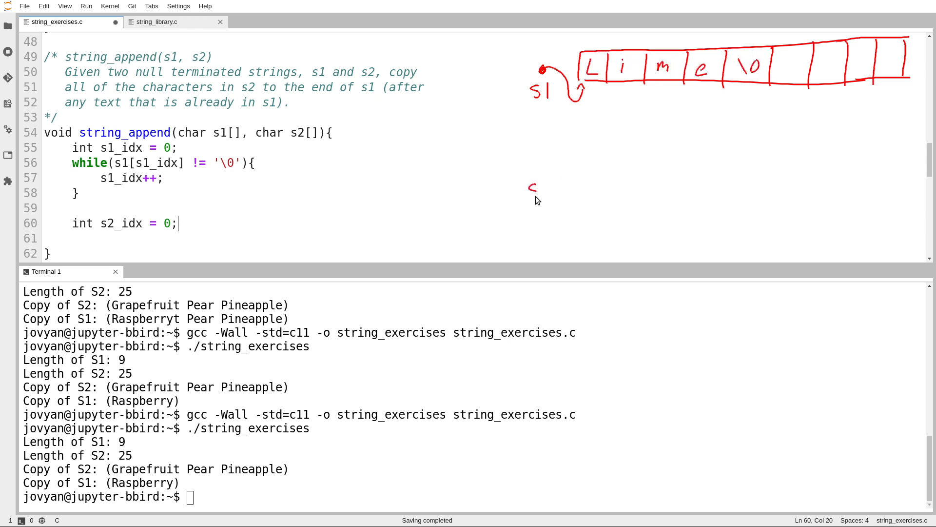
- Redraw the sketch with s1 as indexed "lime" and s2 as "pear"
drag(530, 188, 576, 196)
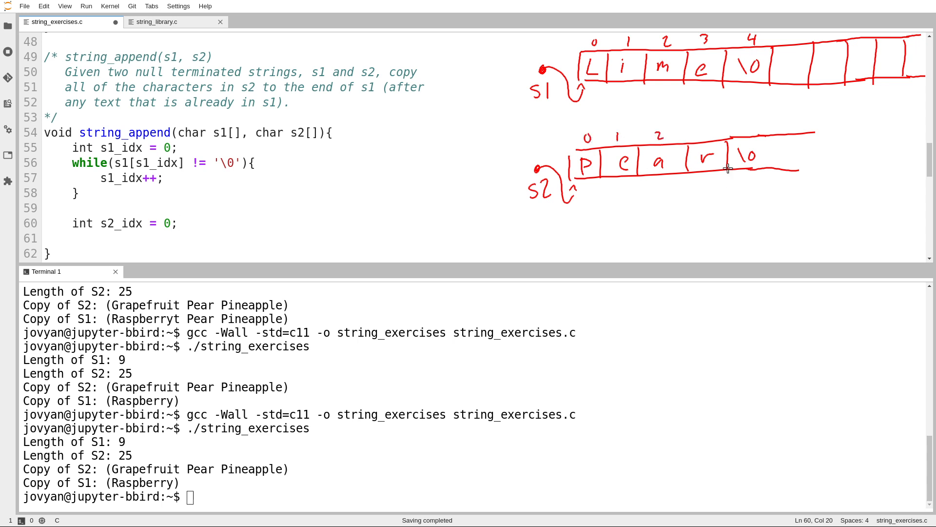
mouse_move(625, 199)
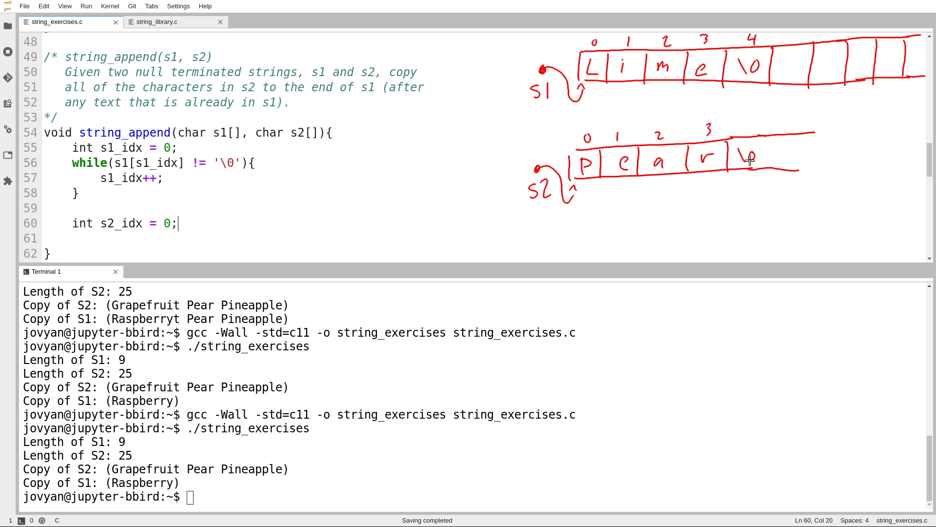
mouse_move(574, 189)
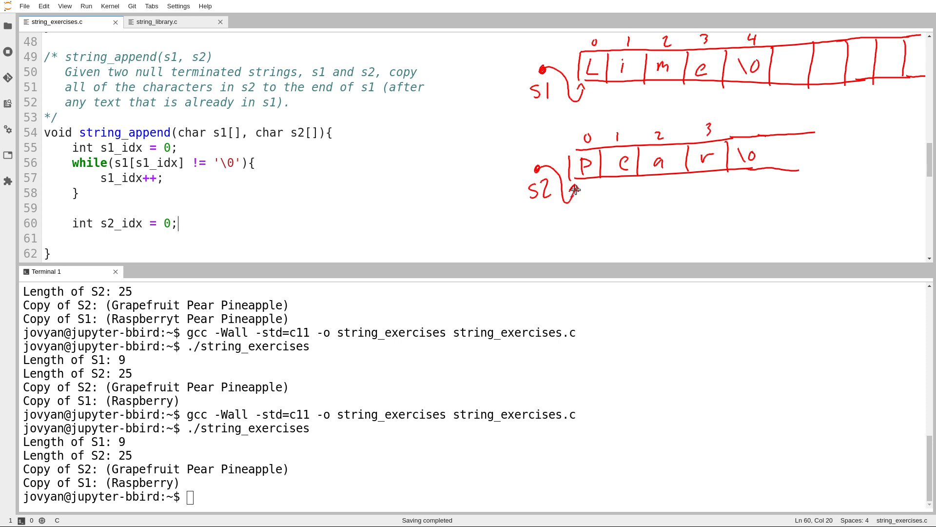
mouse_move(728, 234)
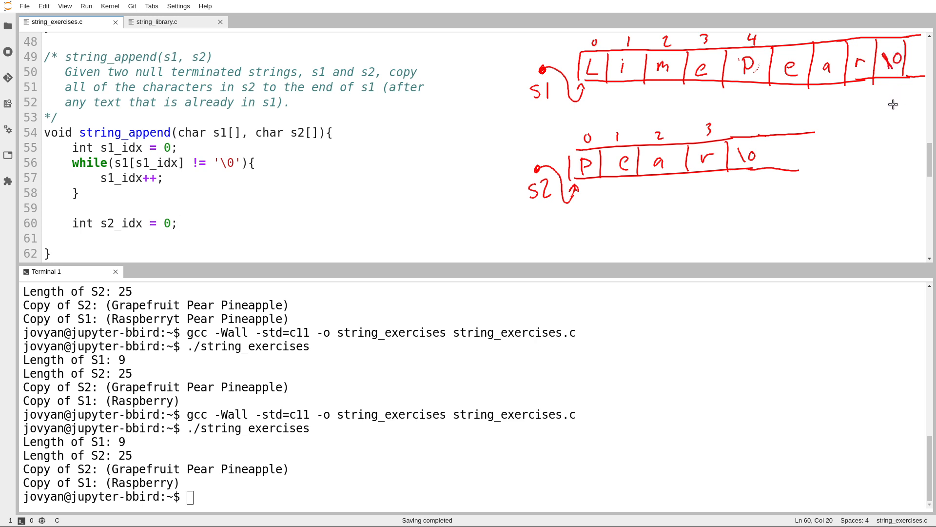
mouse_move(727, 84)
text(while(s2[)
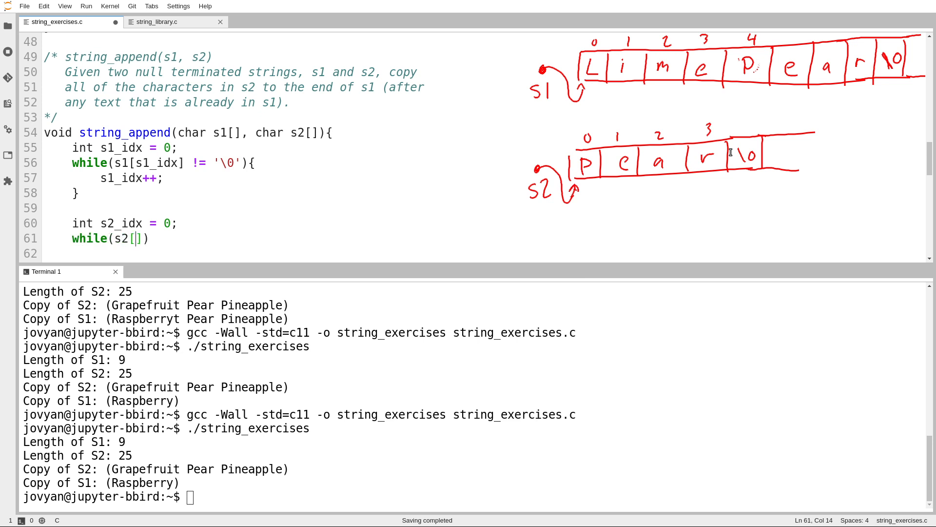
- Write a while loop over s2 until '\0' that increments s2_idx
text(s2_idx)
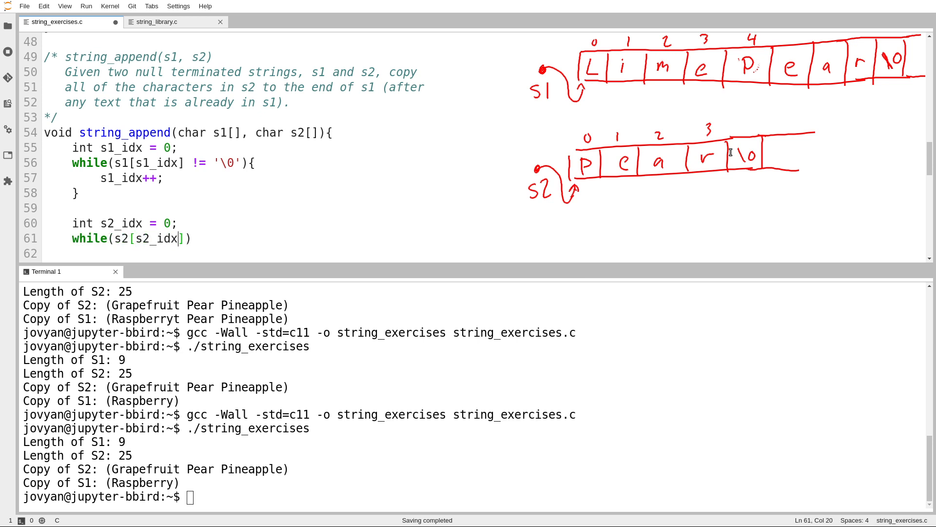
text(!= 0)
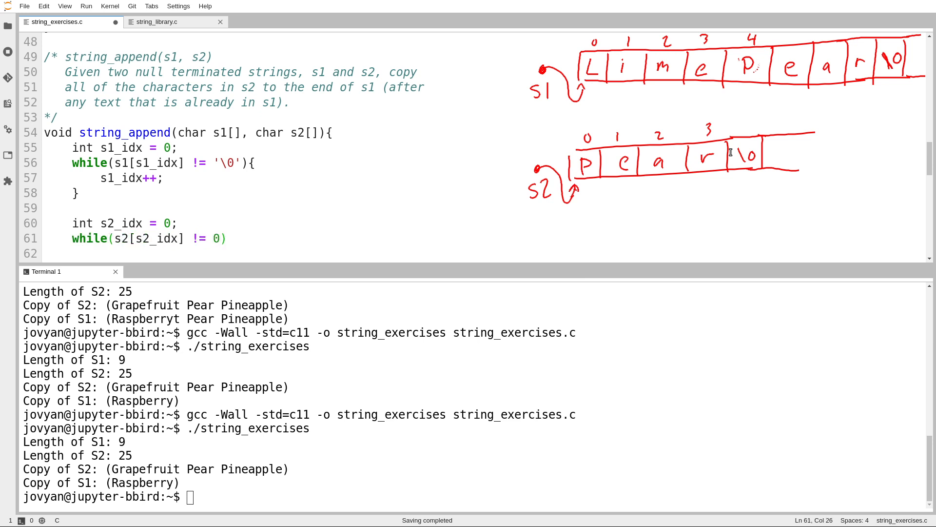
text('\0')
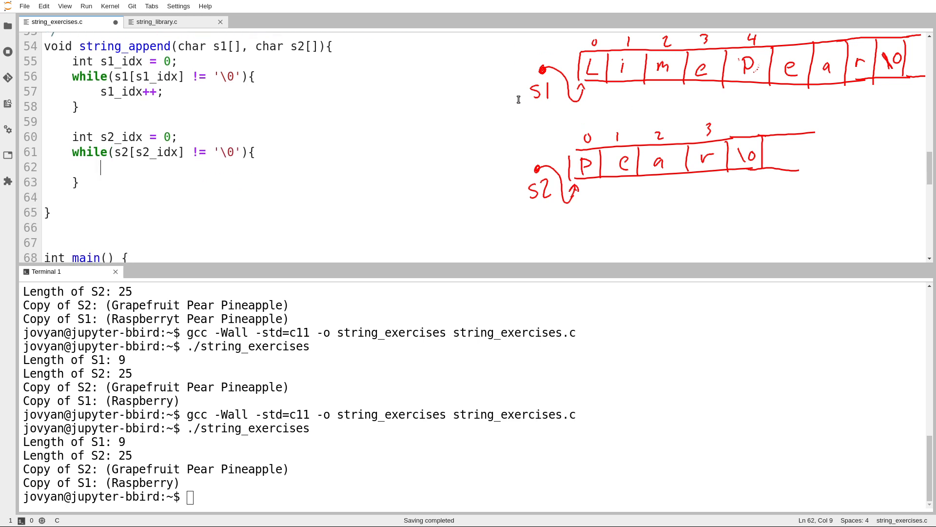
text(s2_id)
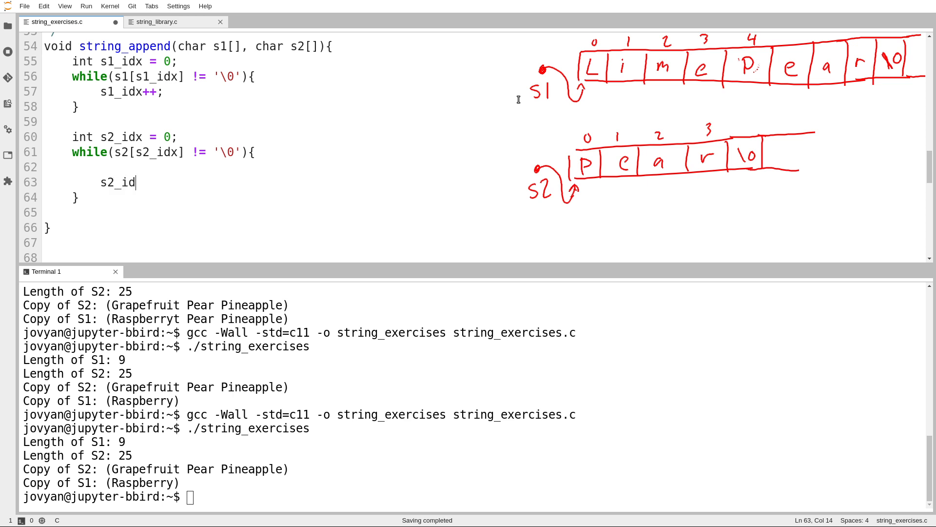
text(++;)
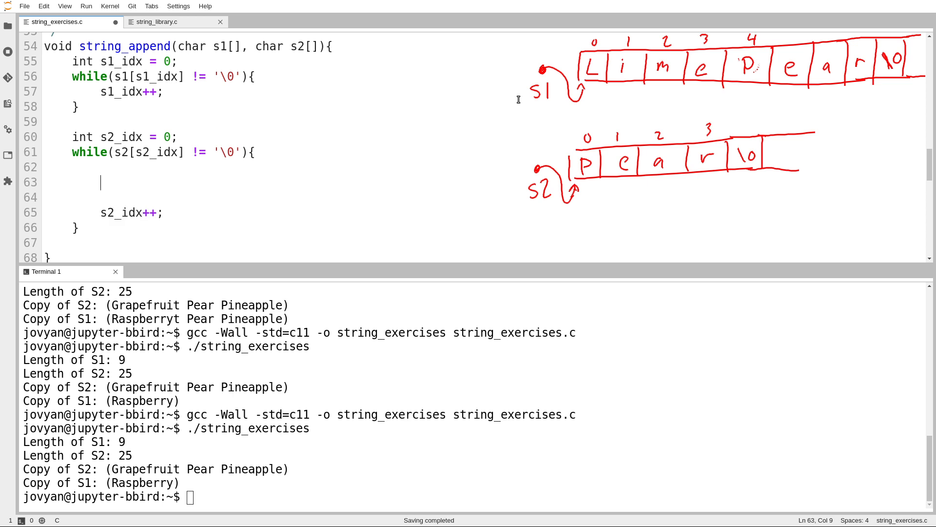
- Inside the loop, assign s1[s1_idx] = s2[s2_idx] and increment s1_idx
text(s1)
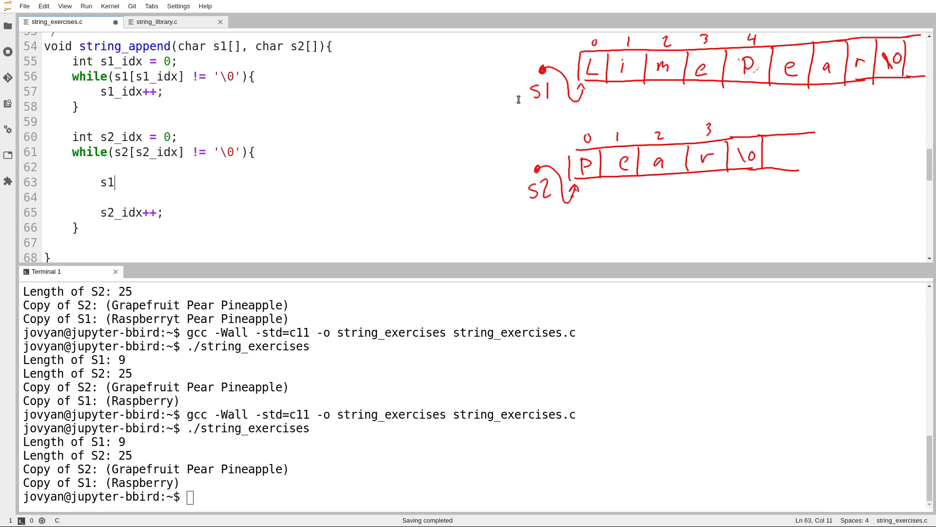
text([s1_)
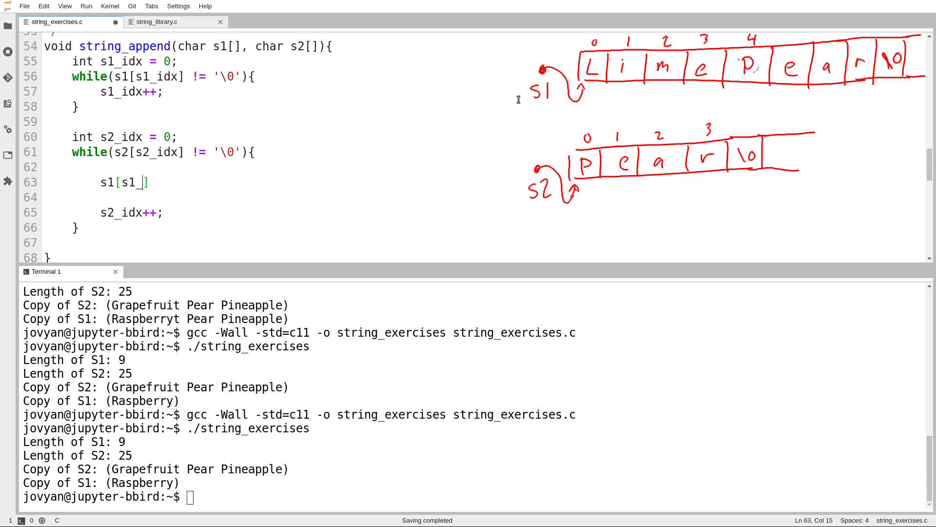
text(idx)
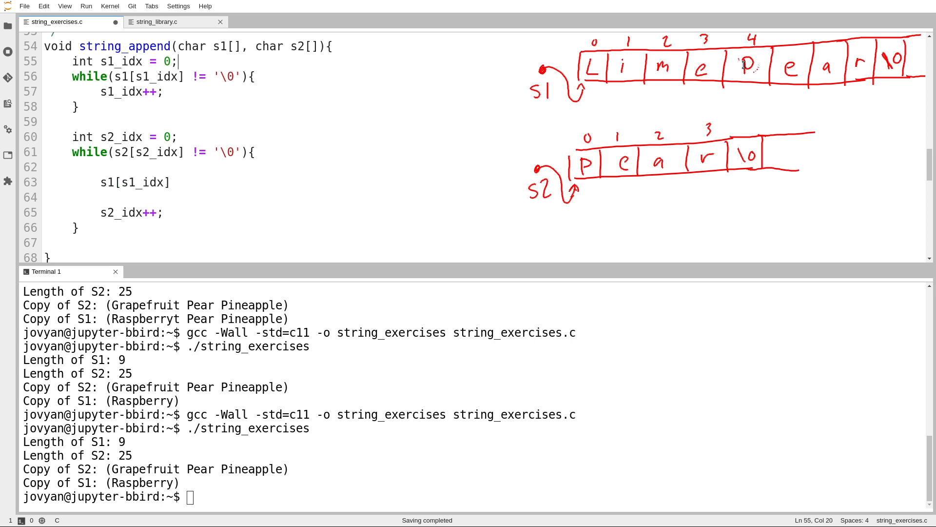
text(s2_idx)
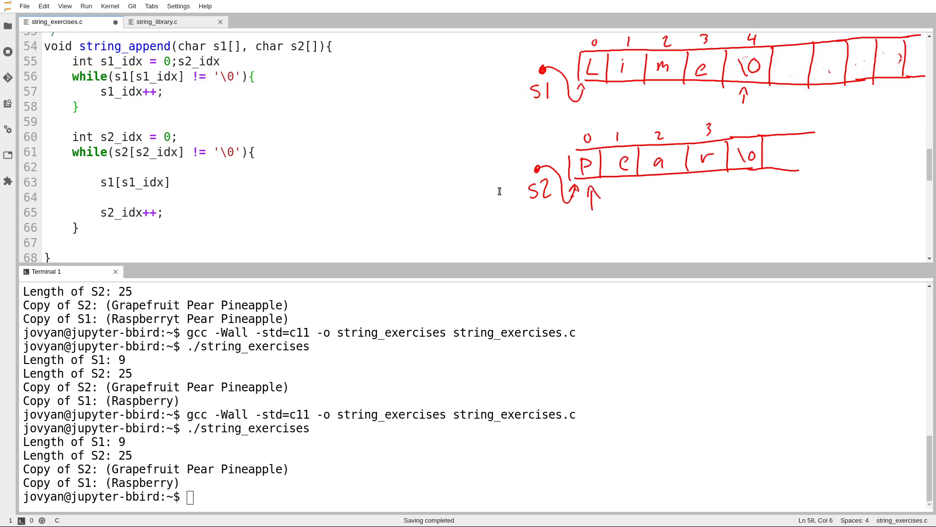
text(=)
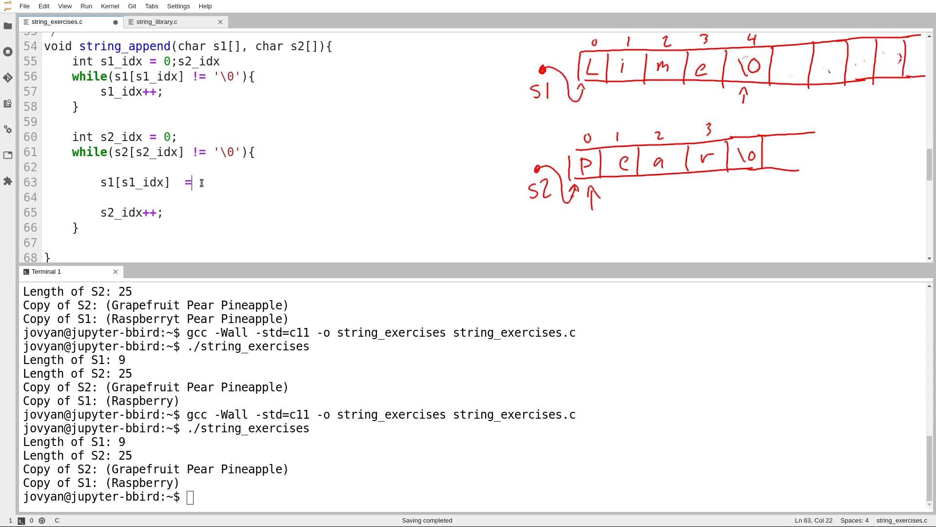
text(s2)
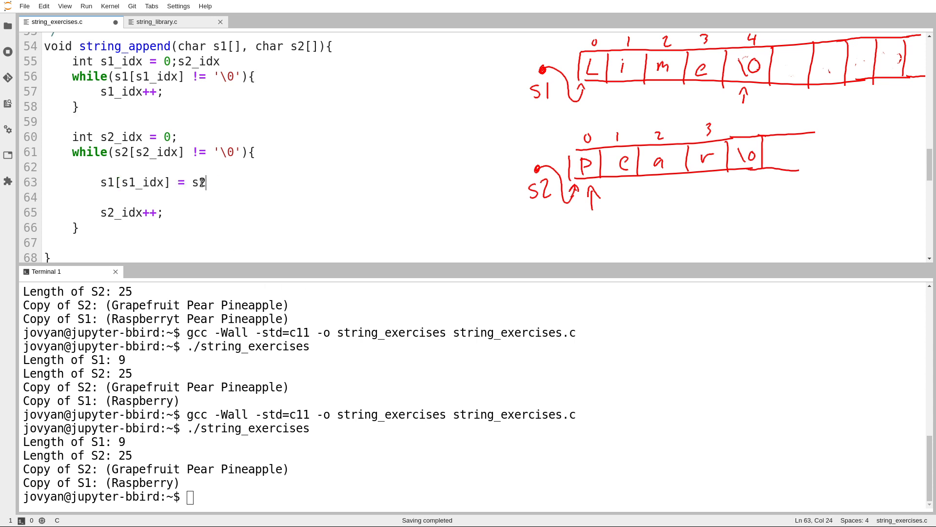
text([s2)
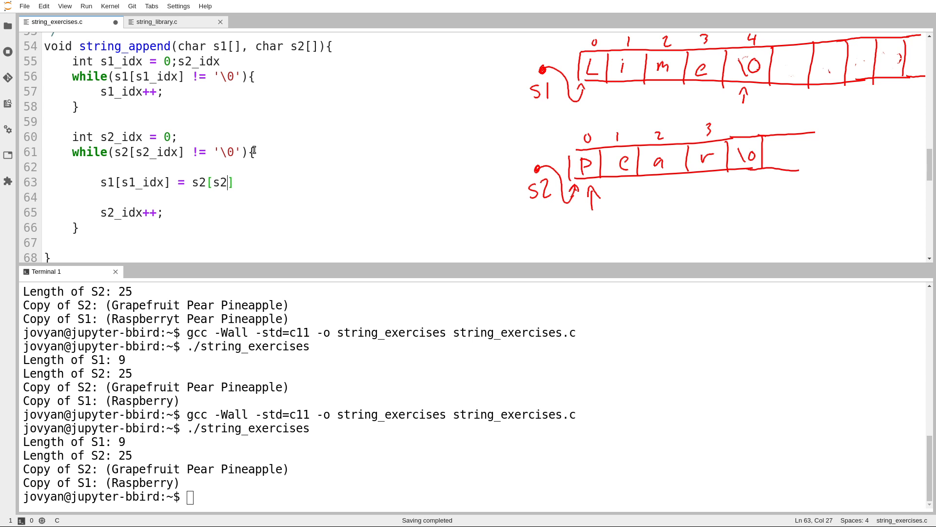
text(_idx];)
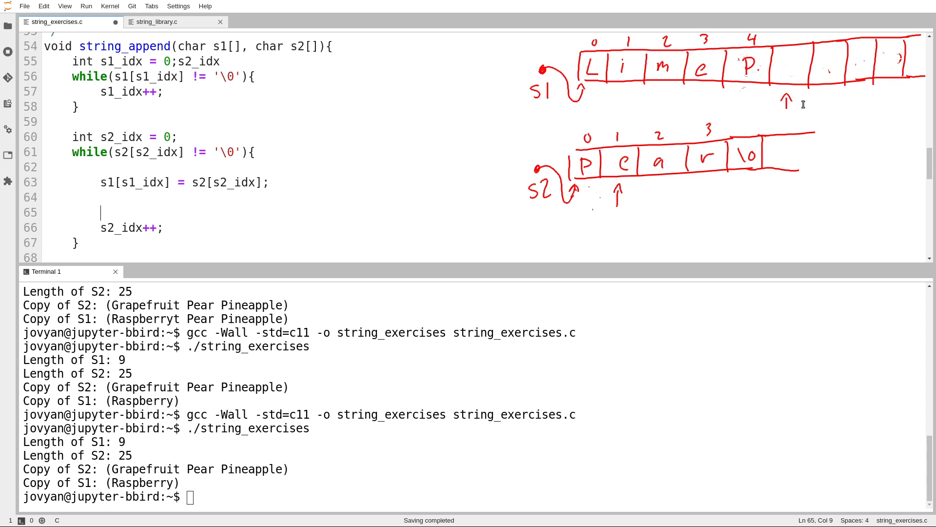
text(s1_idx++;)
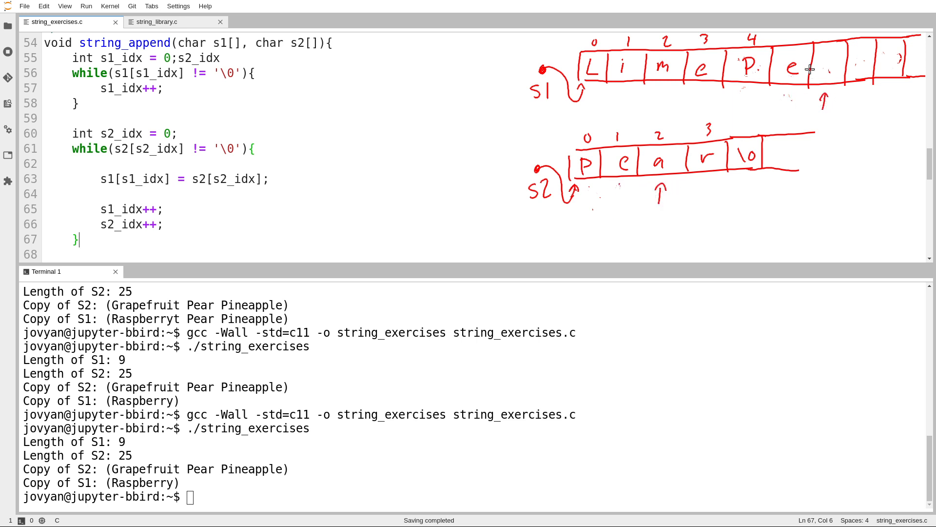
- Terminate s1 with s1[s1_idx] = '\0'; after the copy loop
drag(818, 68, 833, 67)
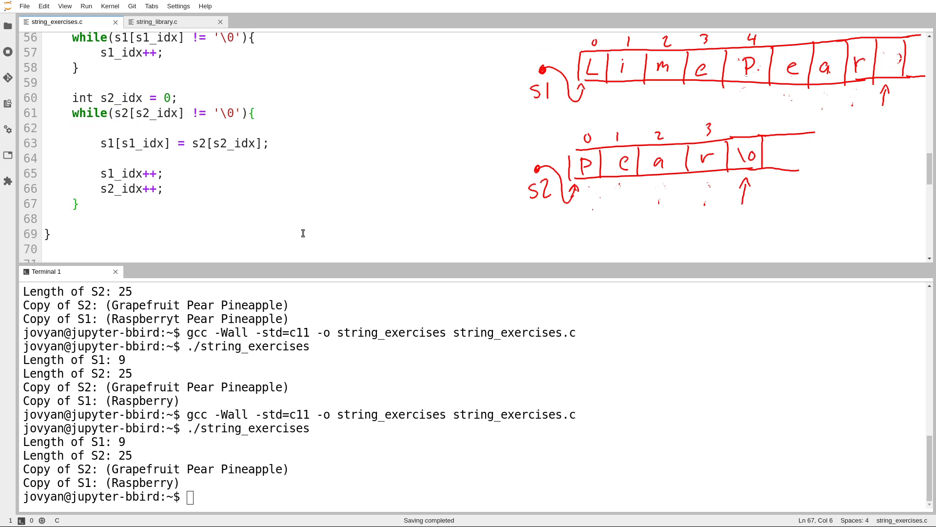
text(s1[])
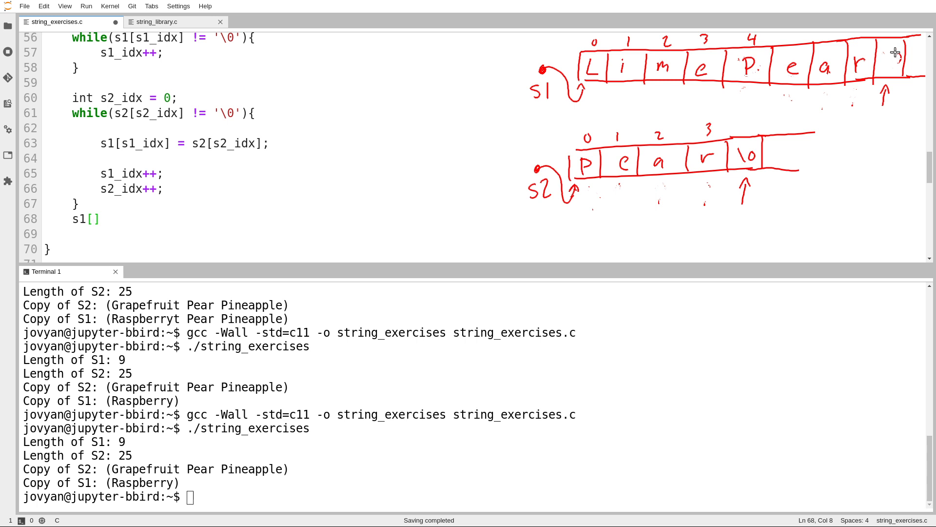
text(s1_idx)
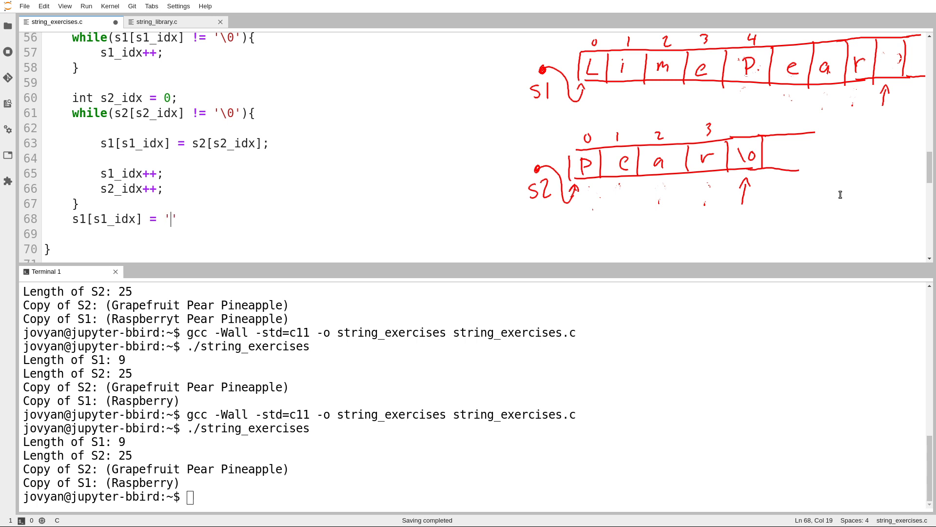
text(\0)
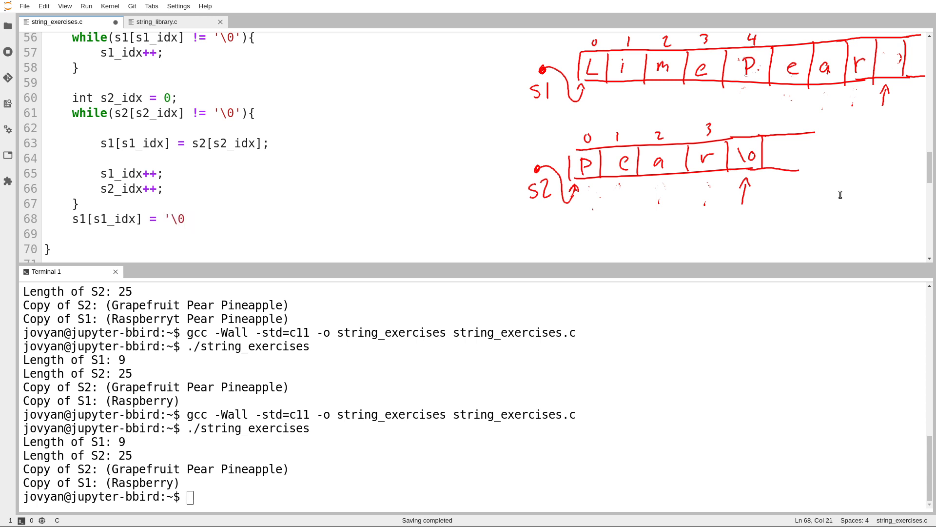
text(';)
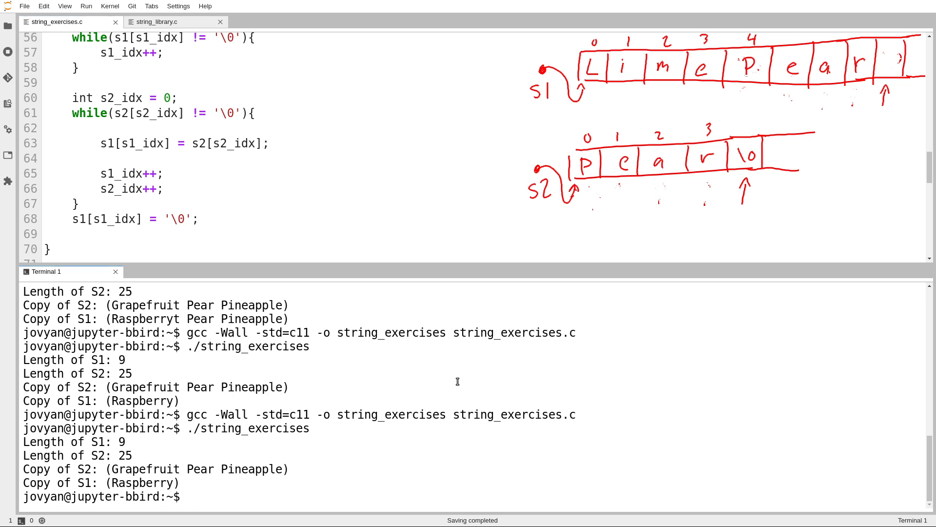
- Compile with gcc -Wall -std=c11 -o string_exercises string_exercises.c, exposing the undeclared s2_idx error
scroll(down, 3)
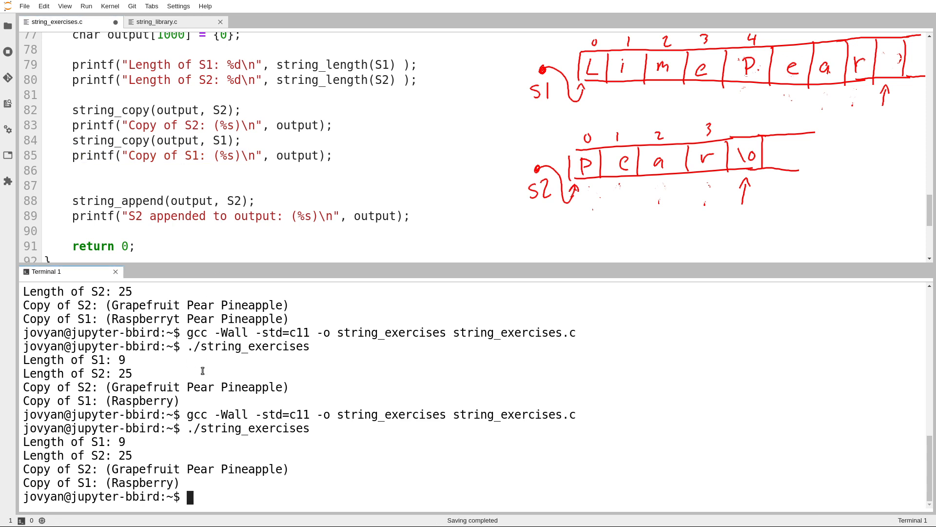
text(gcc -Wall -std=c11 -o string_exercises string_exercises.c)
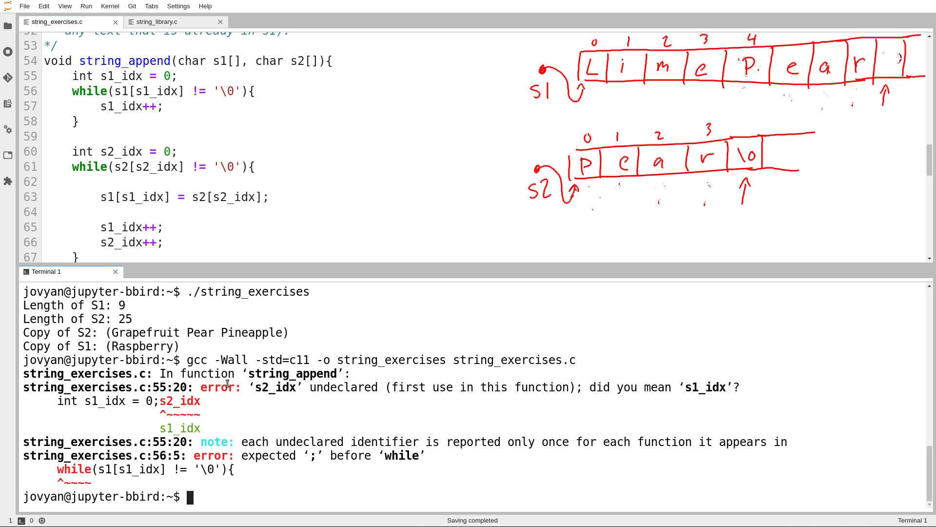
- Rerun gcc, run ./string_exercises, and highlight the appended 'Grapefruit Pear Pineapple' output
key(Return)
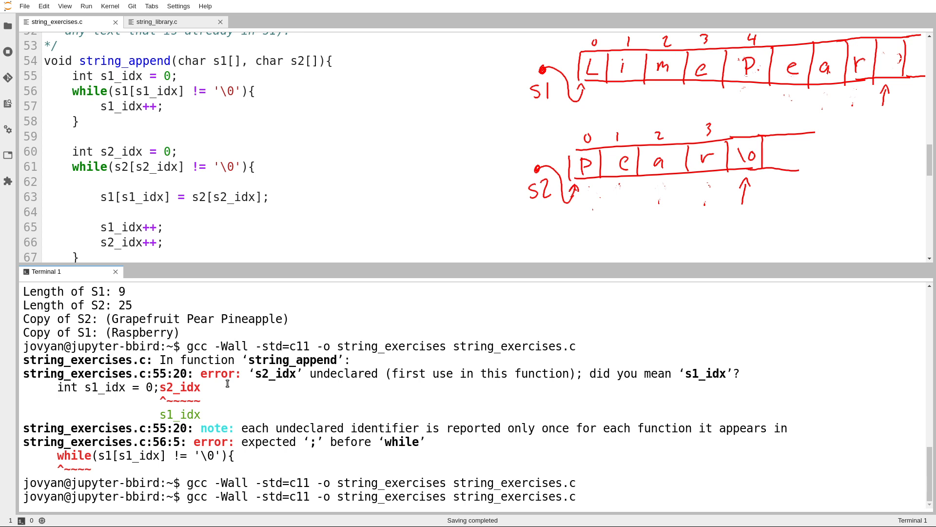
text(./string_exercises)
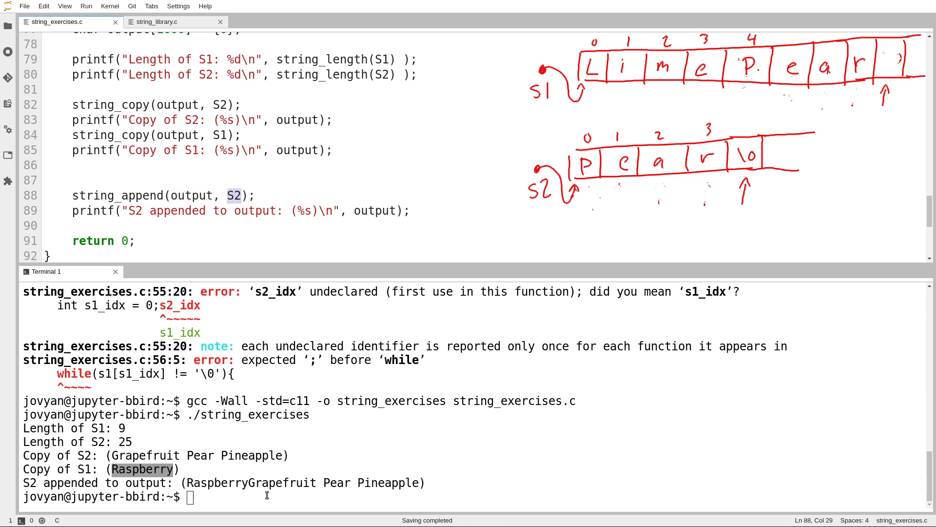
drag(249, 482, 409, 482)
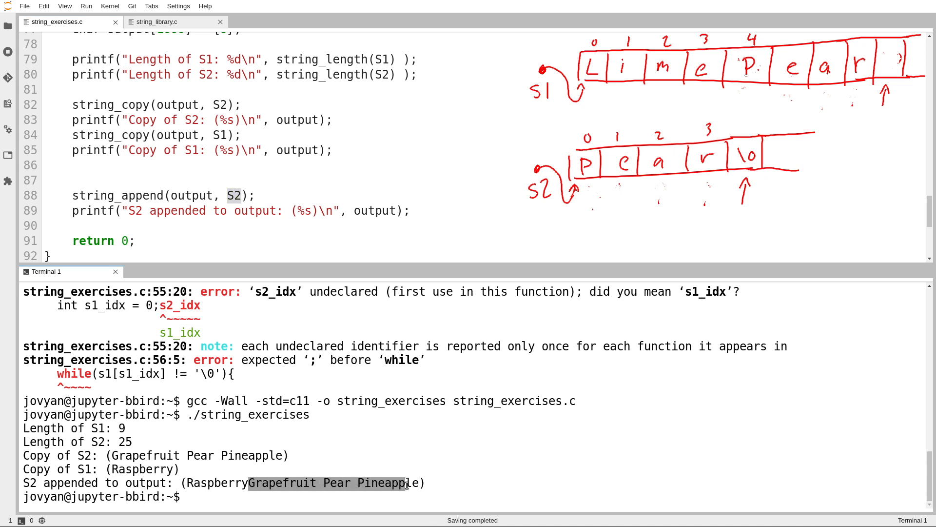